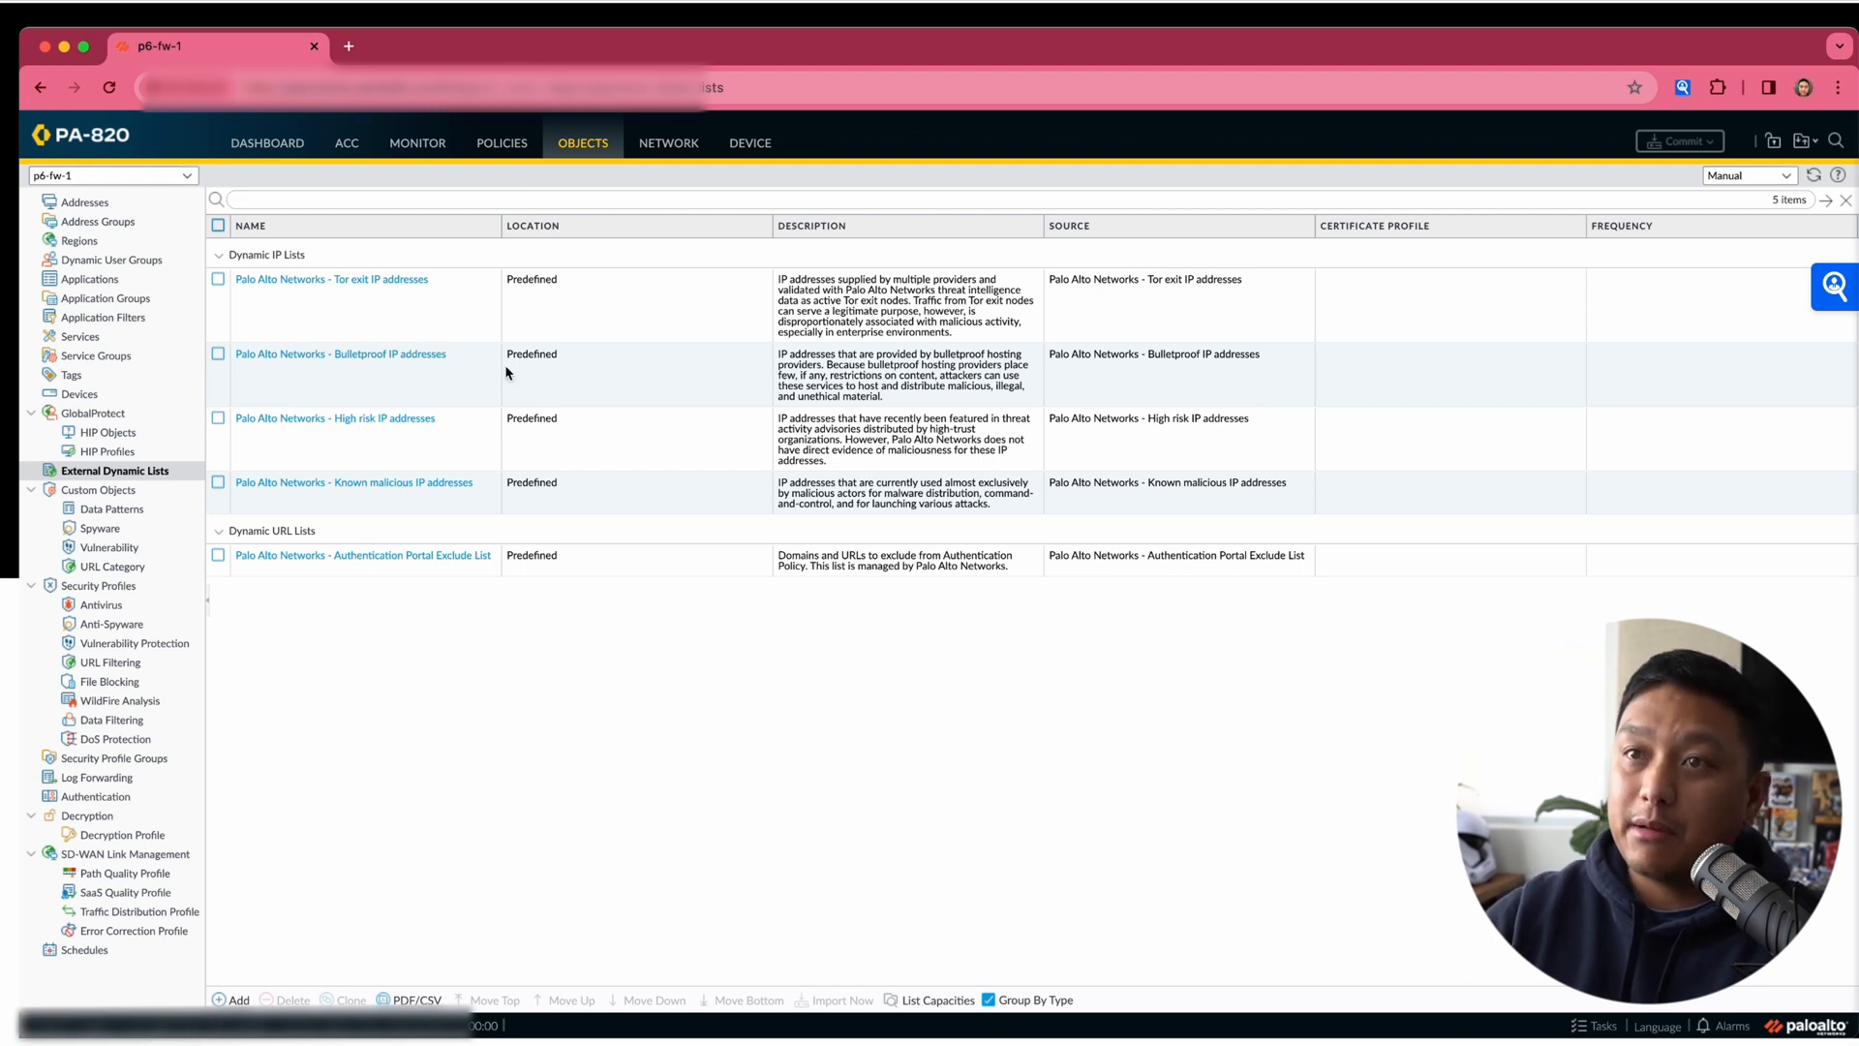
Review the entries in the Bulletproof and High risk IP address lists.
left_click(340, 353)
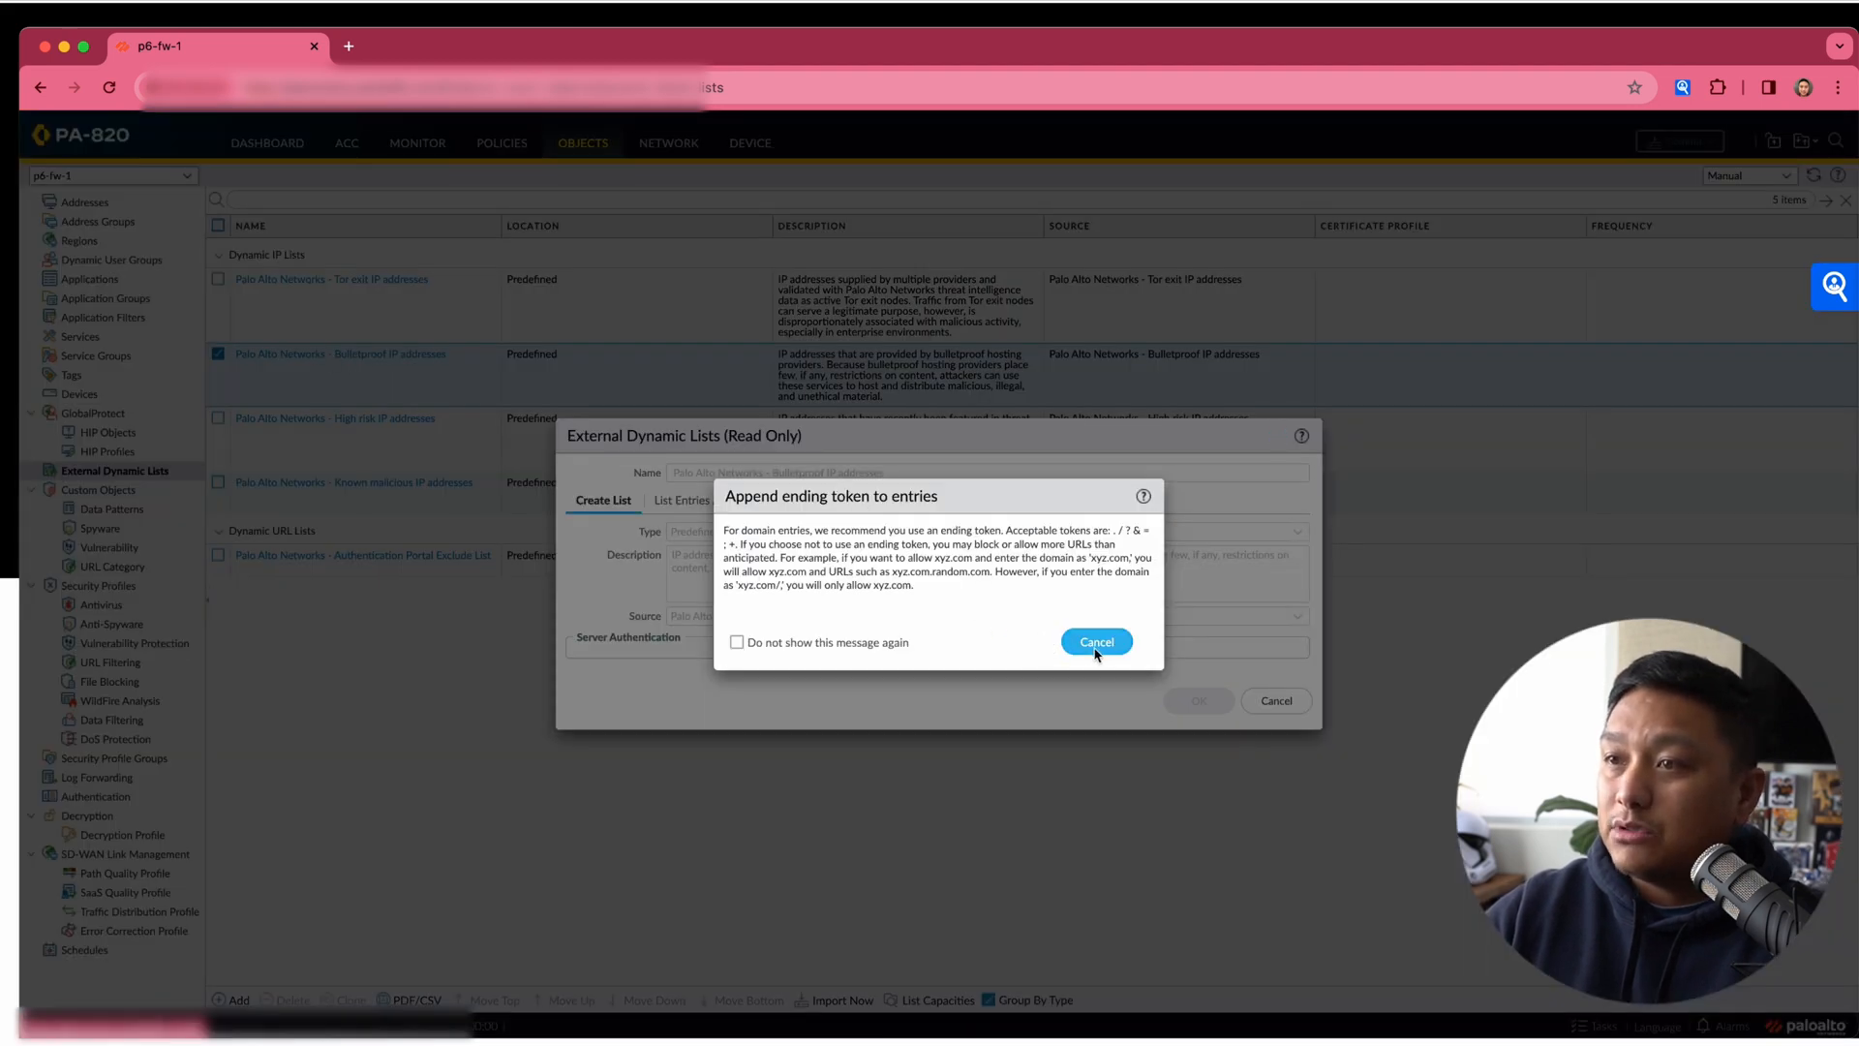
left_click(1094, 641)
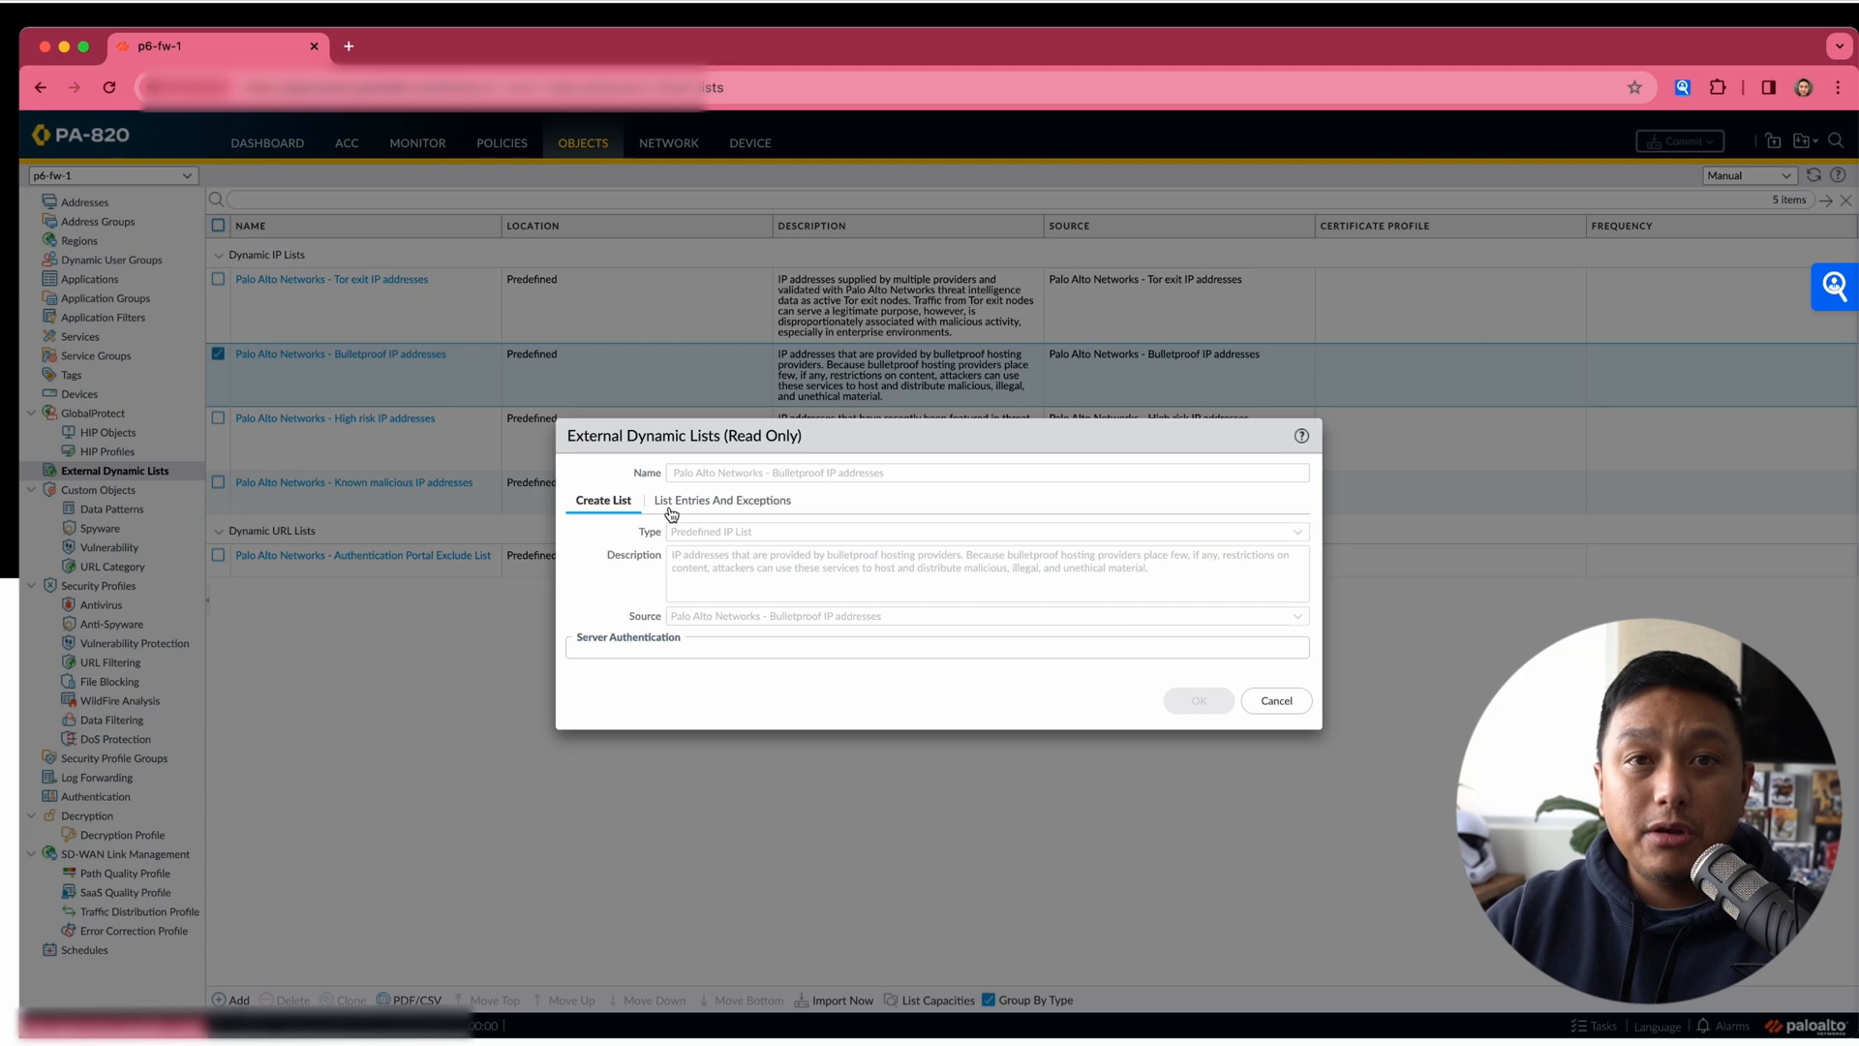
left_click(722, 500)
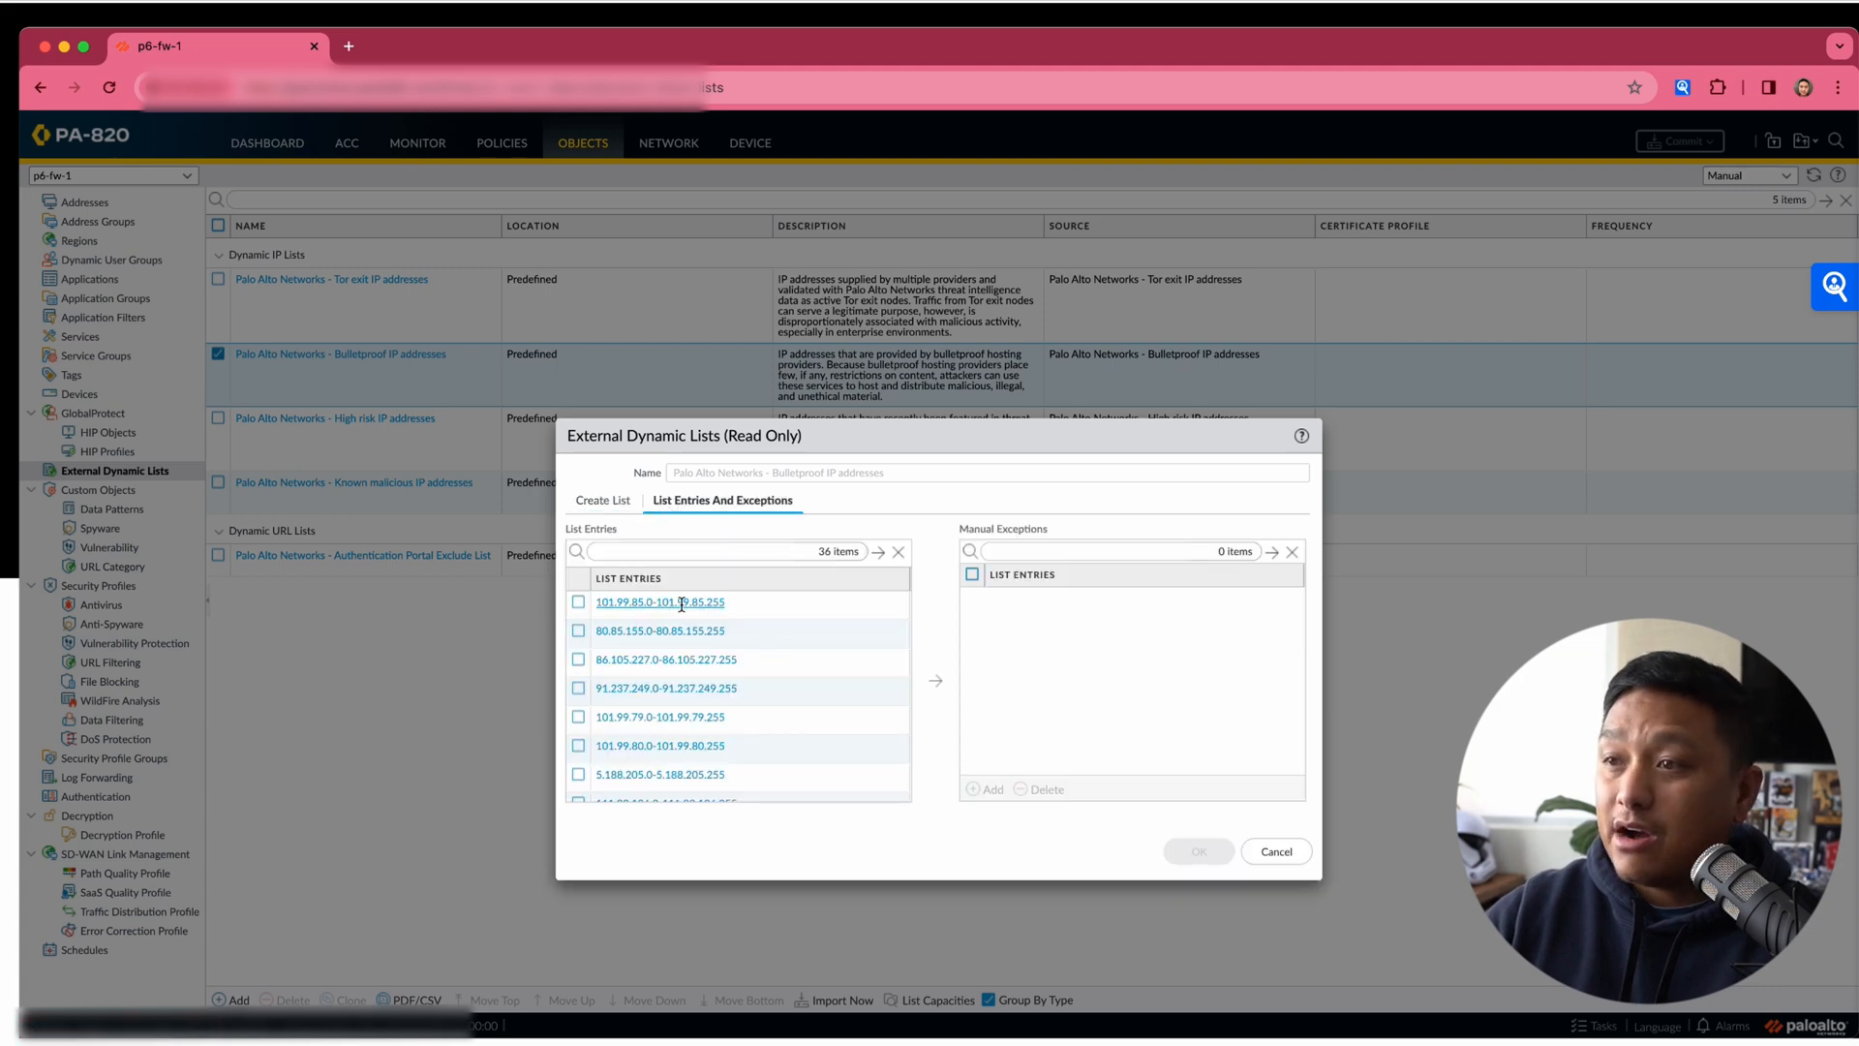
scroll("down", 3)
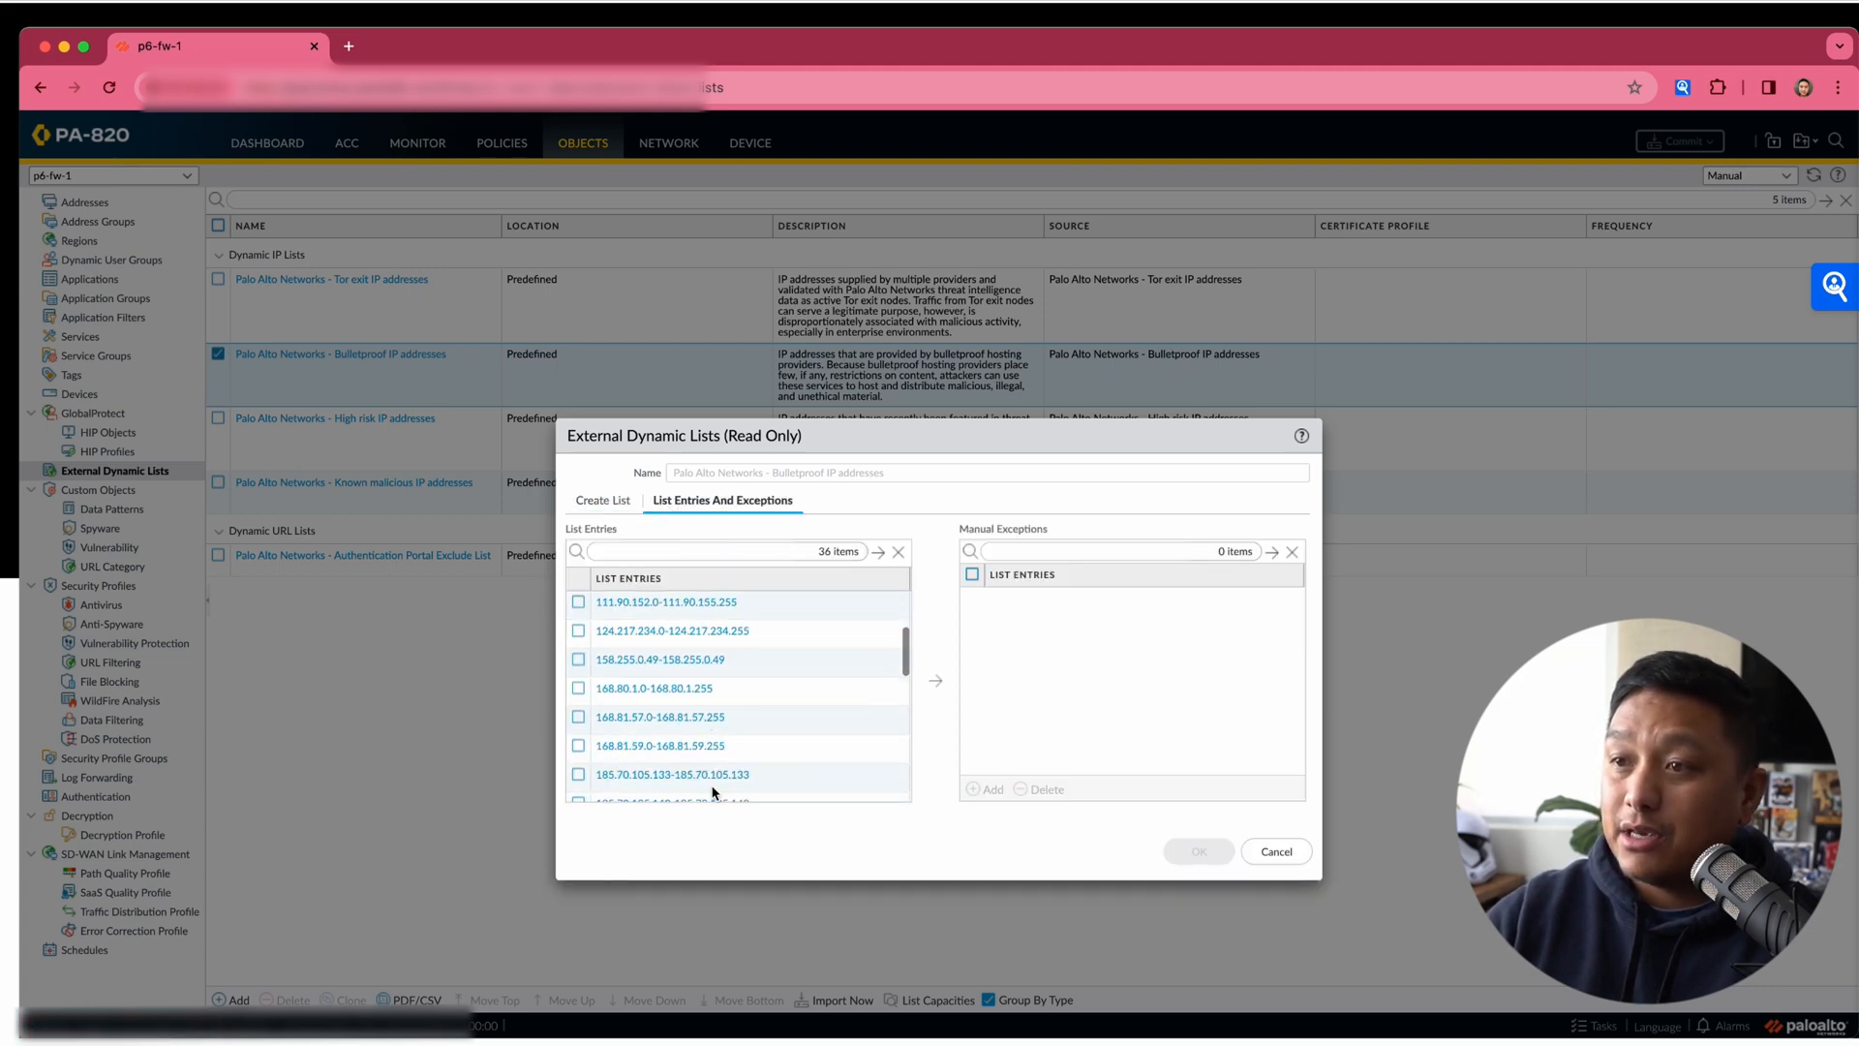
left_click(1276, 851)
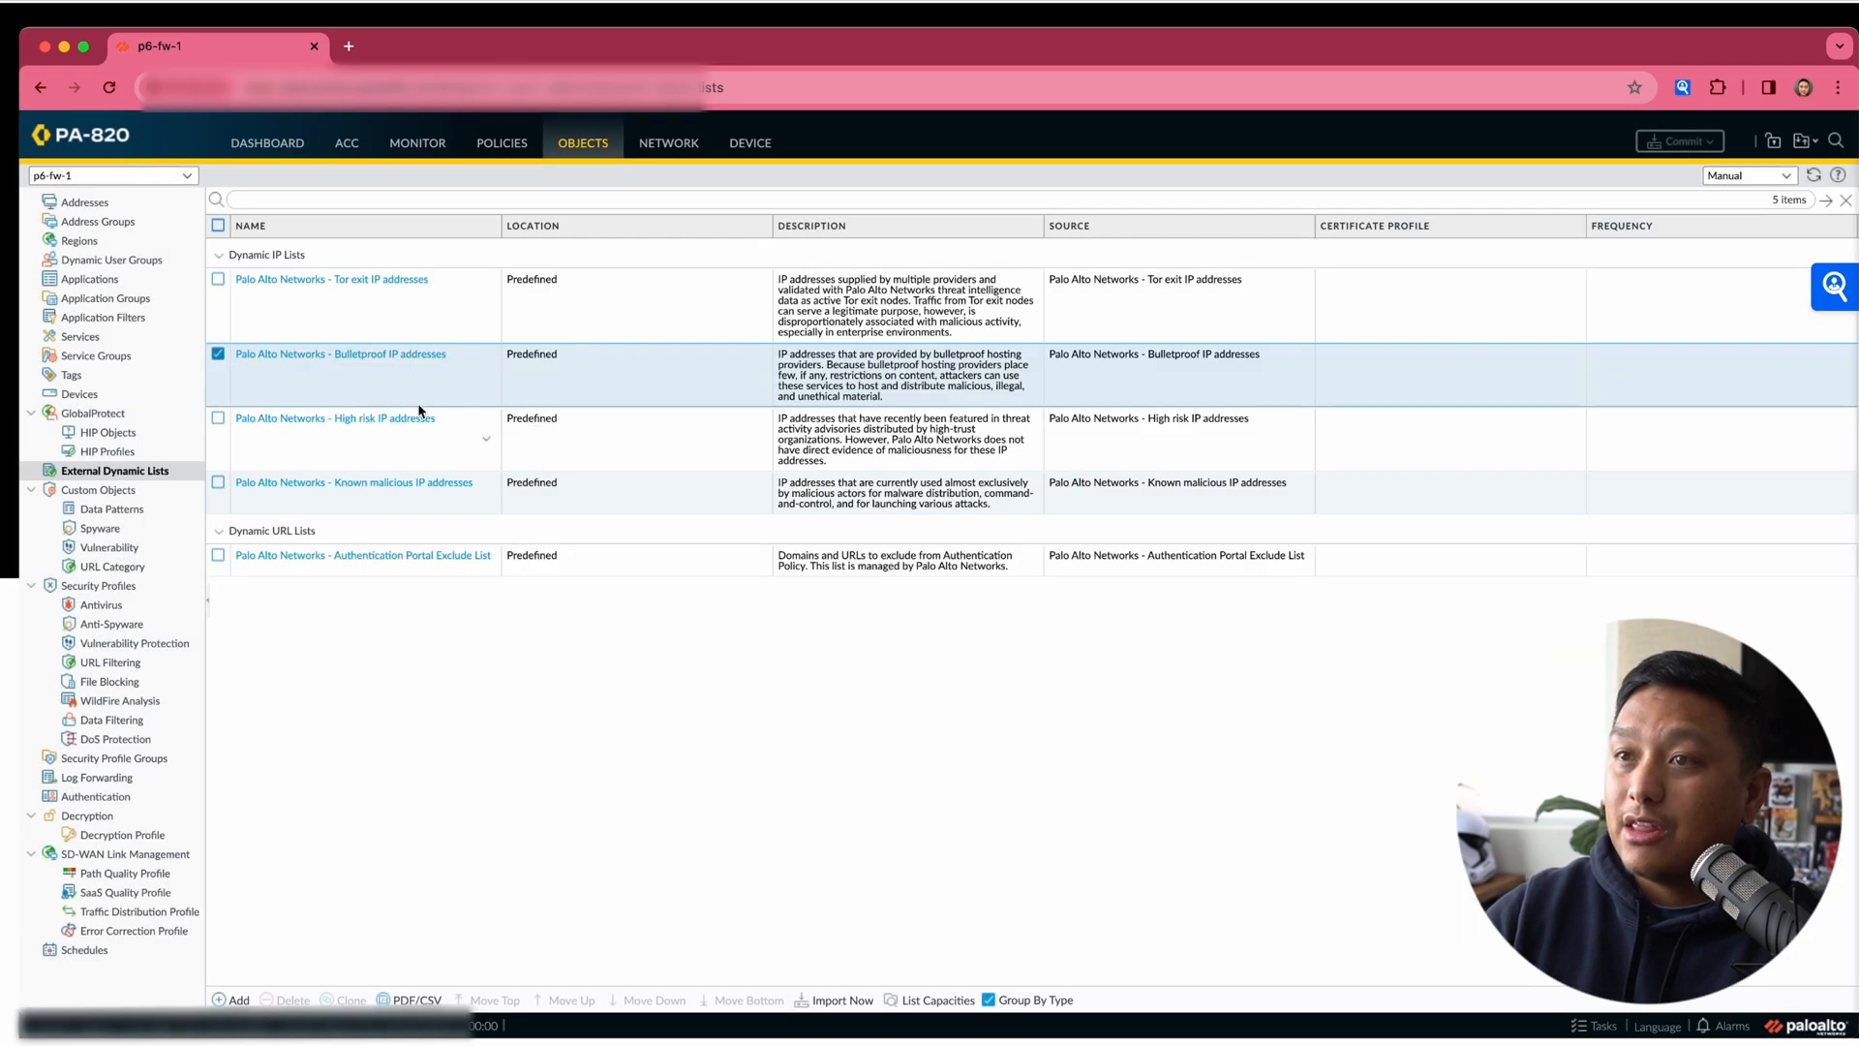
left_click(334, 418)
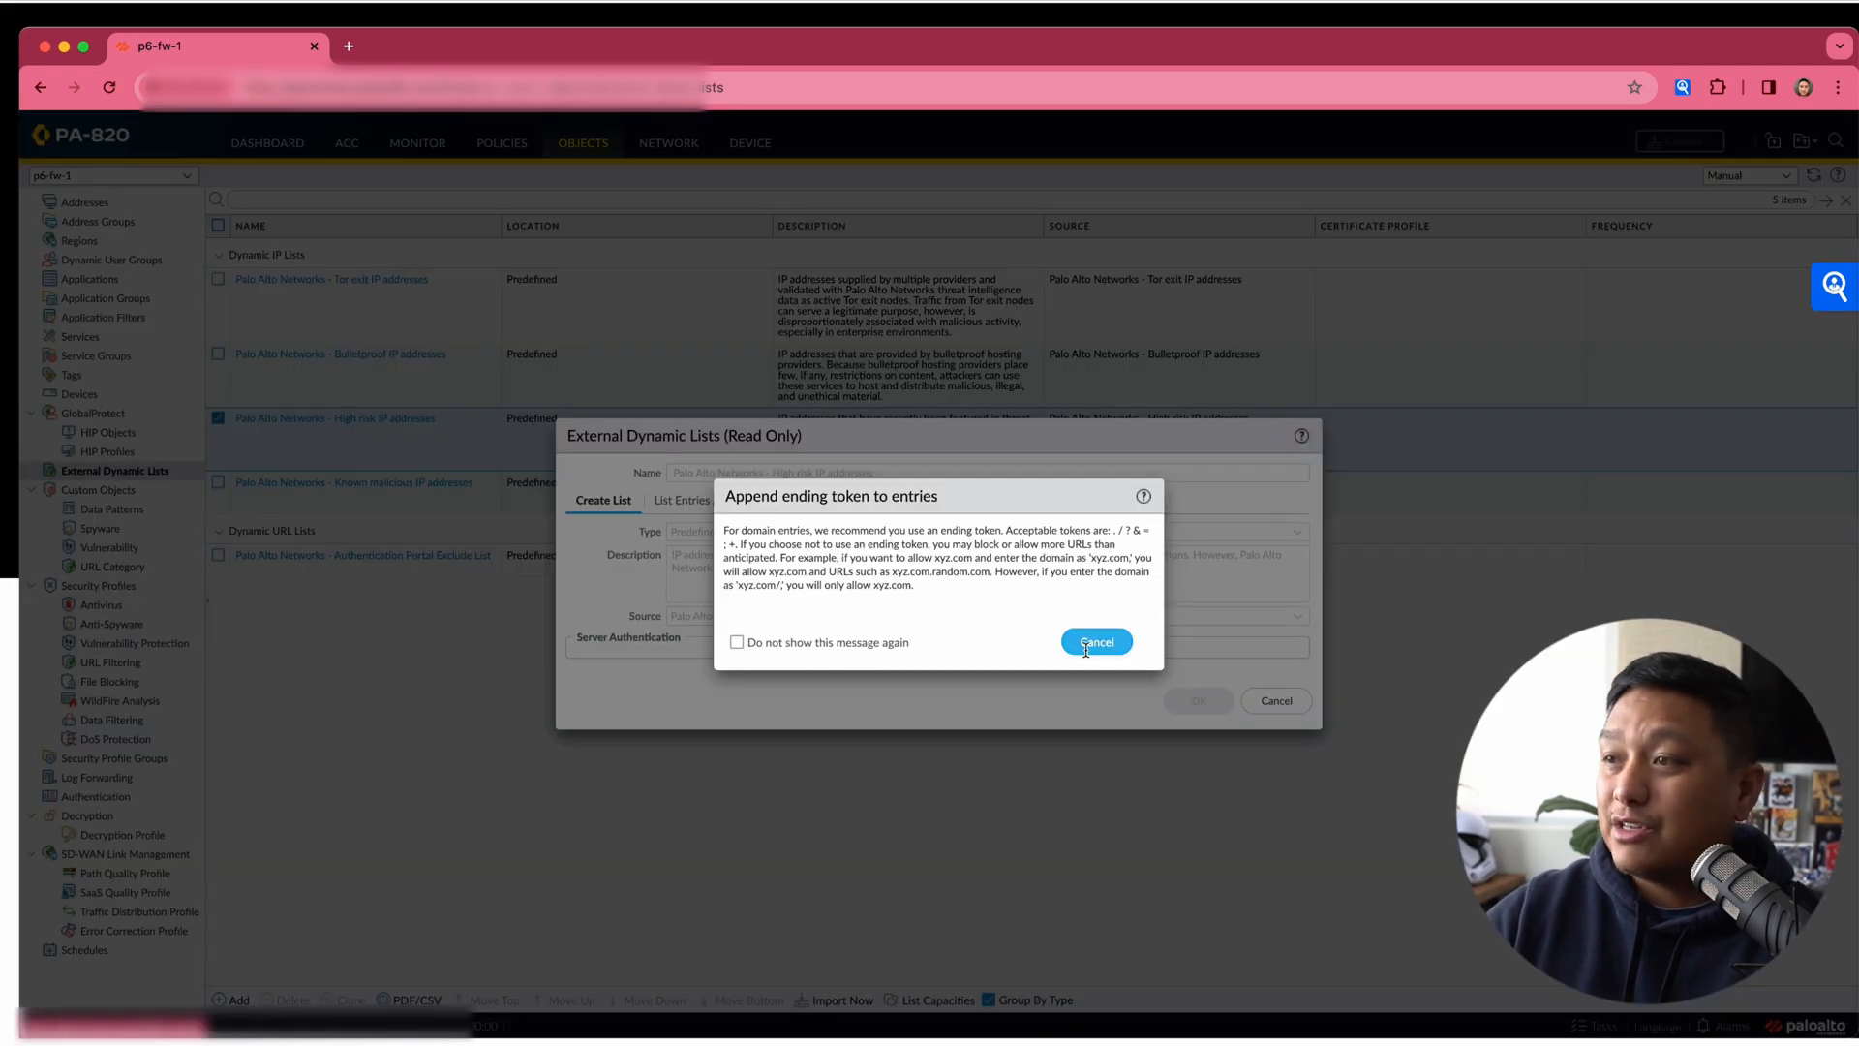
left_click(1094, 641)
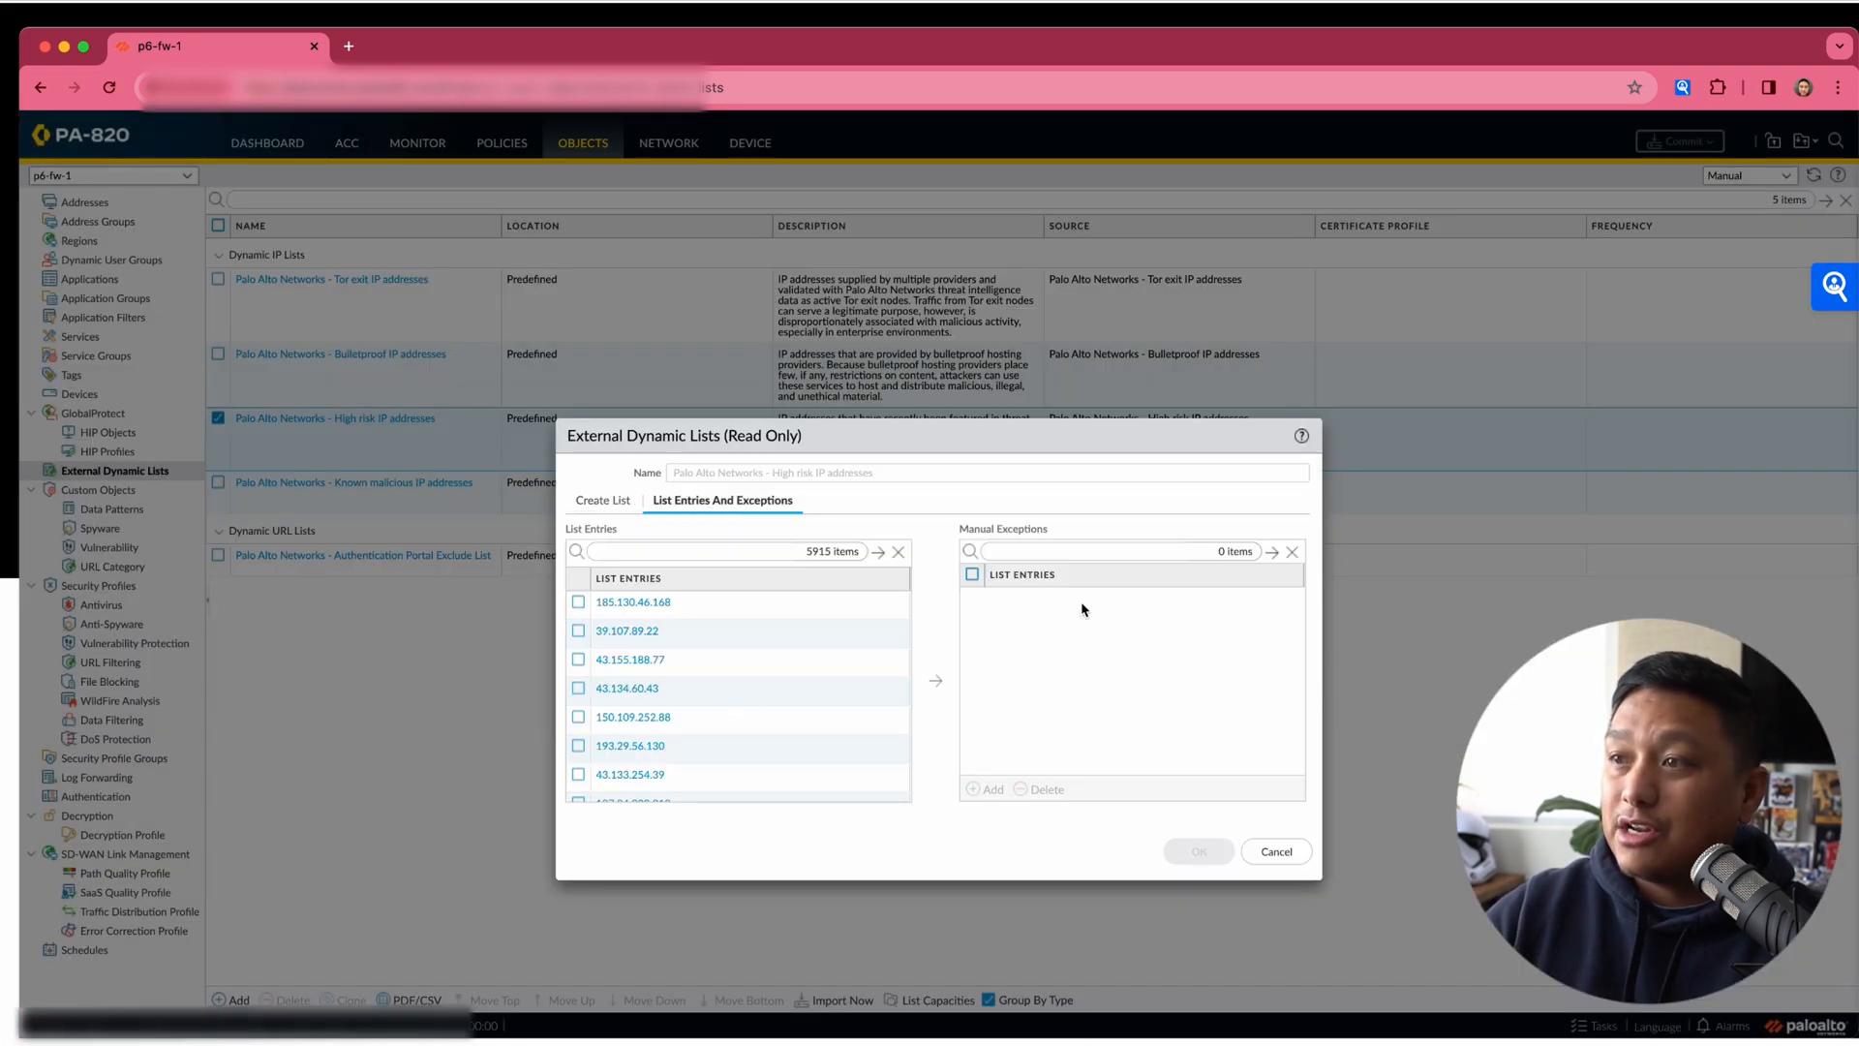
left_click(1276, 851)
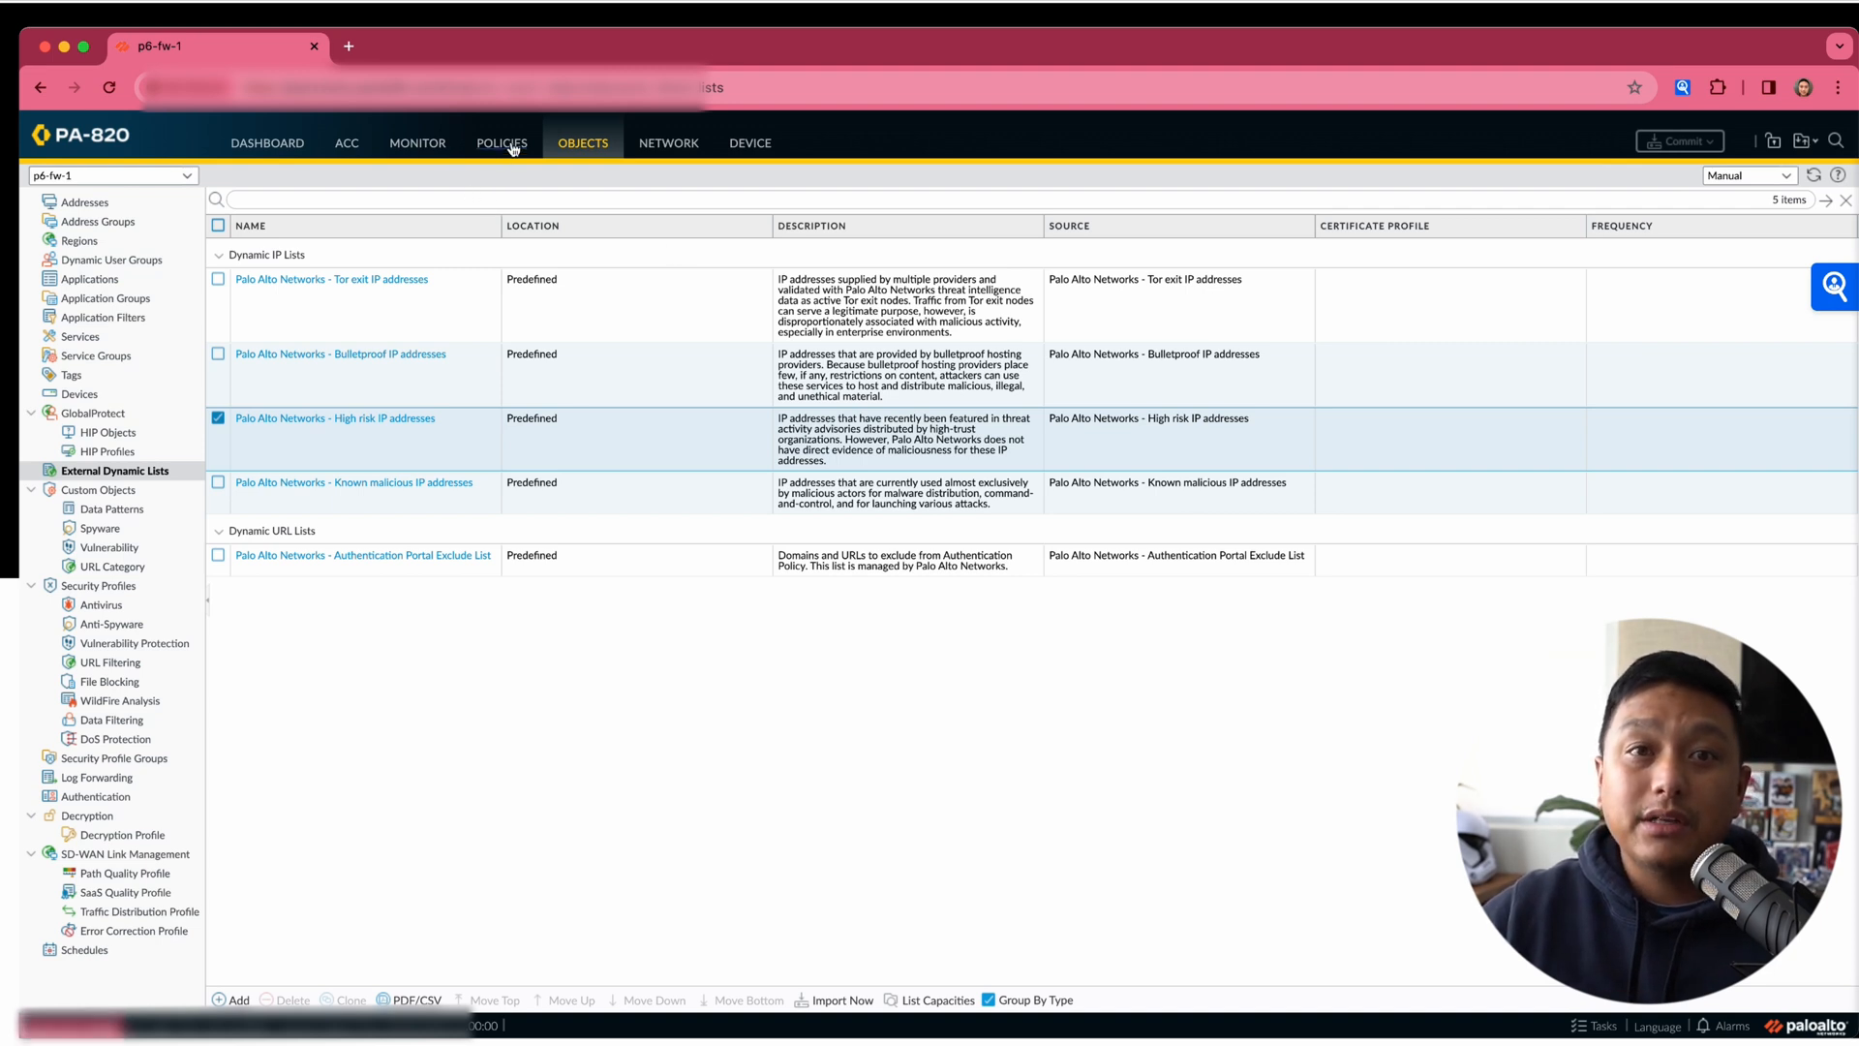
Start a new rule in the Security policy rulebase.
left_click(502, 142)
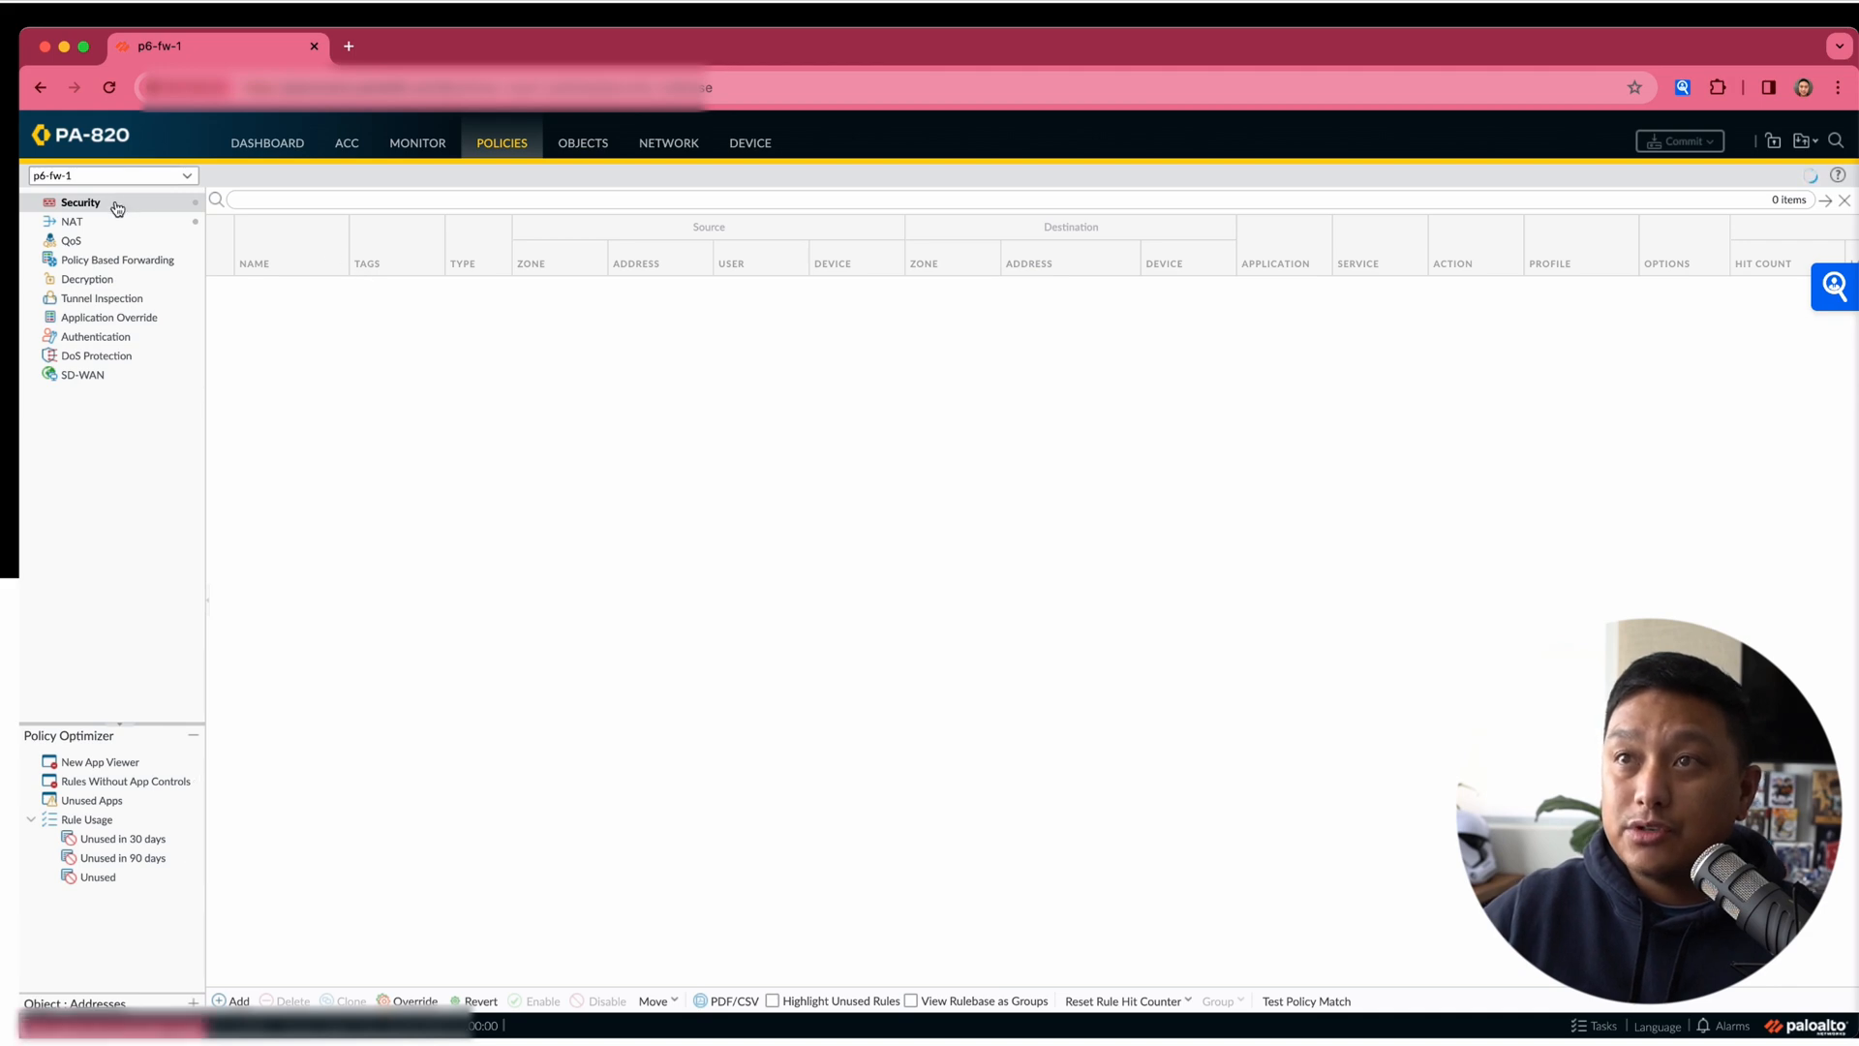
left_click(80, 201)
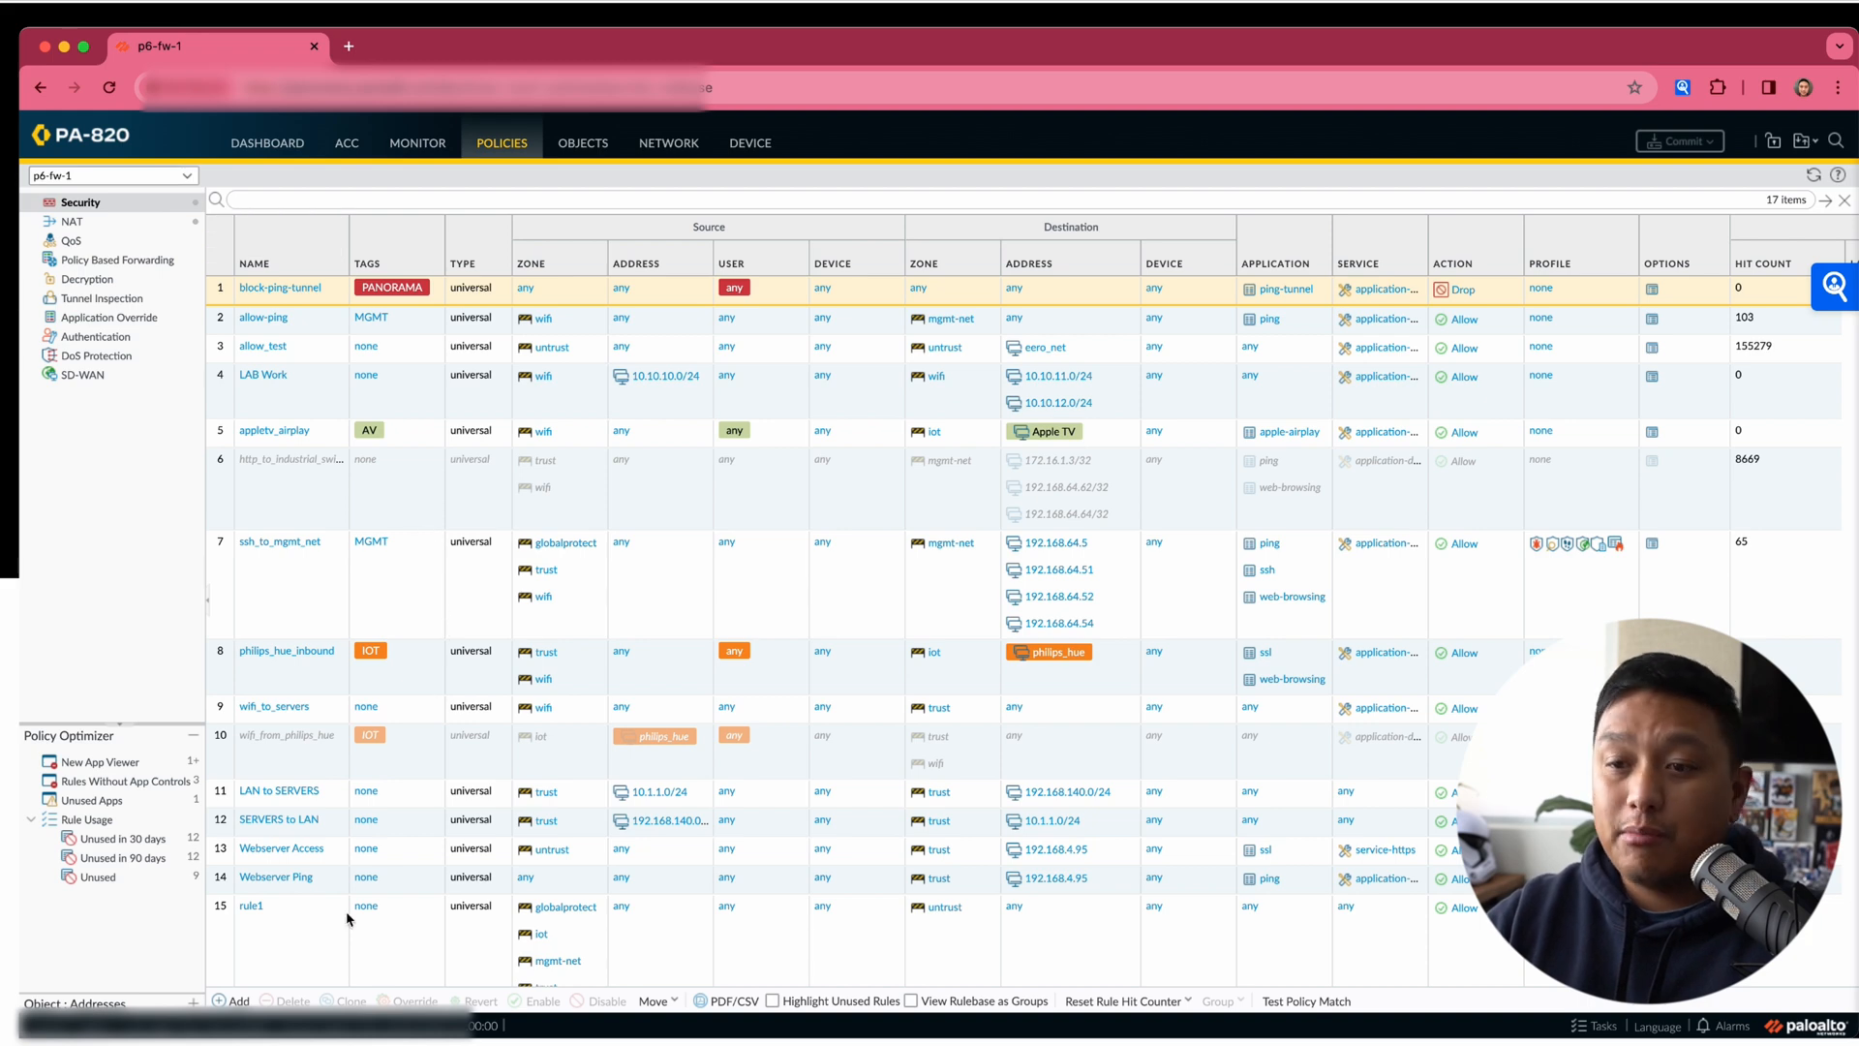
left_click(237, 1000)
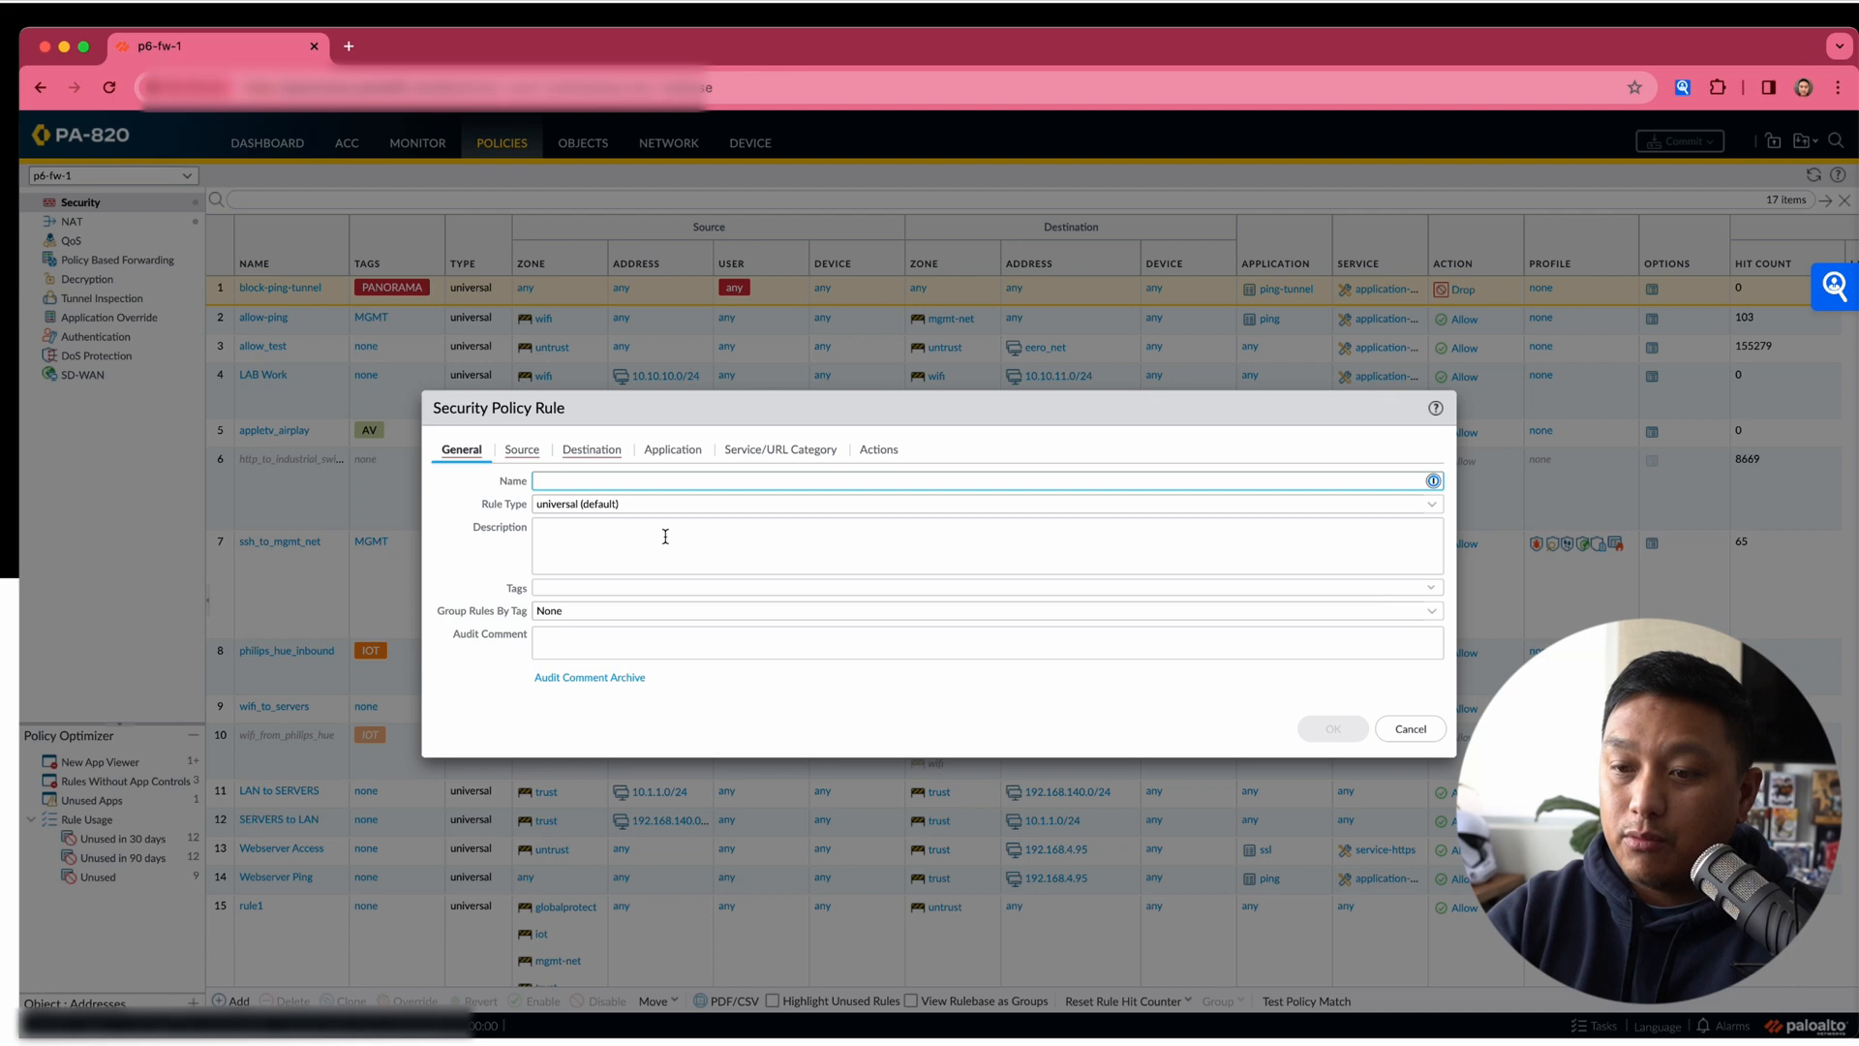
Name the rule 'Block Inbound from Bulletproof IPs'.
type("Block Inbound from B")
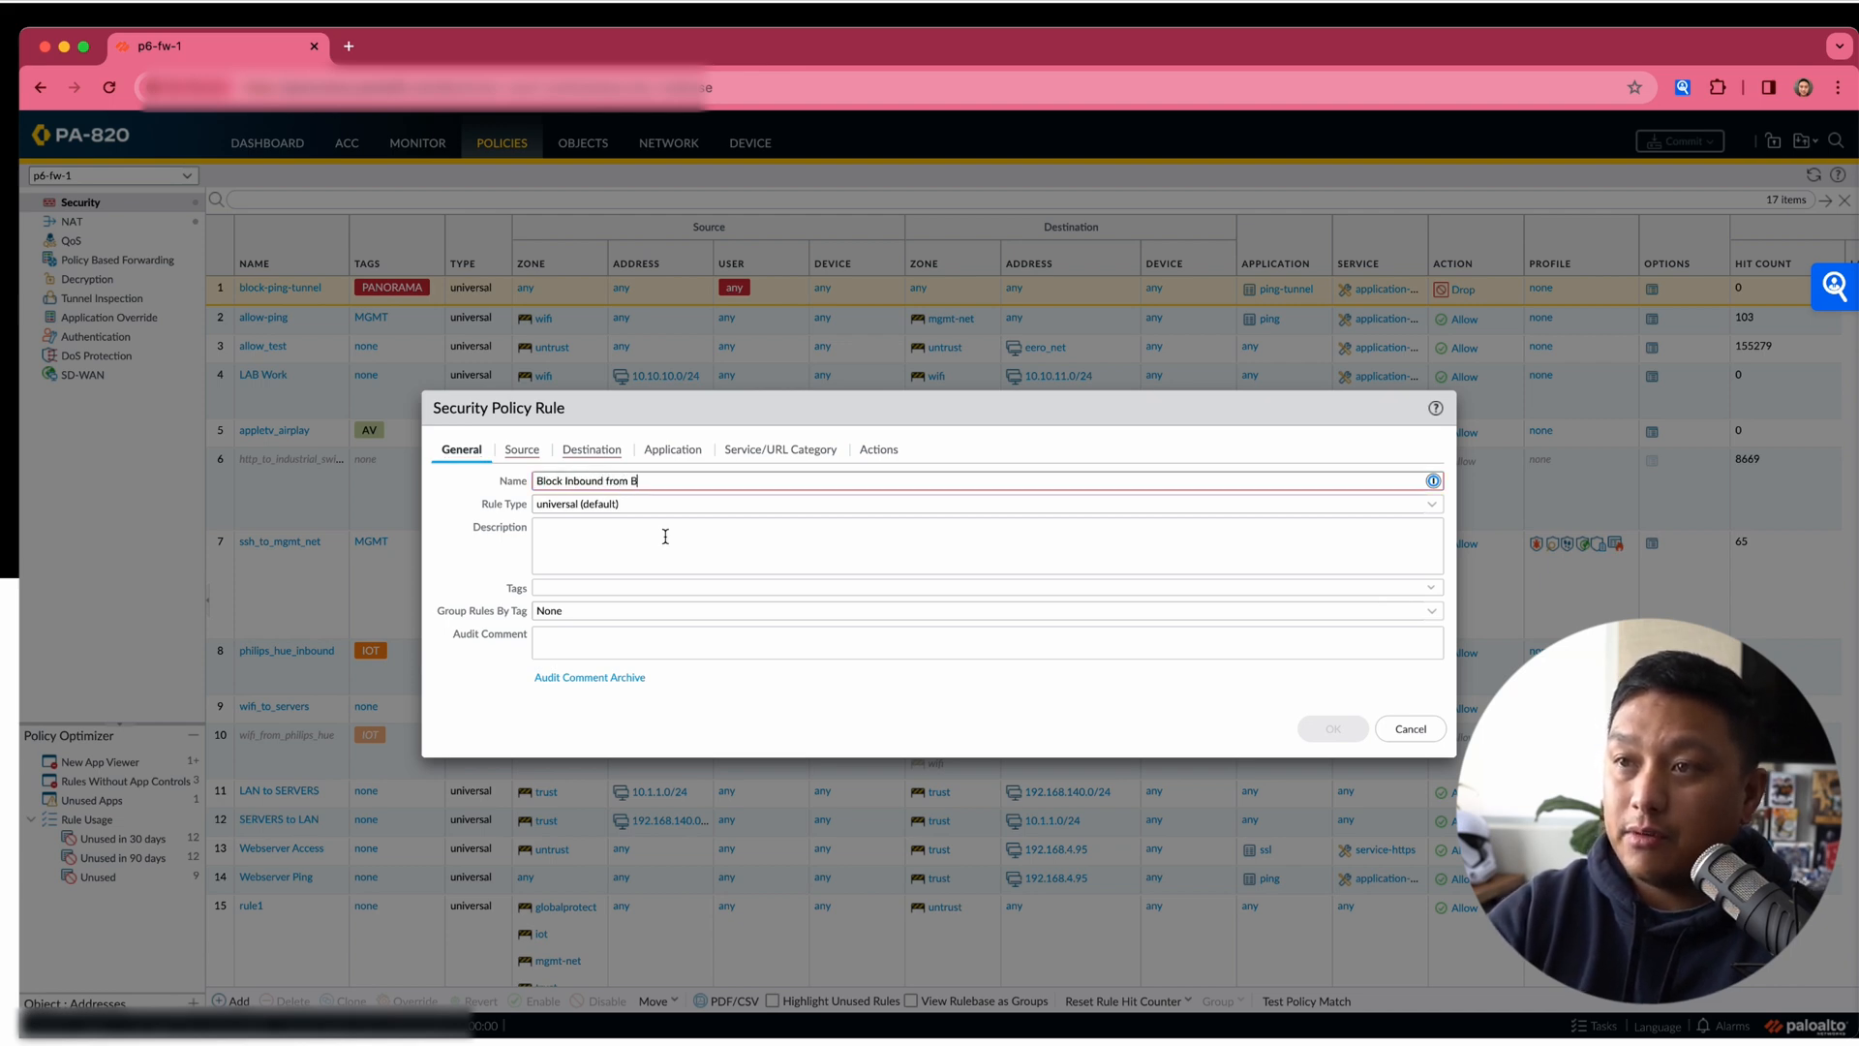
type("ulletproof IPs")
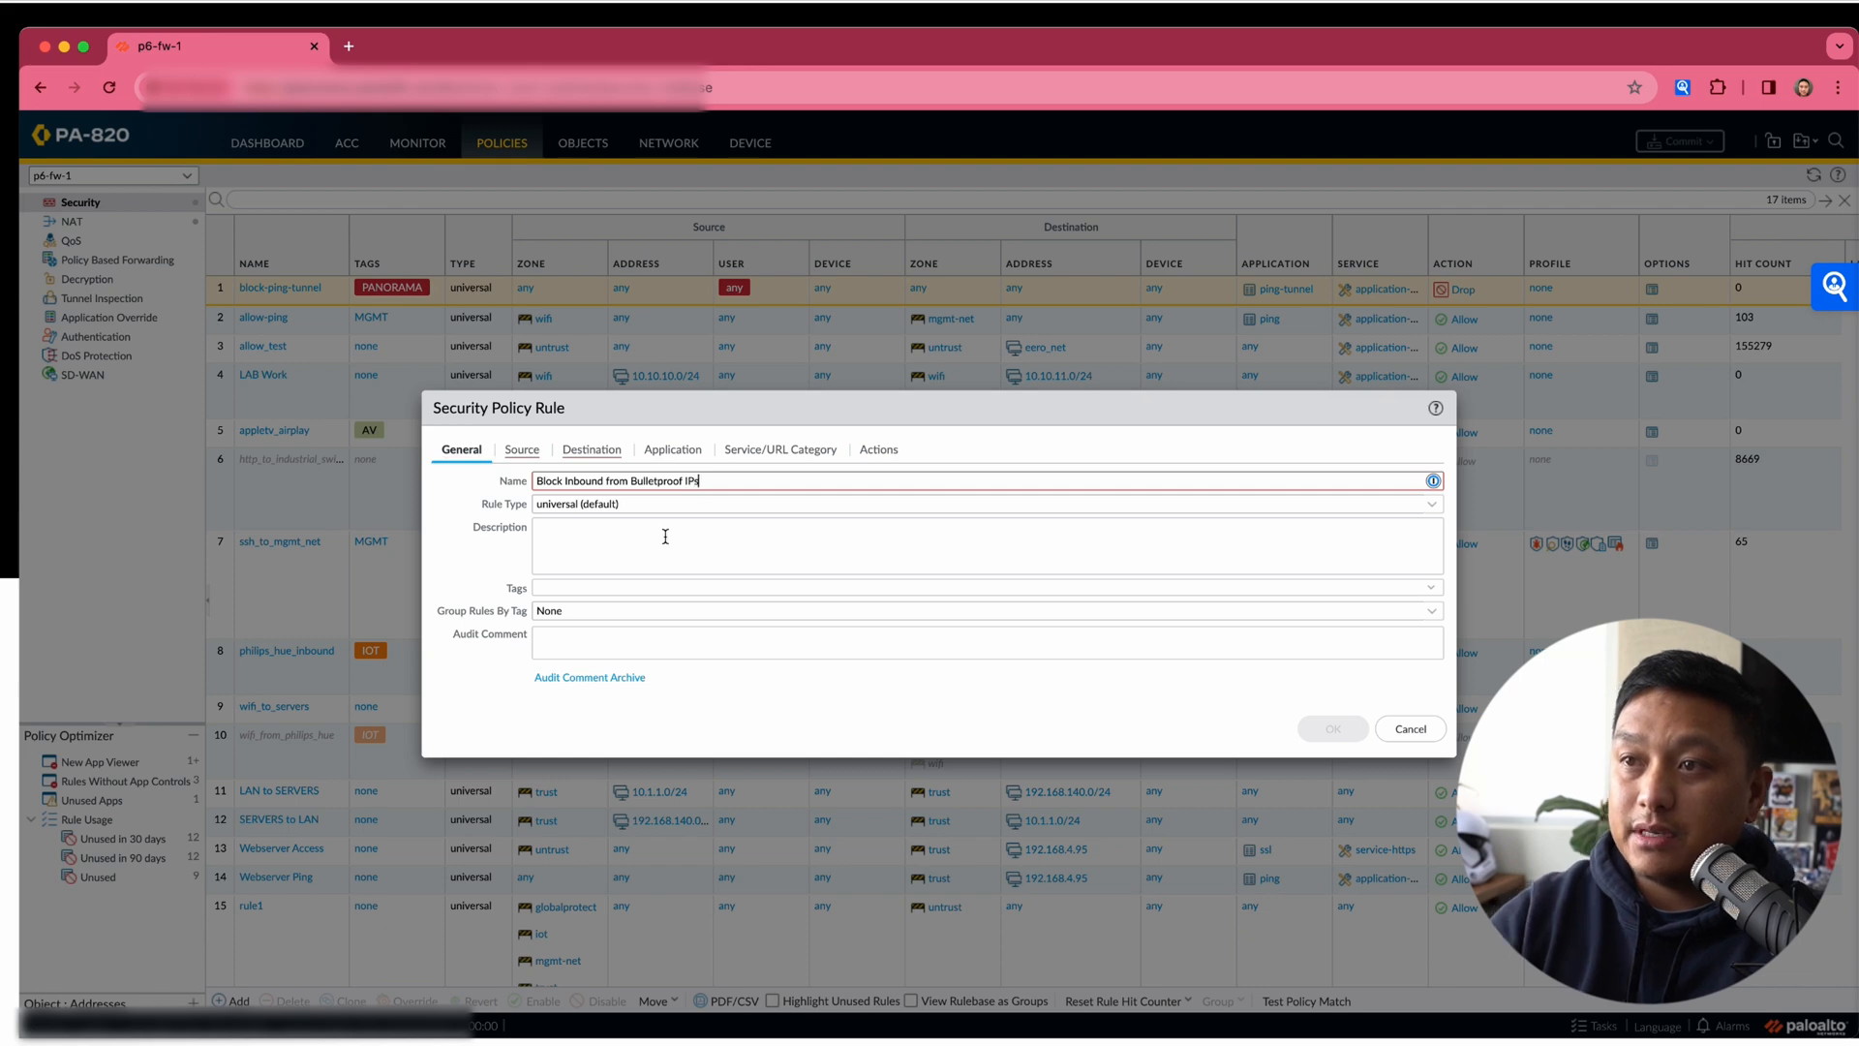
left_click(521, 449)
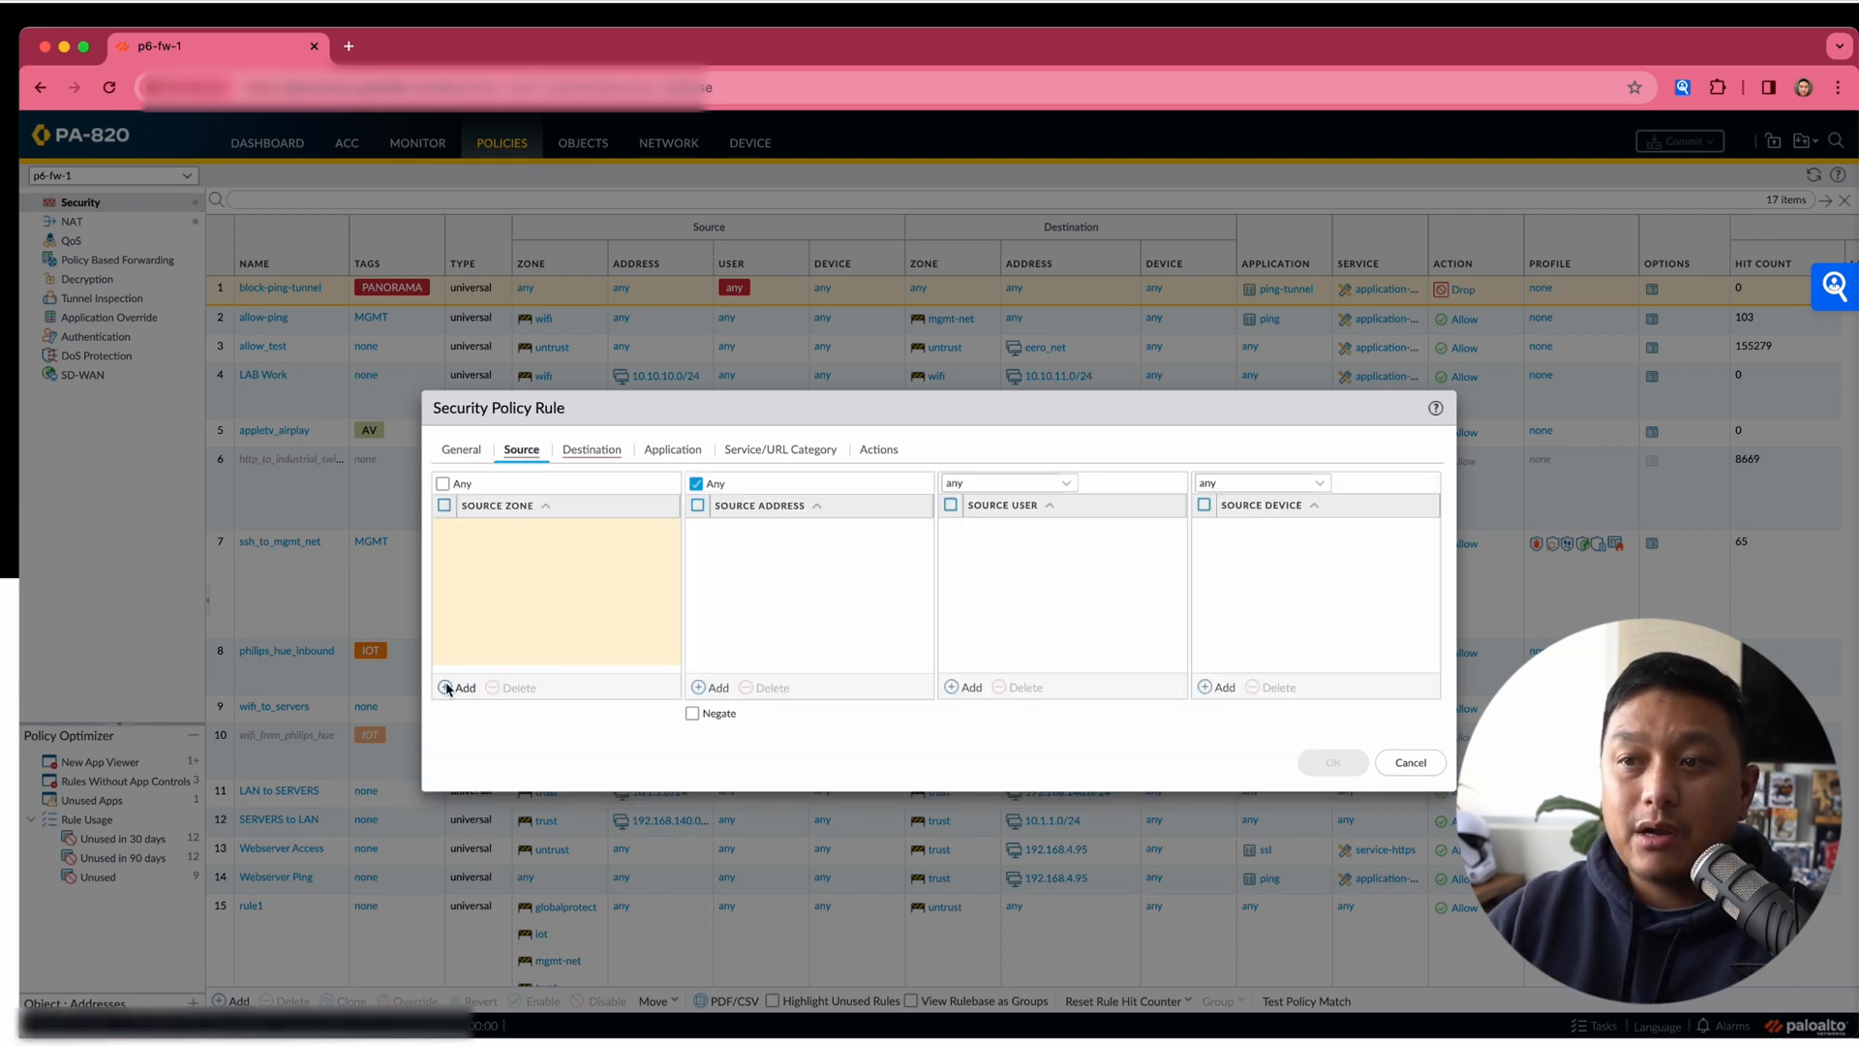
Set source zone untrust and source address Palo Alto Networks - Bulletproof IP addresses.
left_click(456, 687)
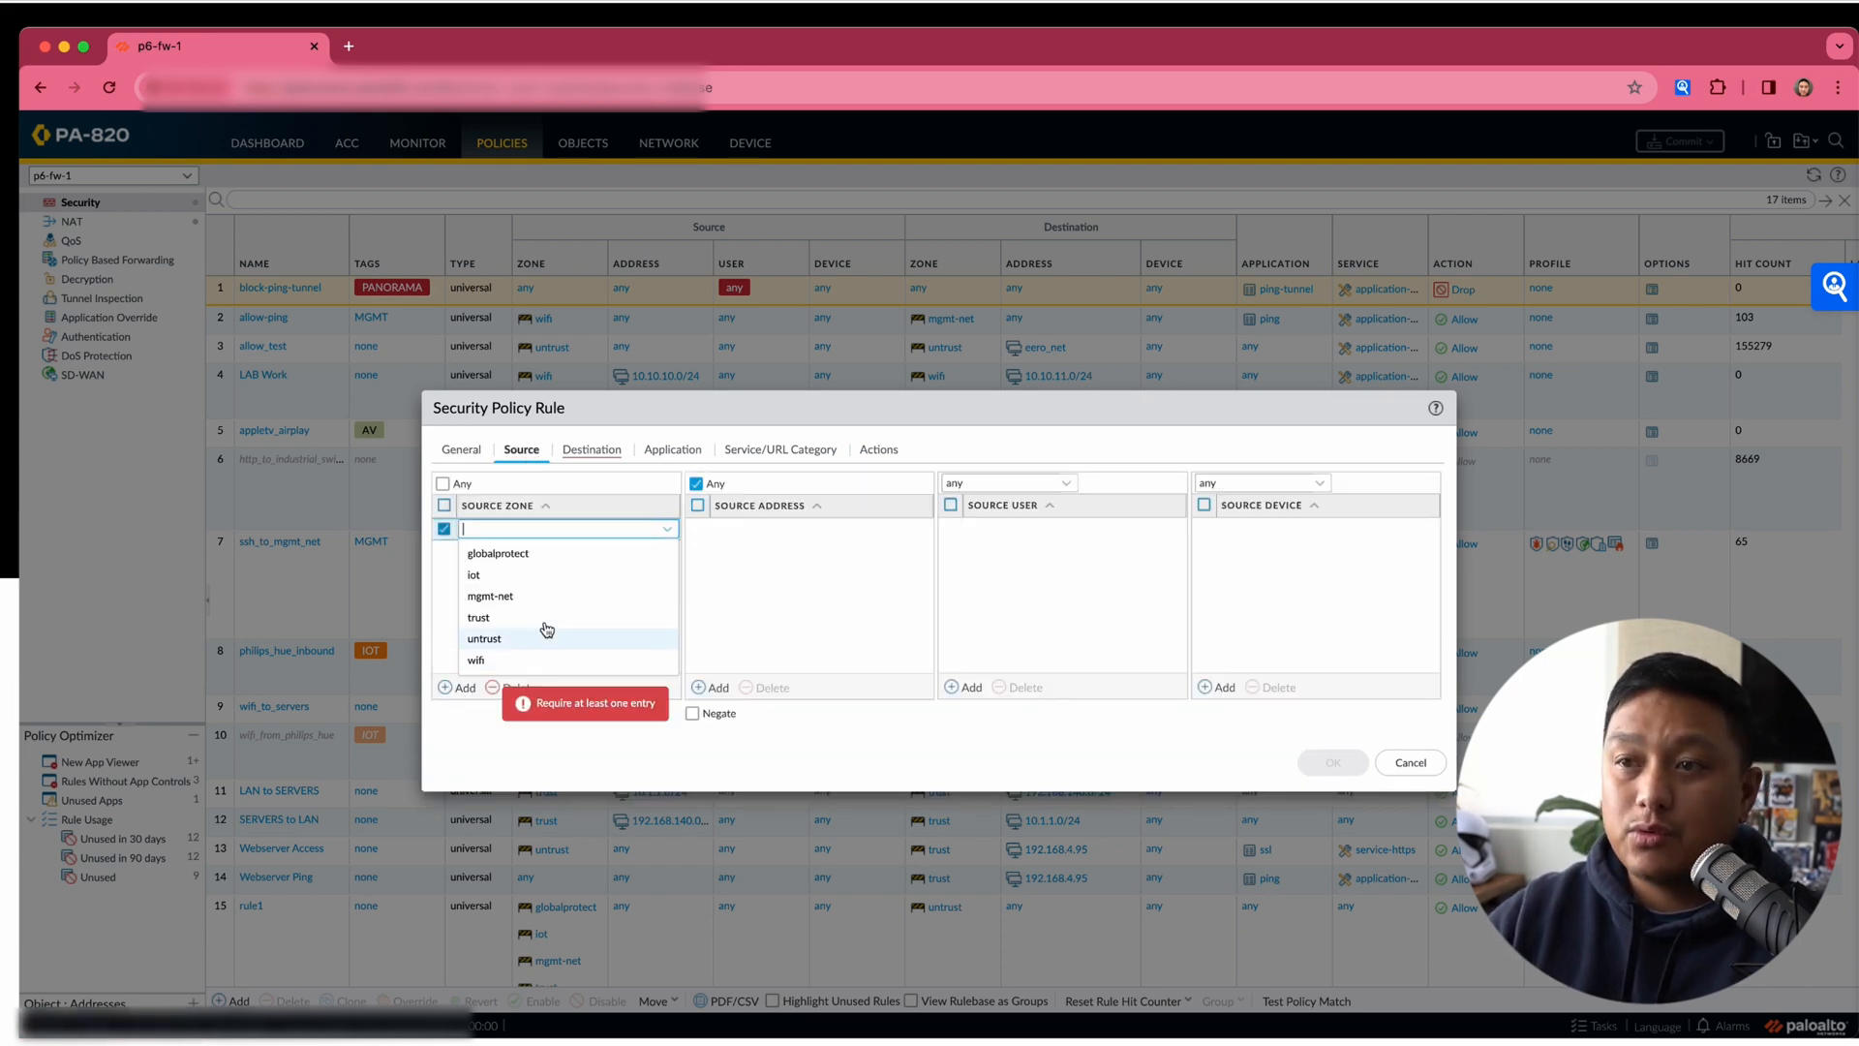
left_click(484, 638)
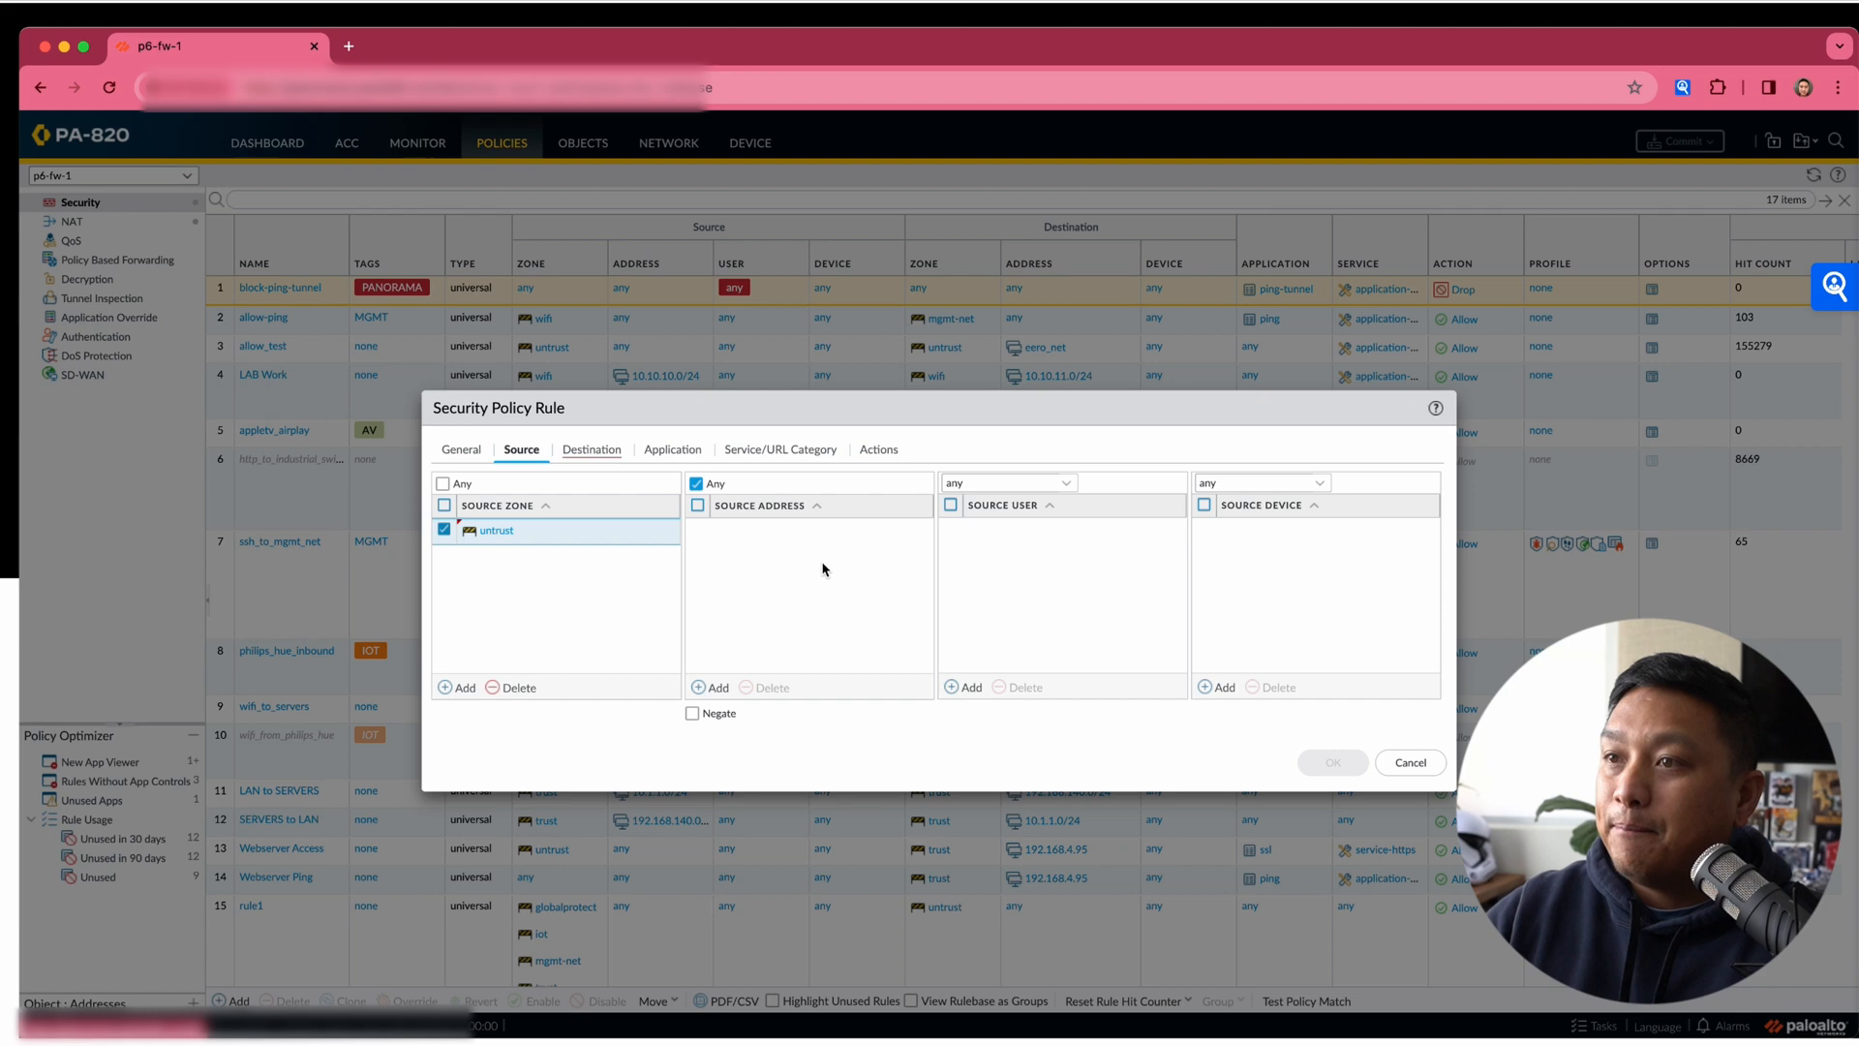
mouse_move(724, 616)
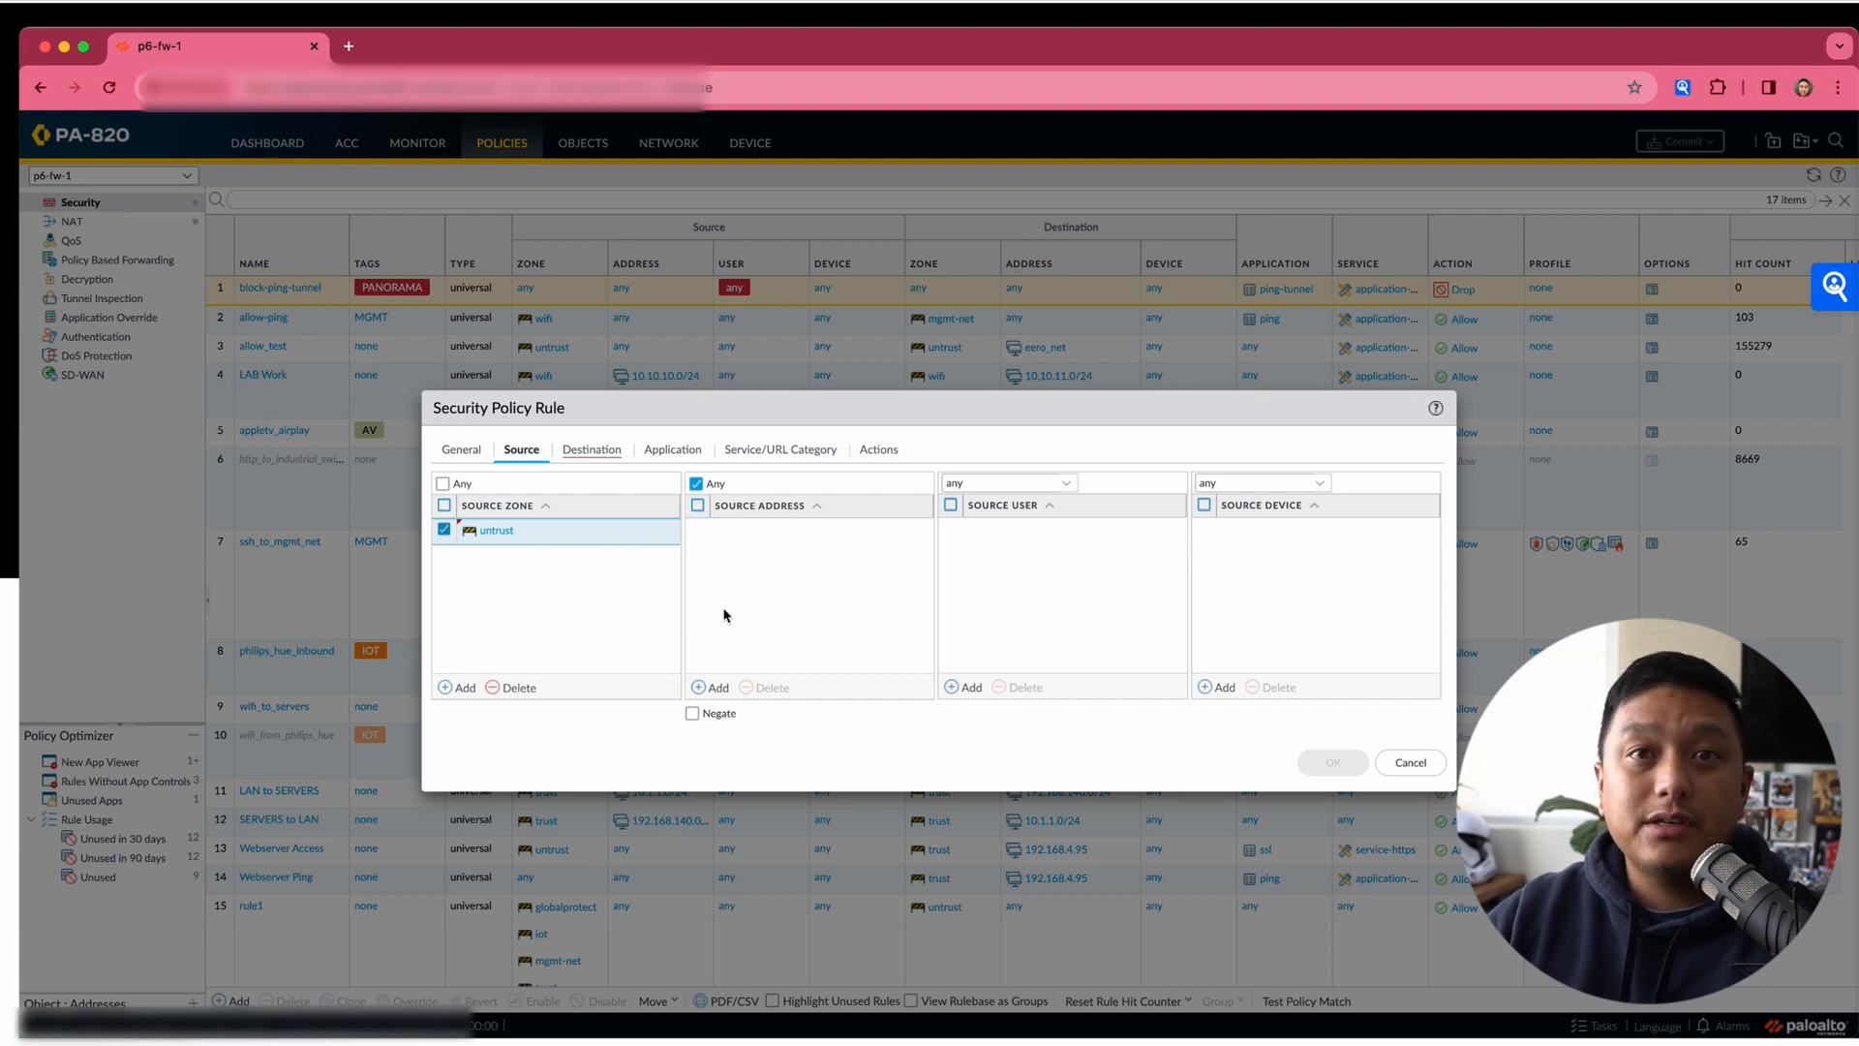
left_click(708, 688)
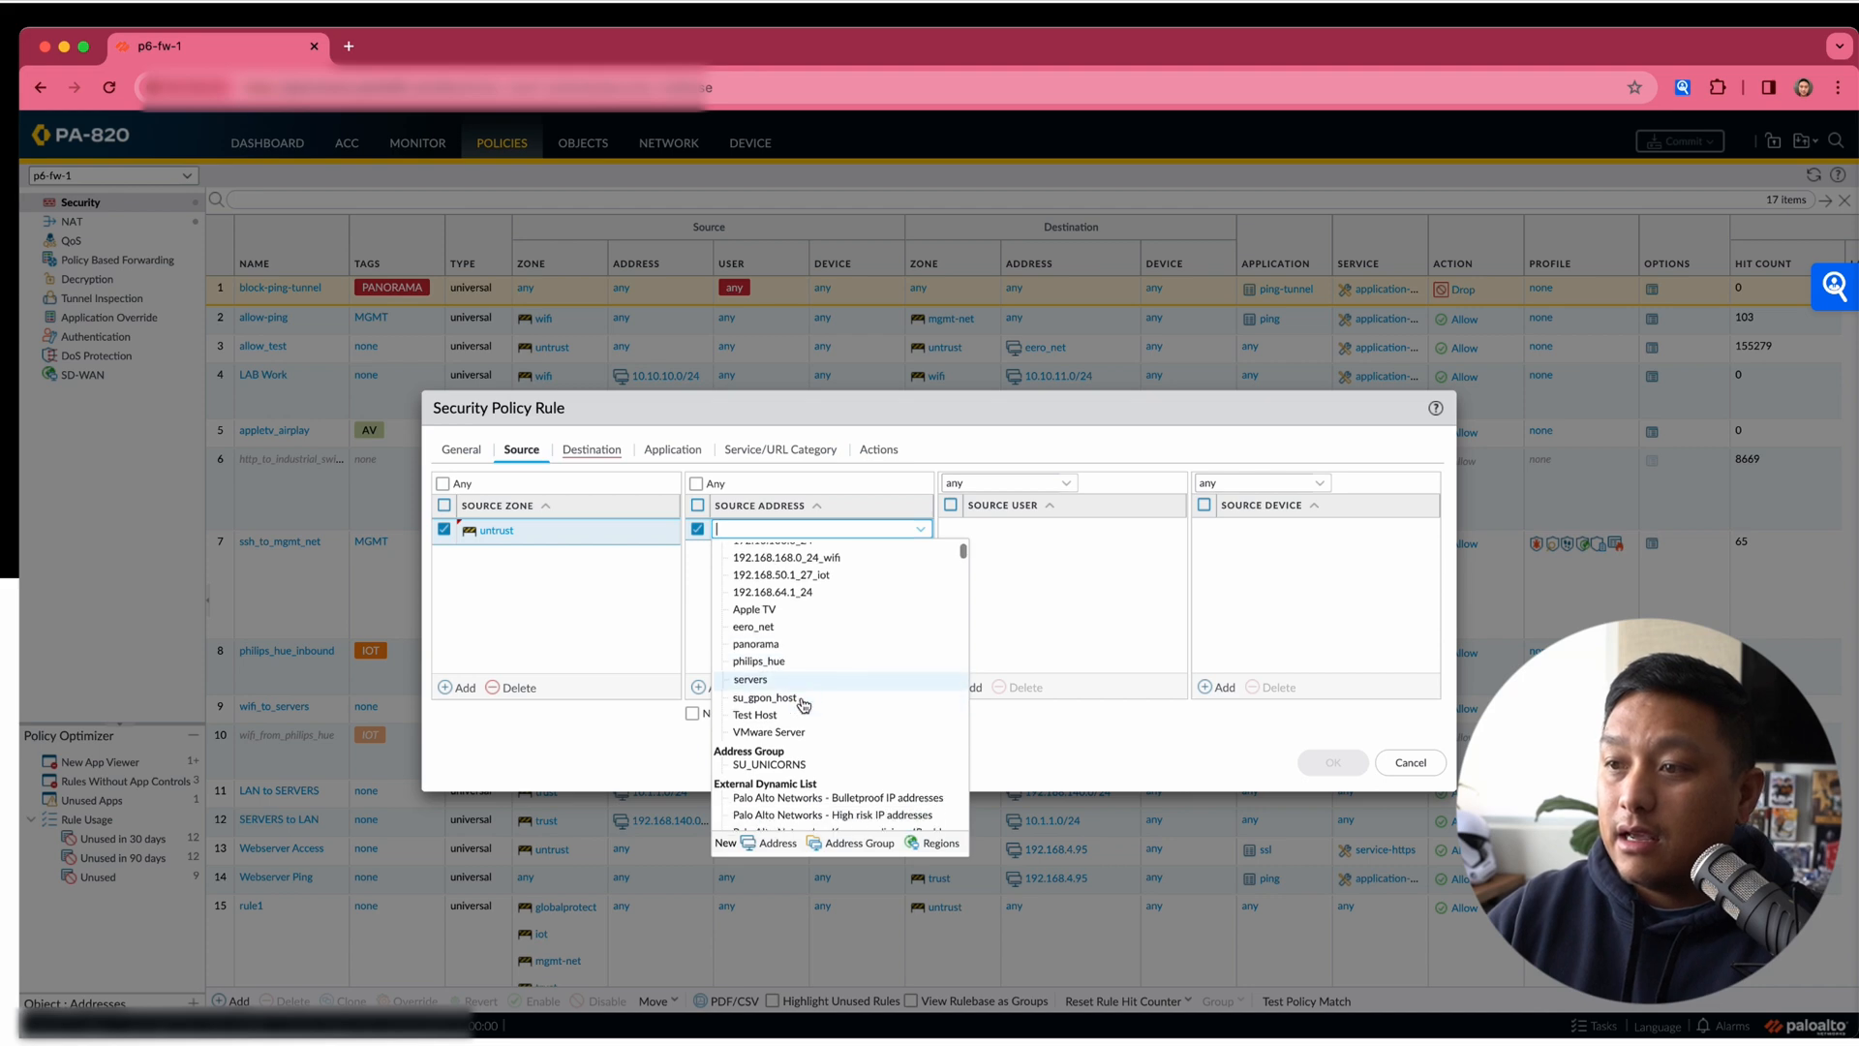
scroll("down", 3)
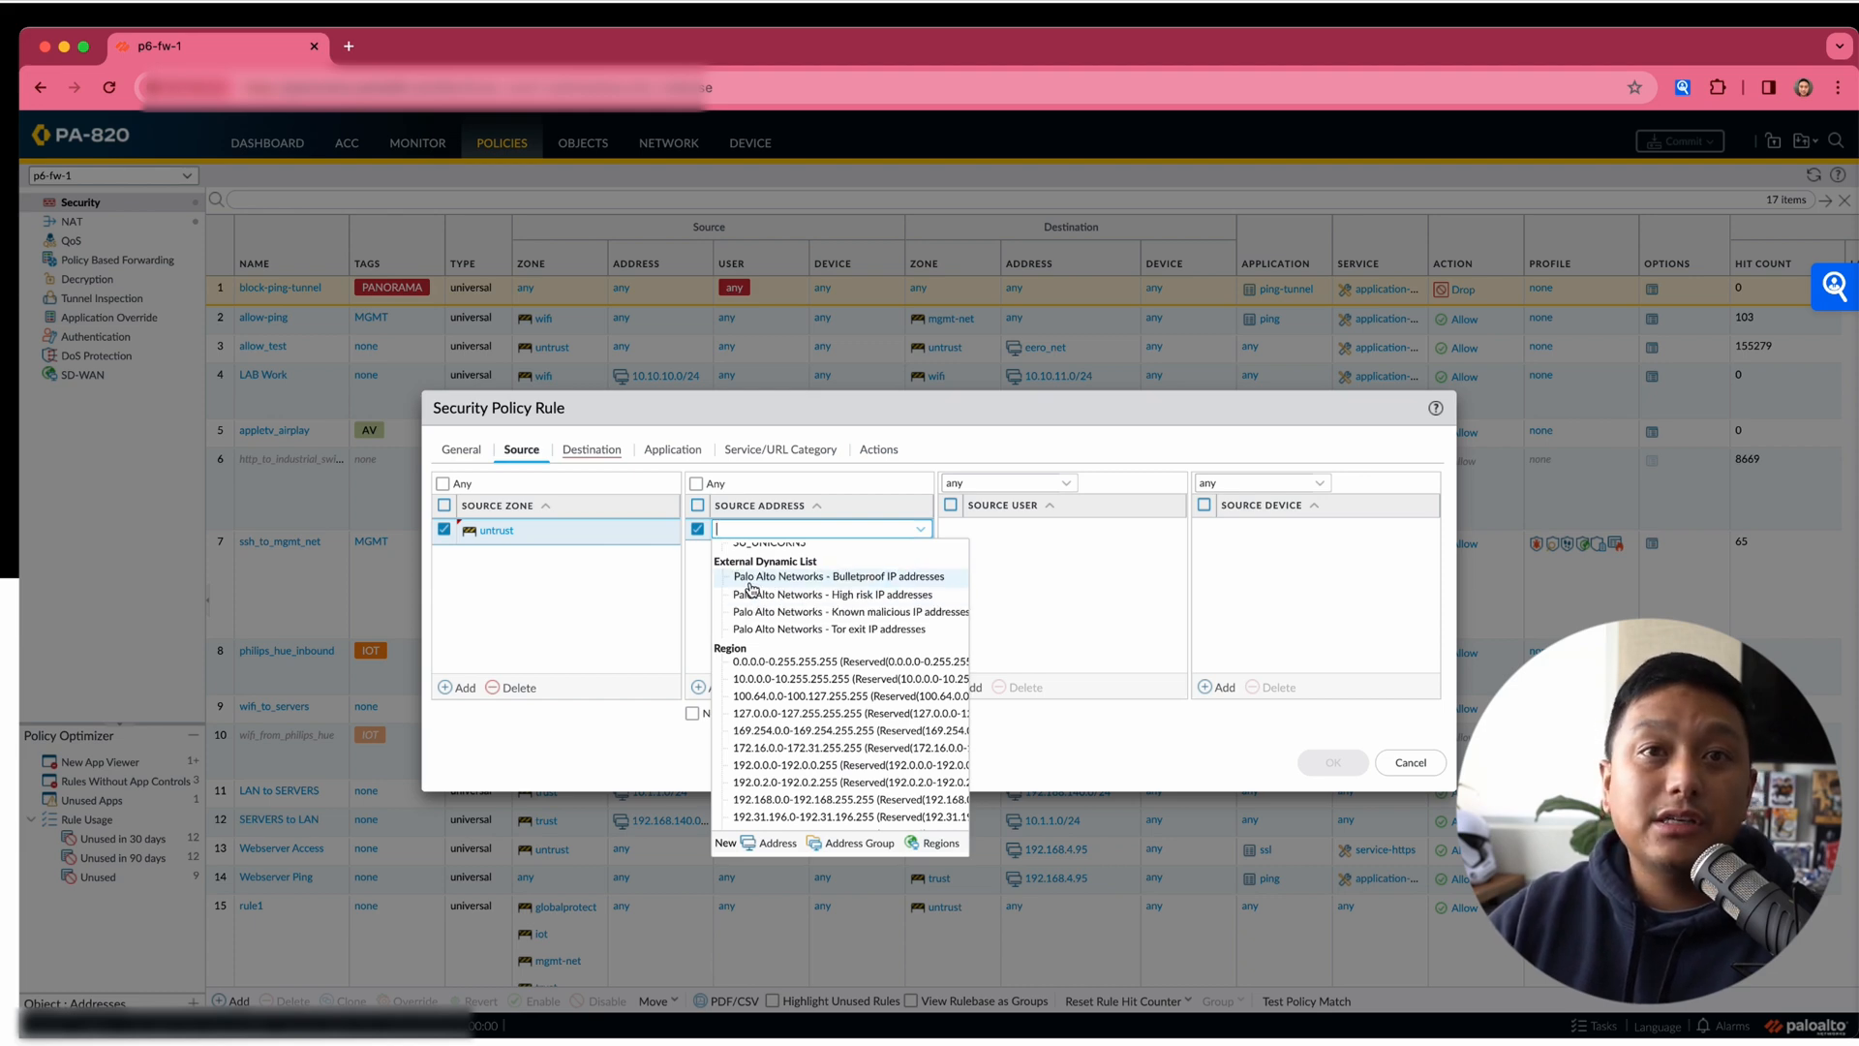
left_click(838, 576)
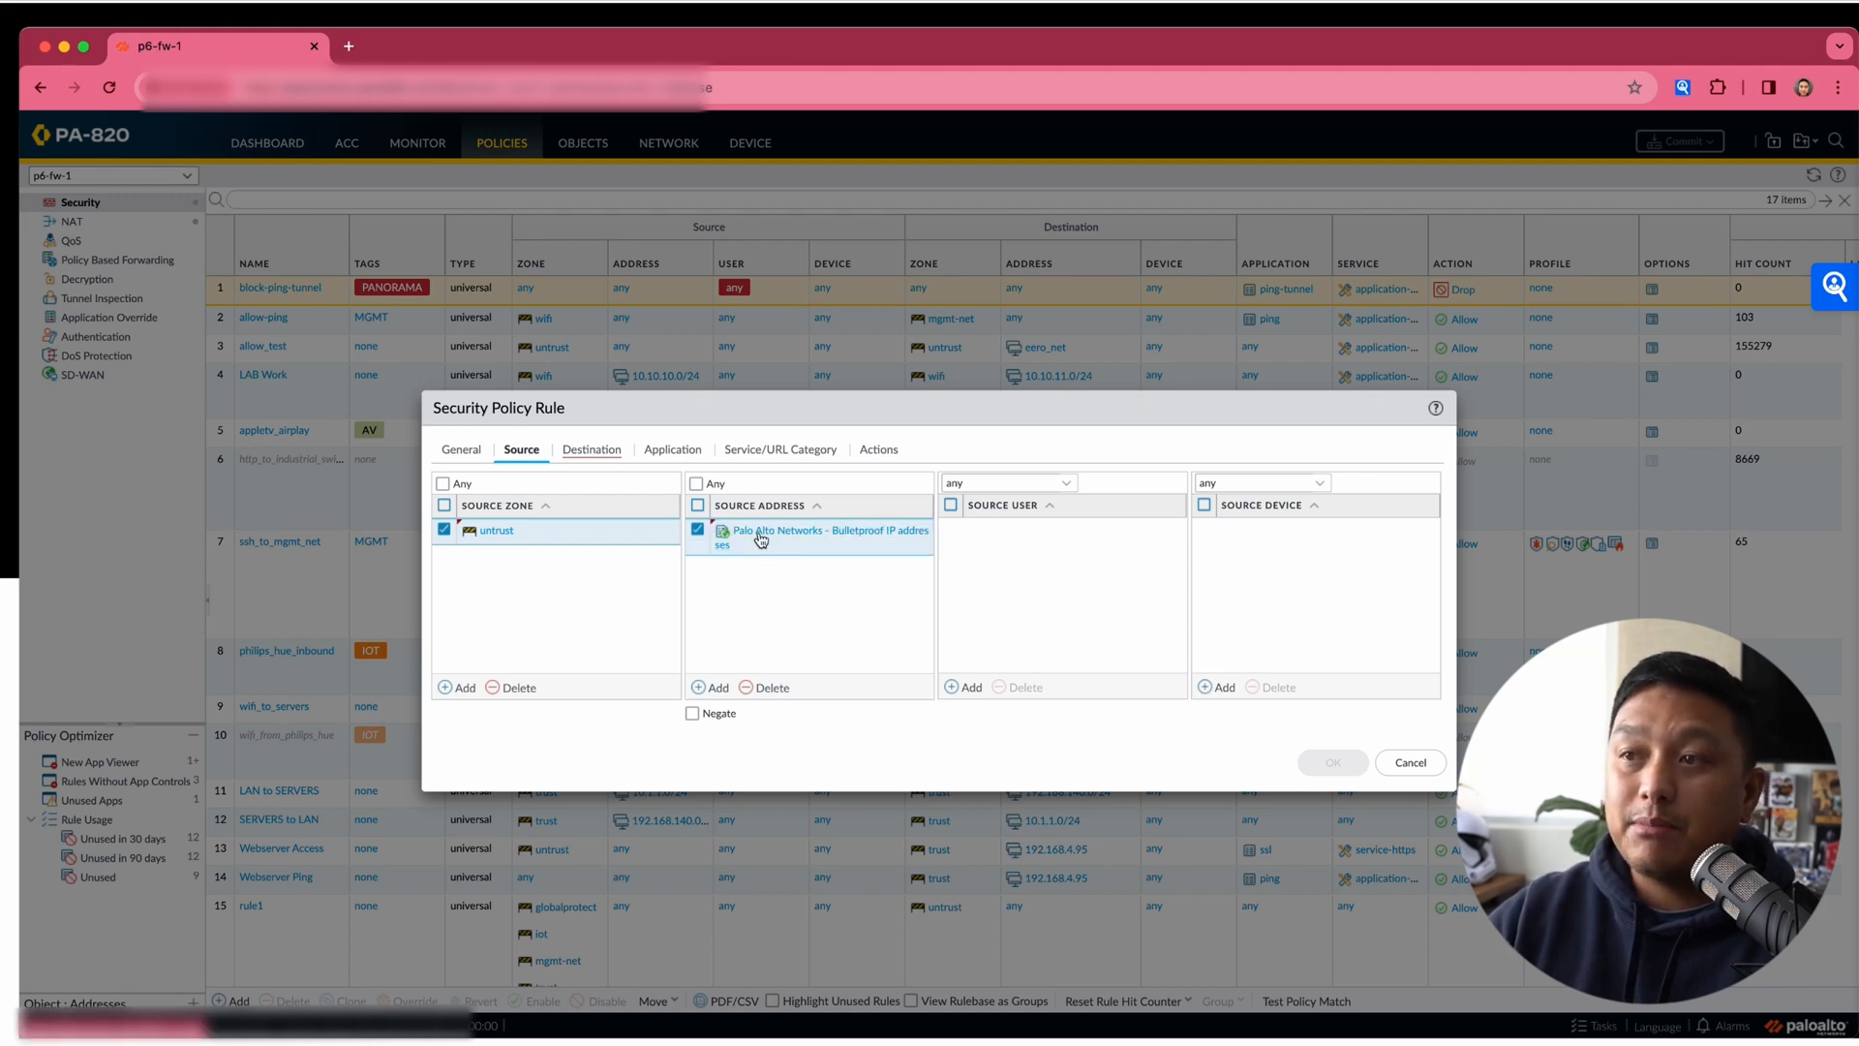
mouse_move(558, 617)
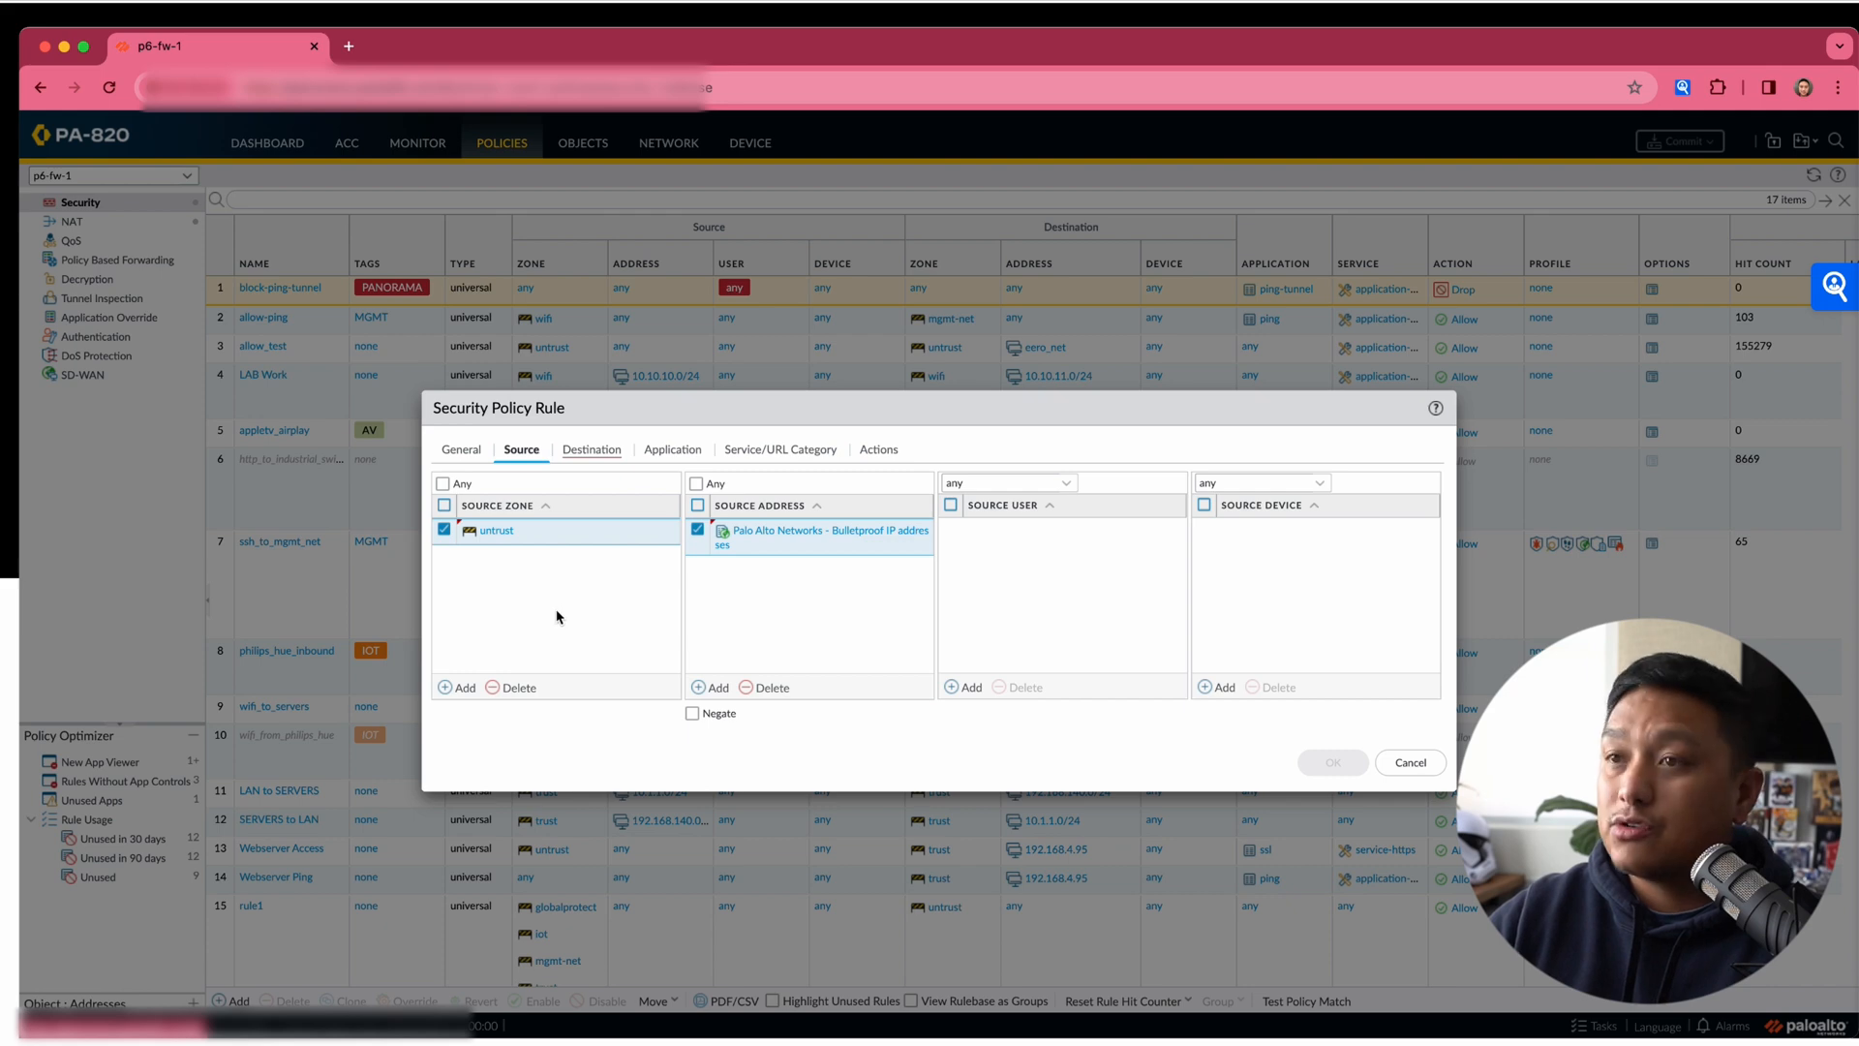
left_click(590, 449)
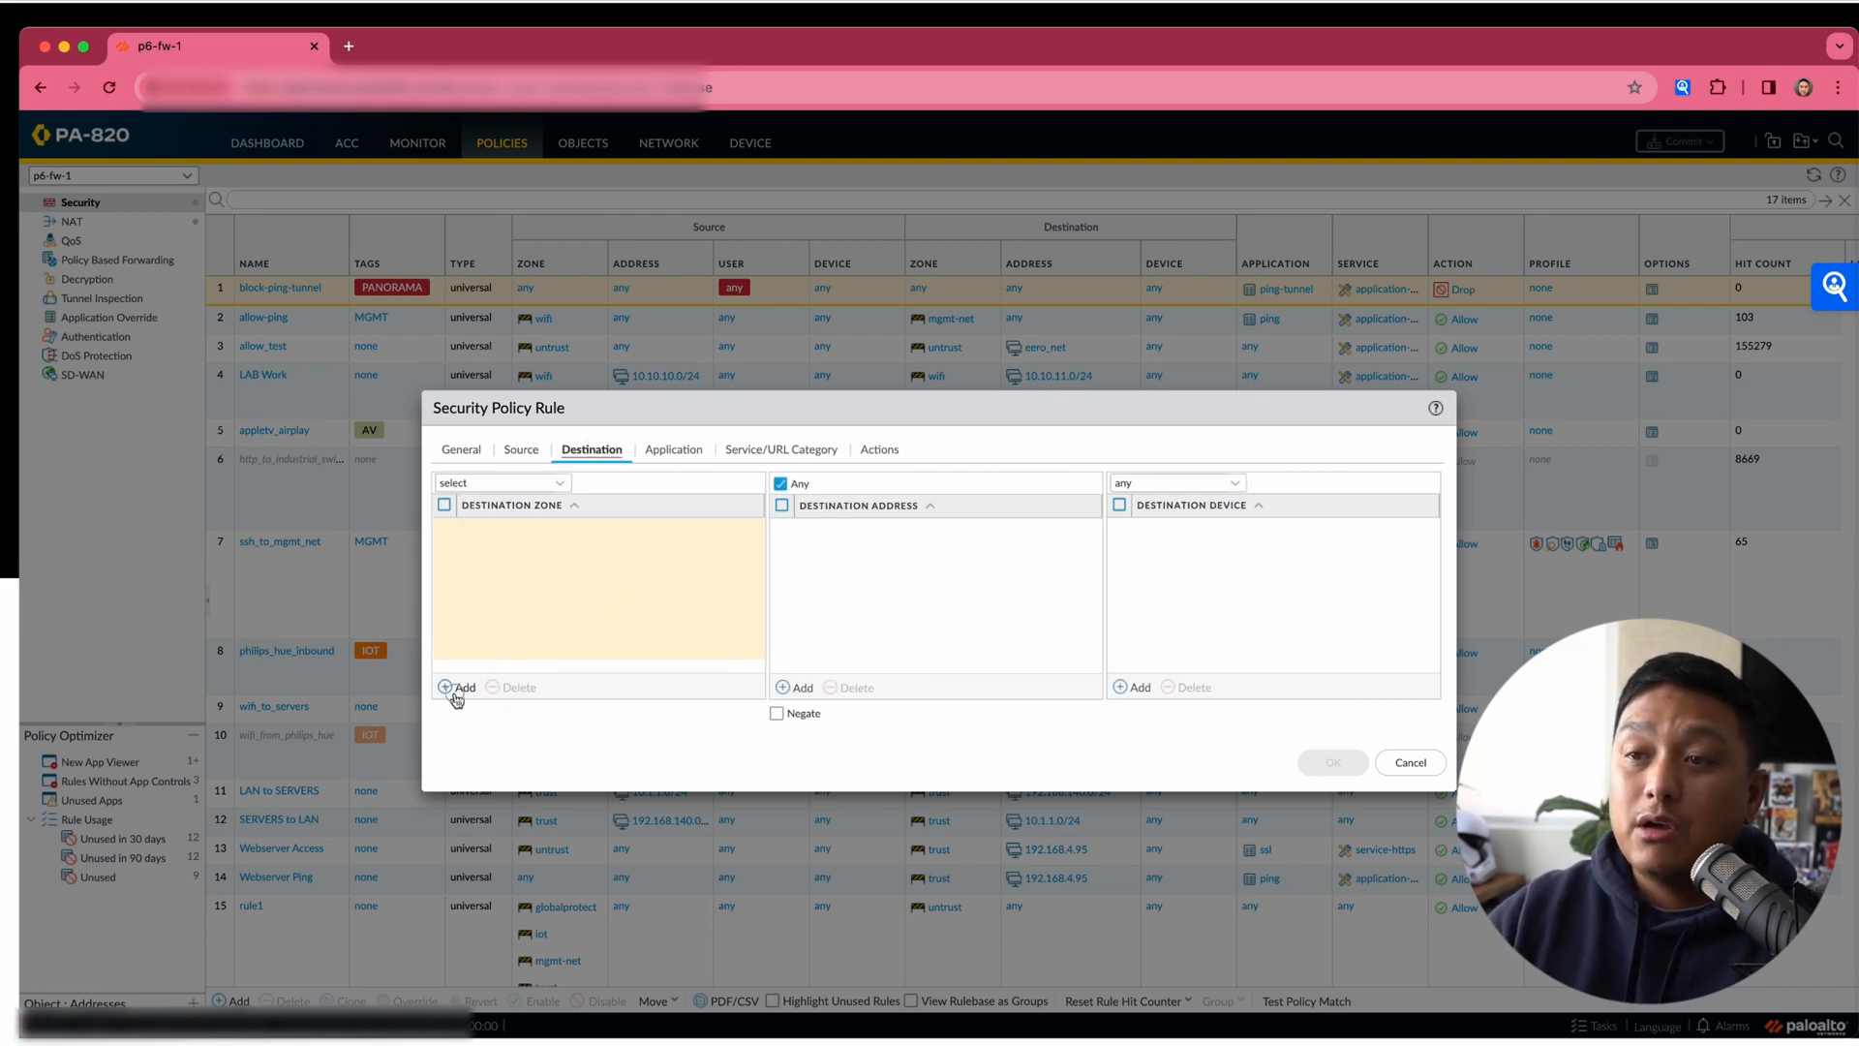
Add globalprotect and iot as the rule's destination zones.
left_click(456, 687)
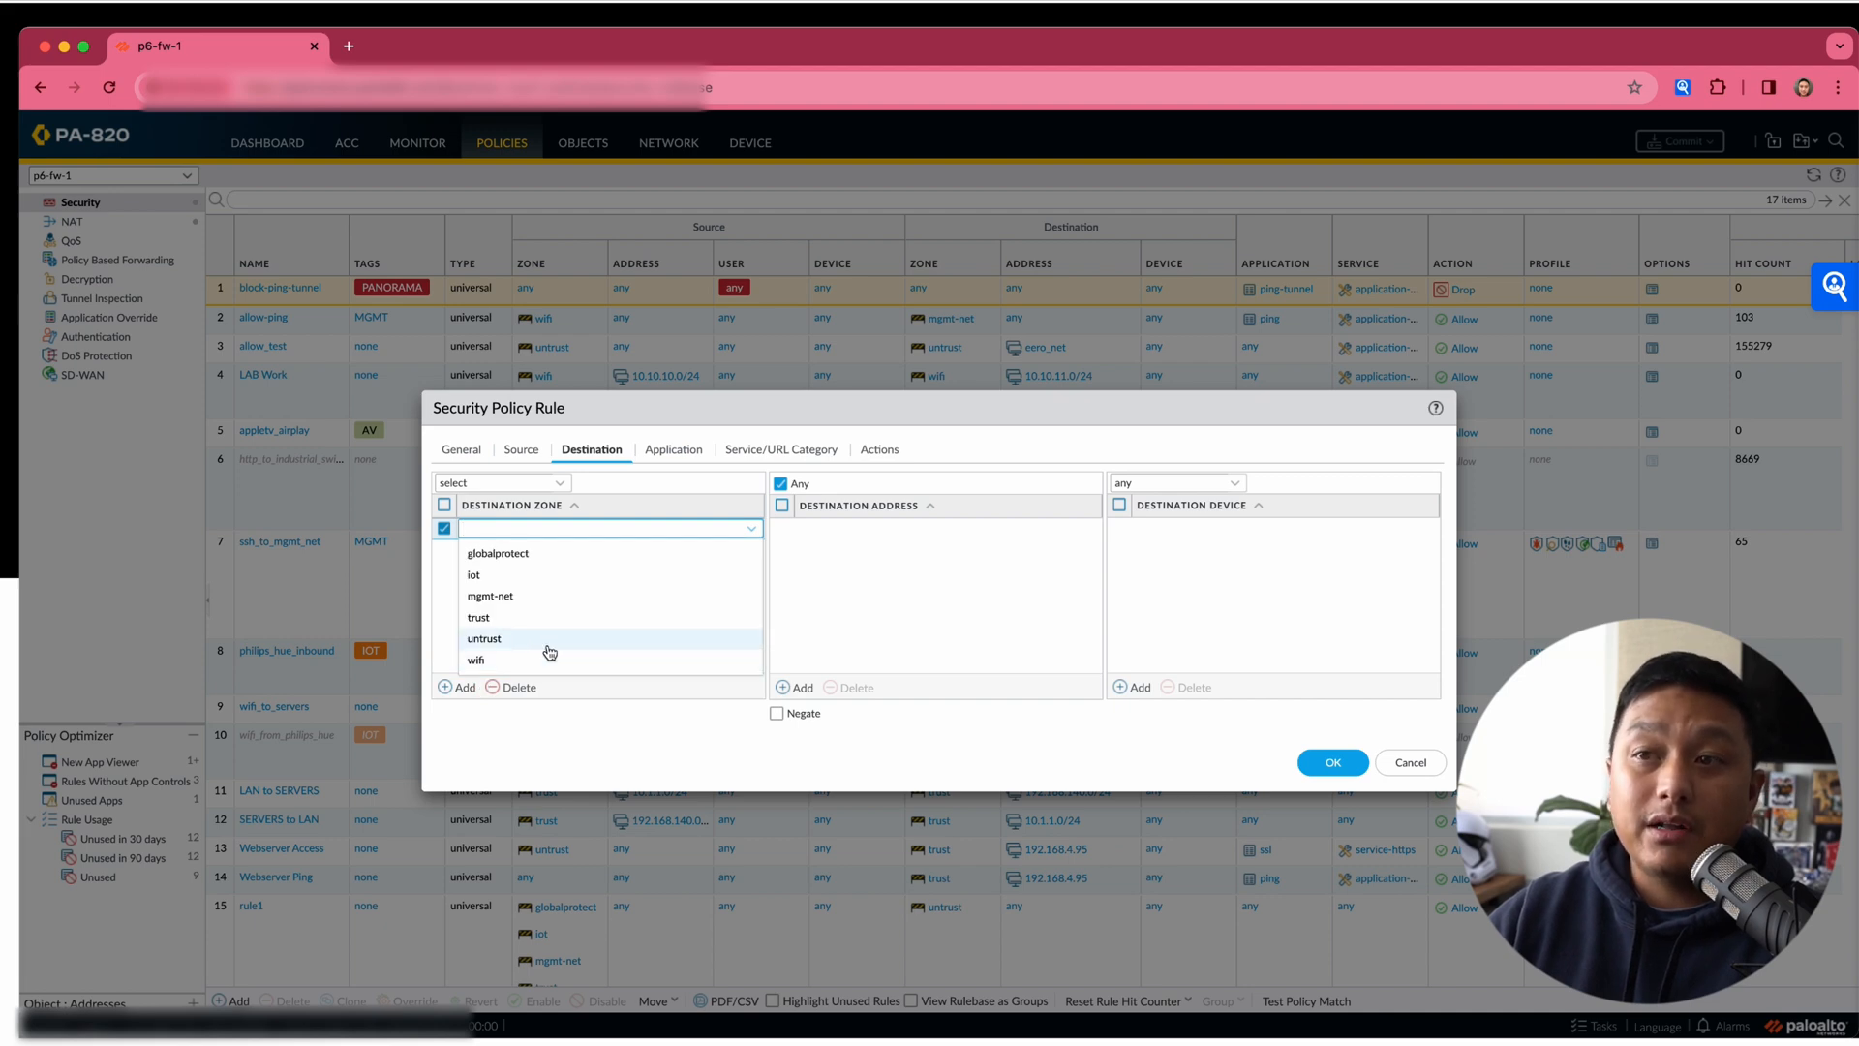
left_click(498, 553)
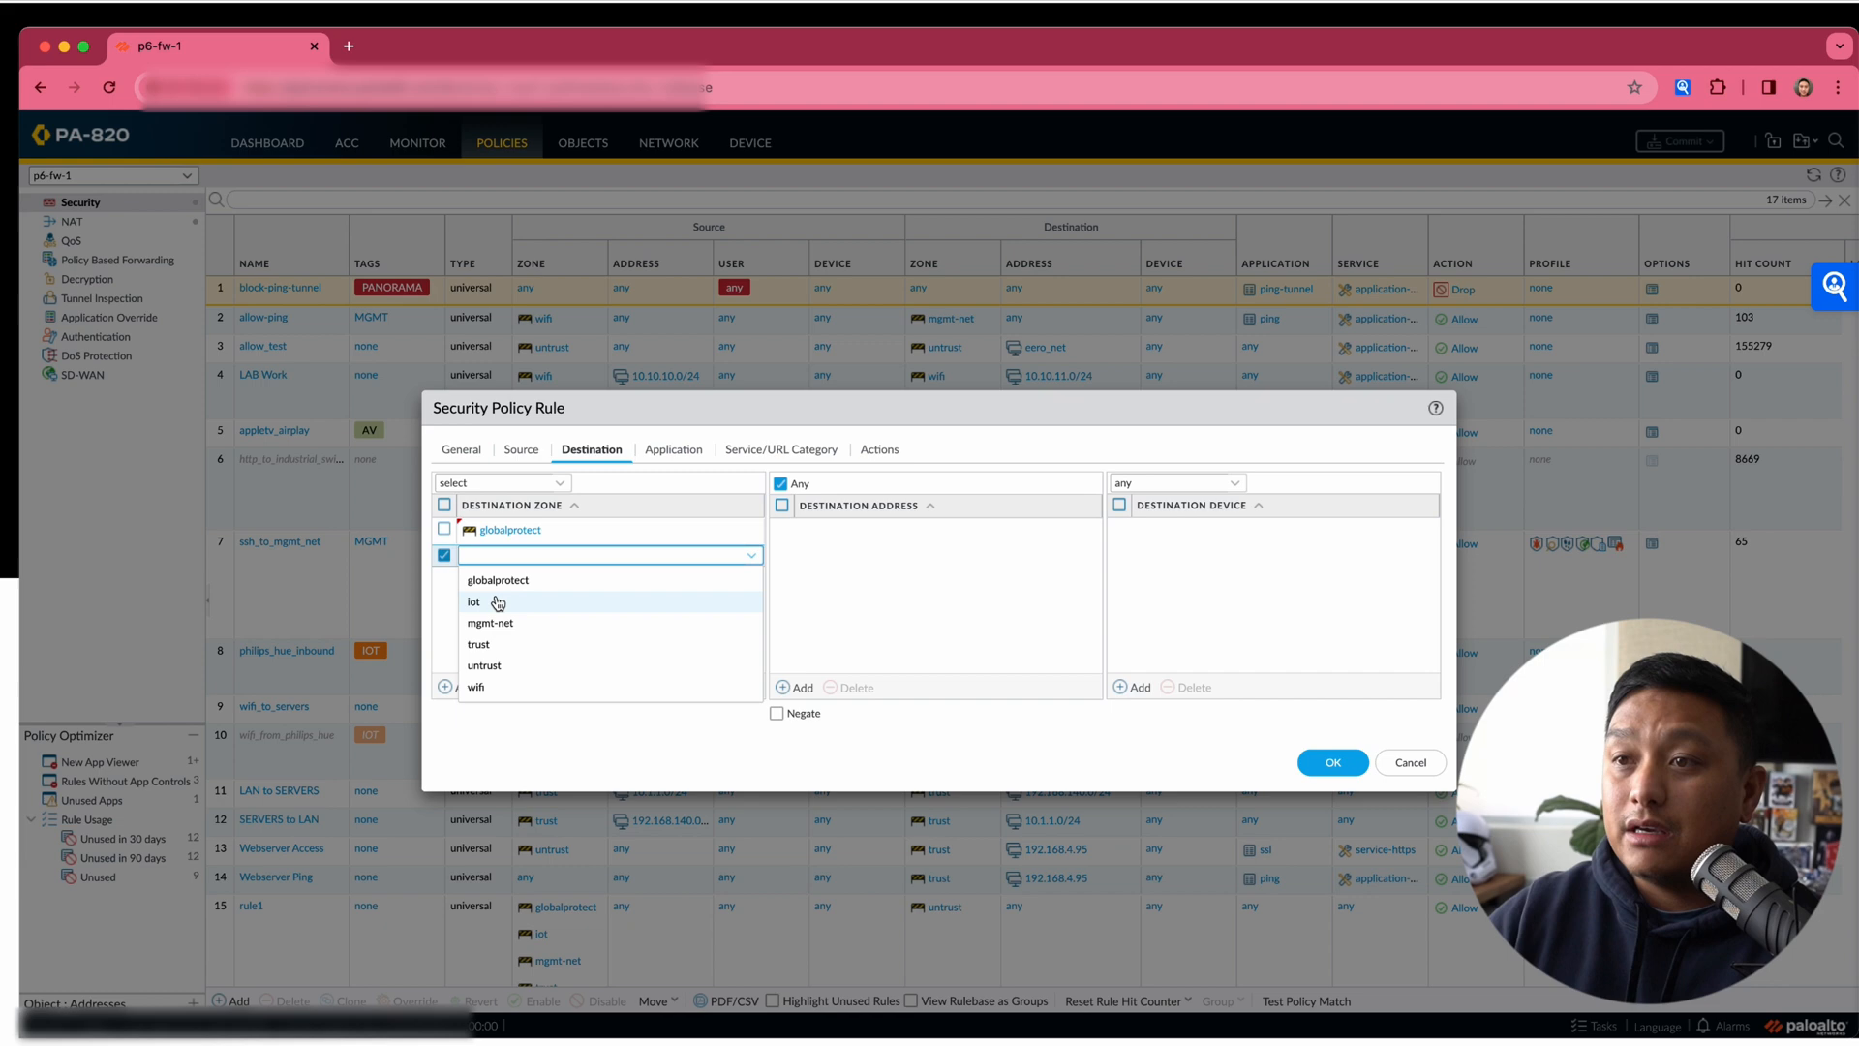
left_click(475, 602)
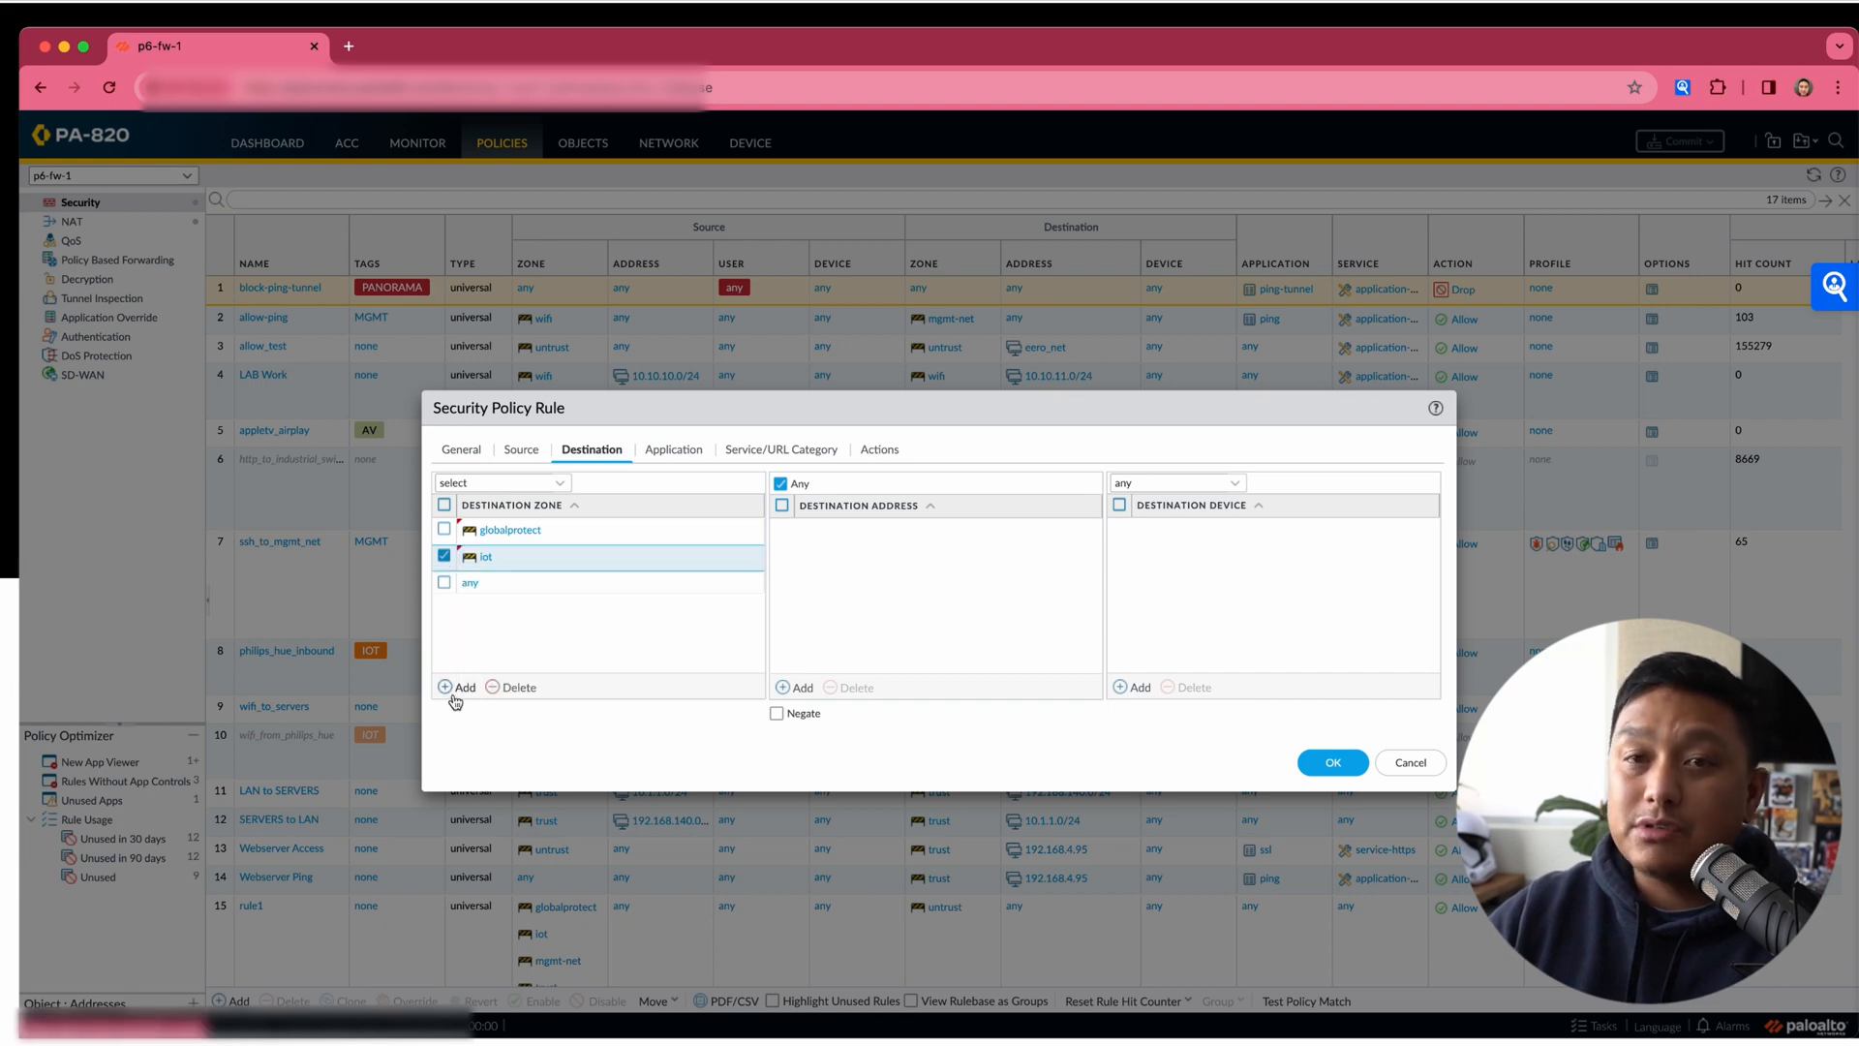
left_click(877, 450)
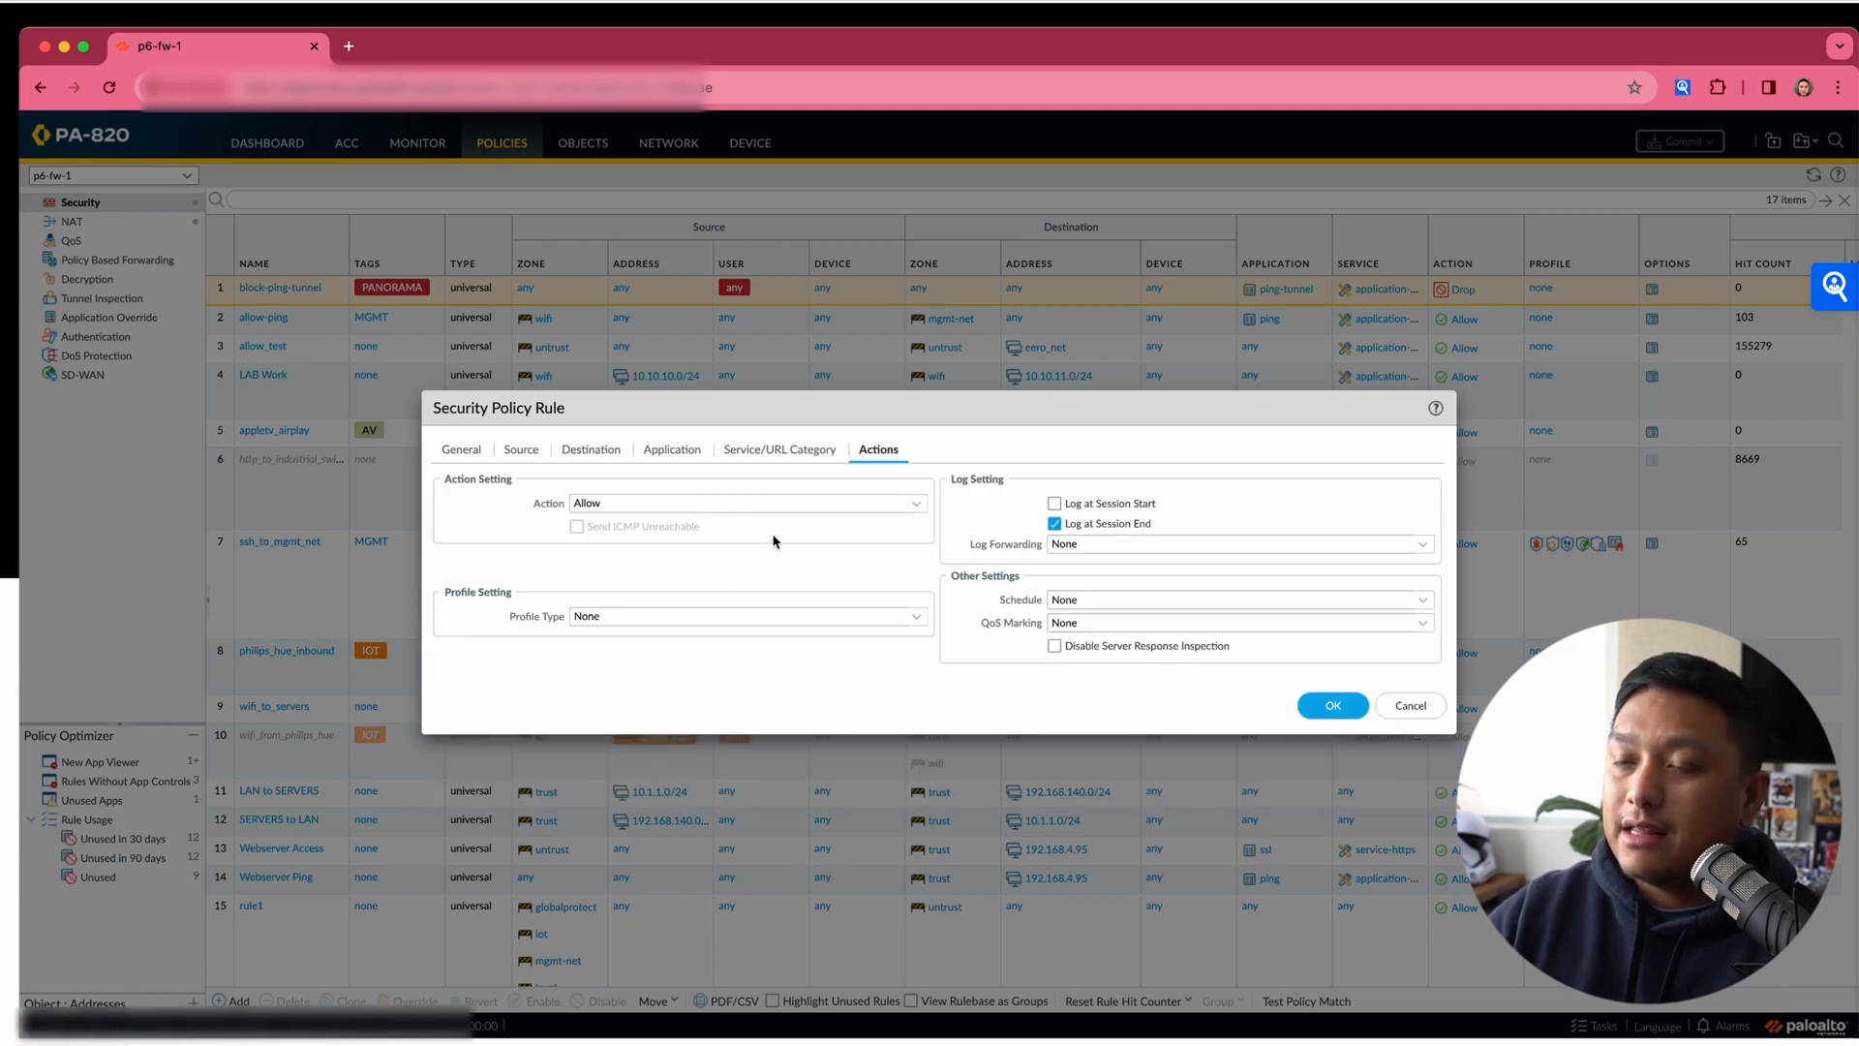
Set the rule action to Deny with Log at Session Start enabled.
left_click(745, 503)
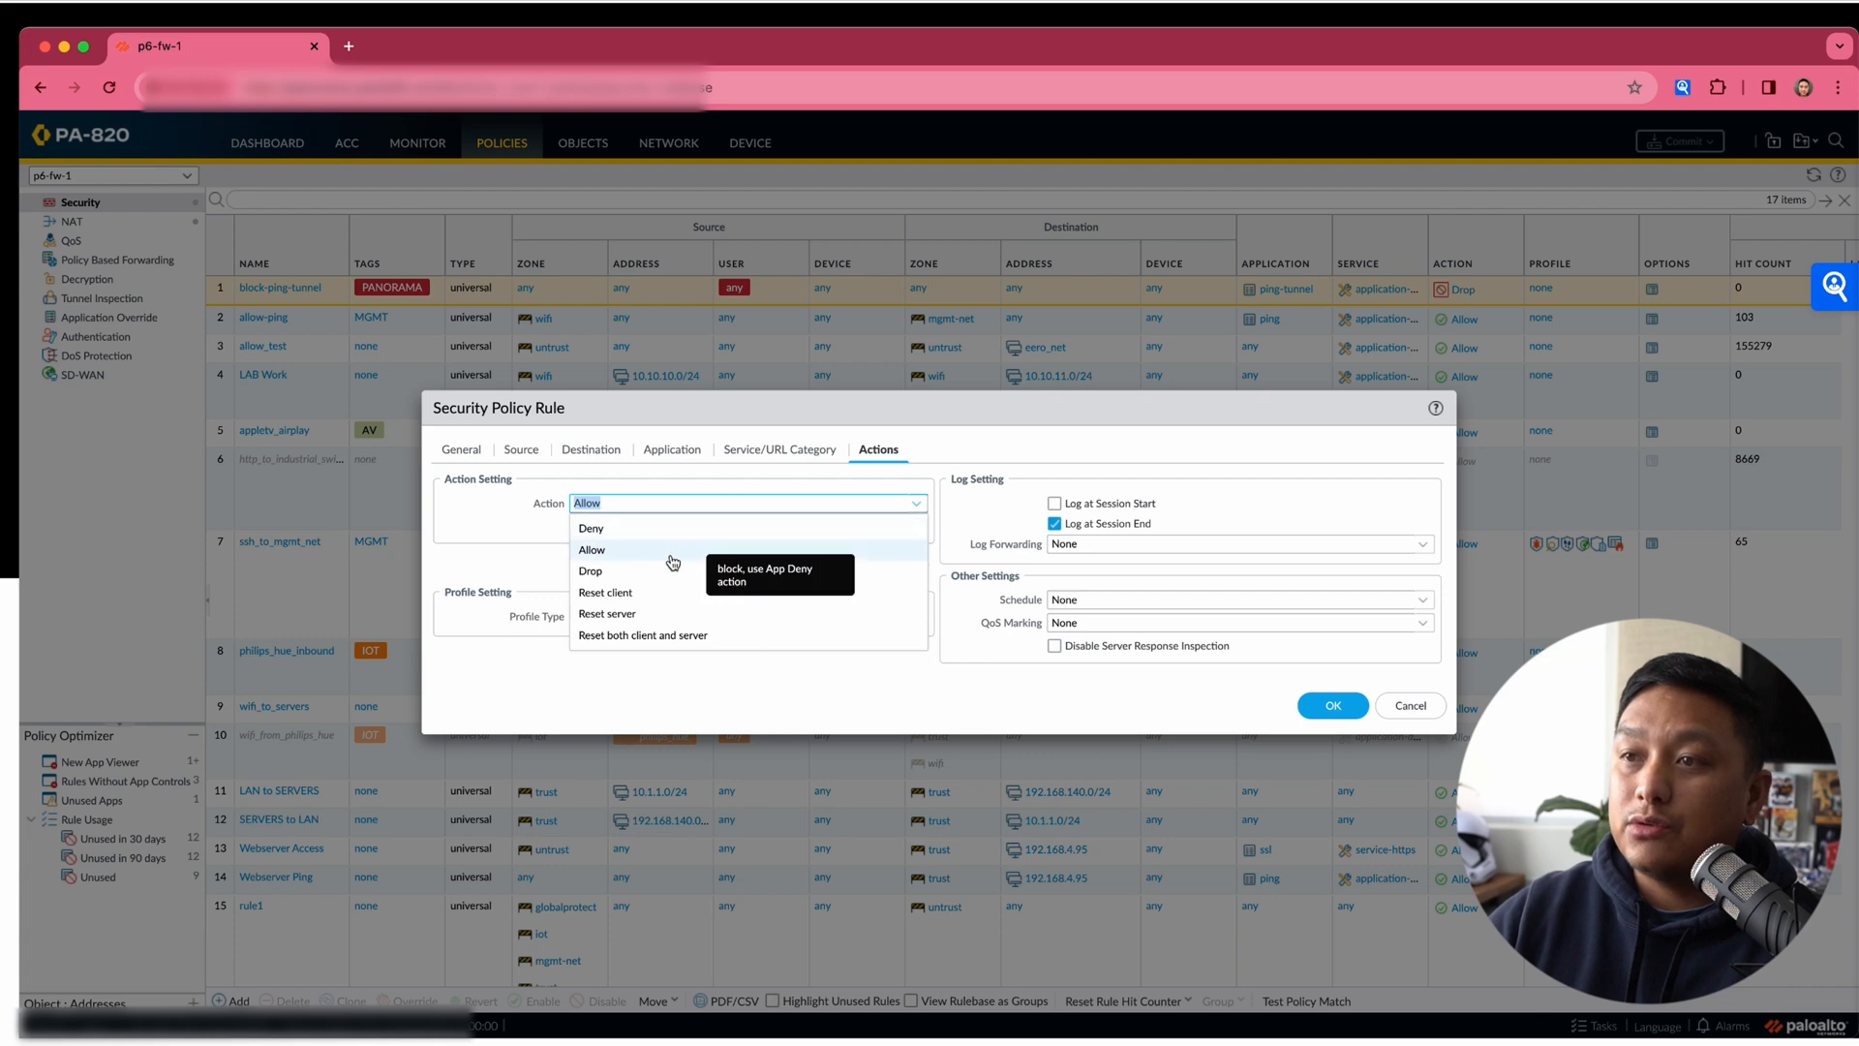
left_click(590, 527)
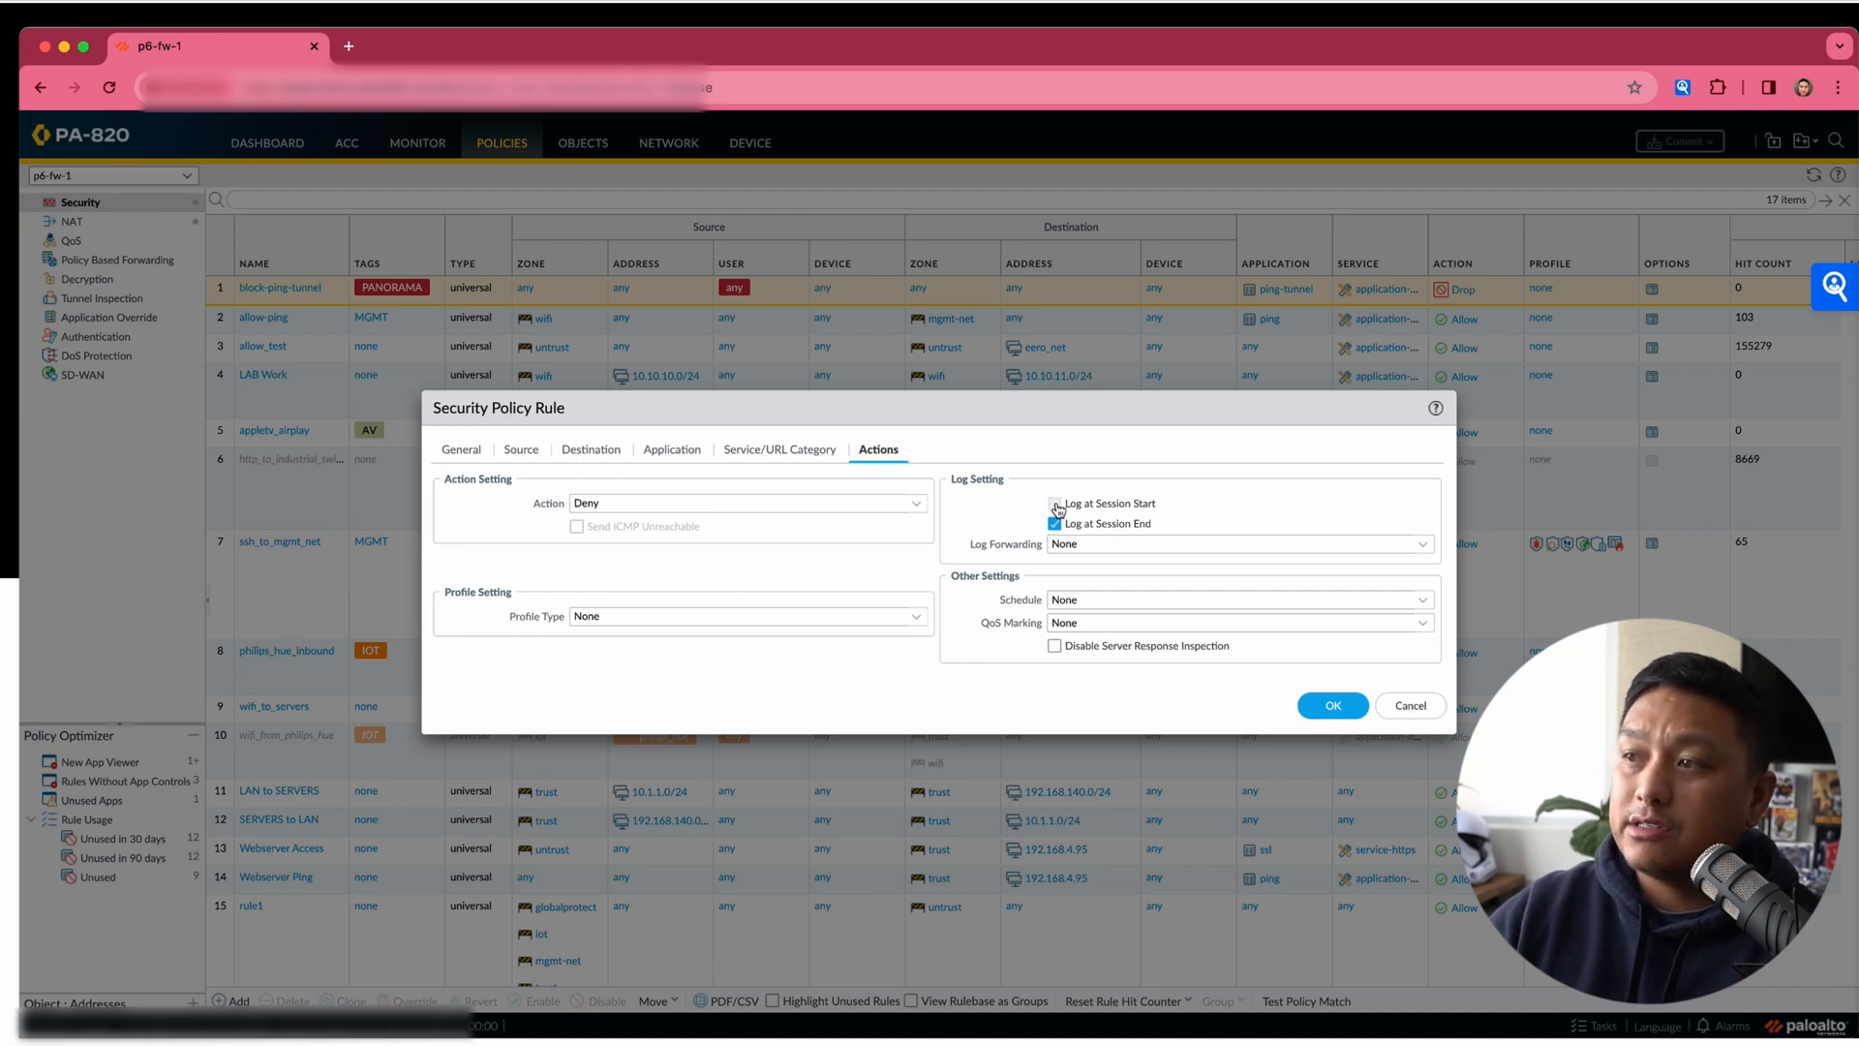
left_click(1054, 503)
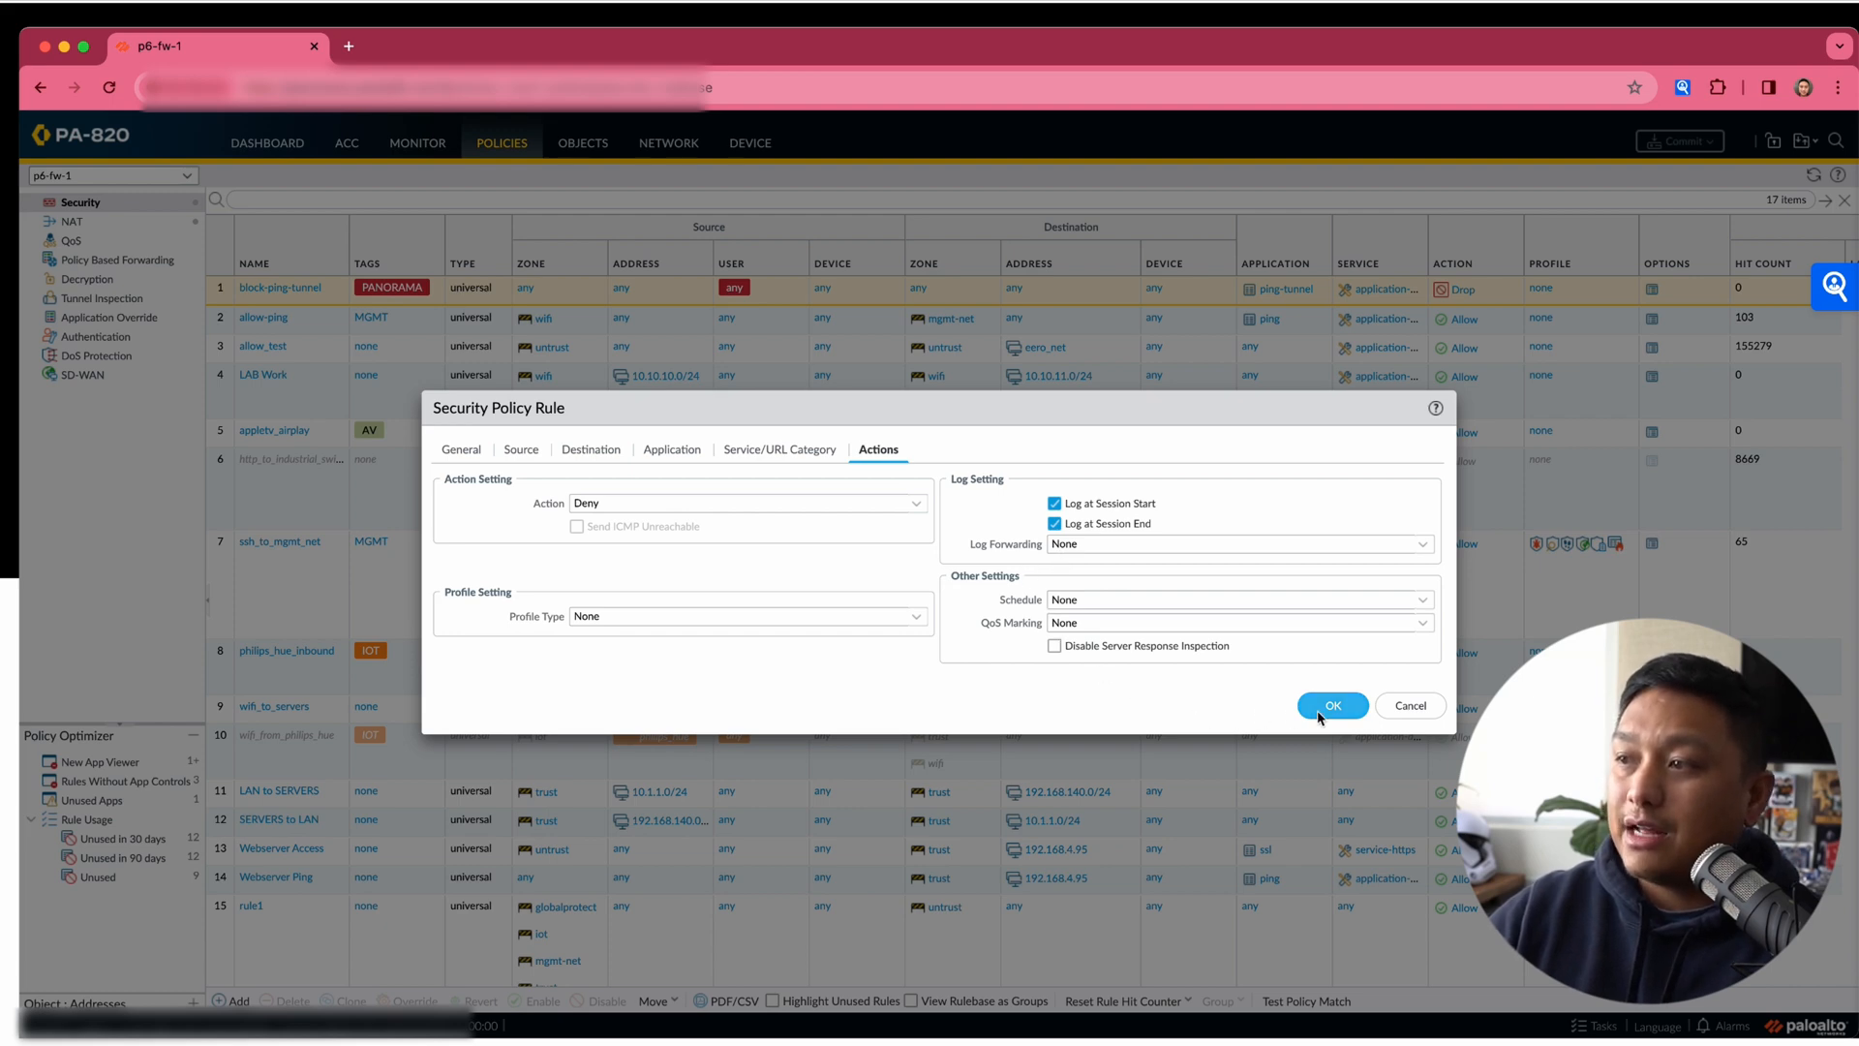
left_click(1332, 706)
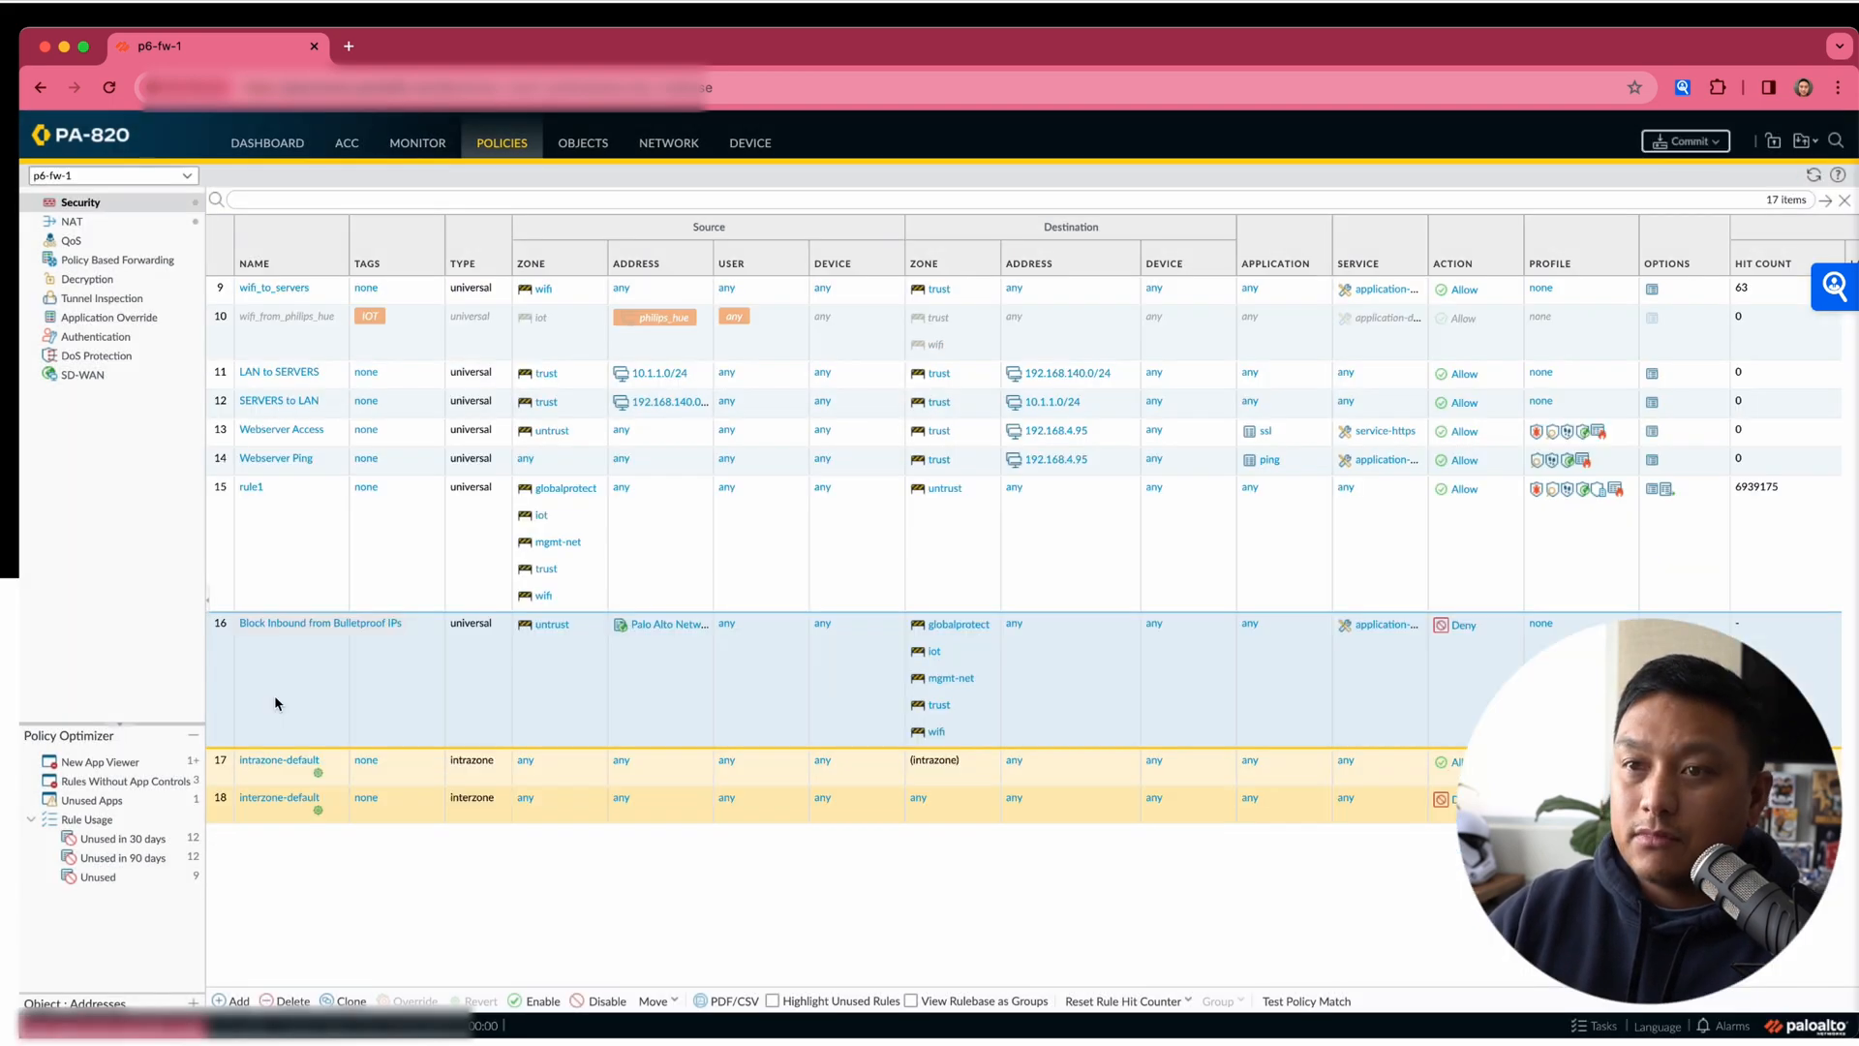
Move the Bulletproof inbound rule to the top and begin another rule.
left_click(221, 429)
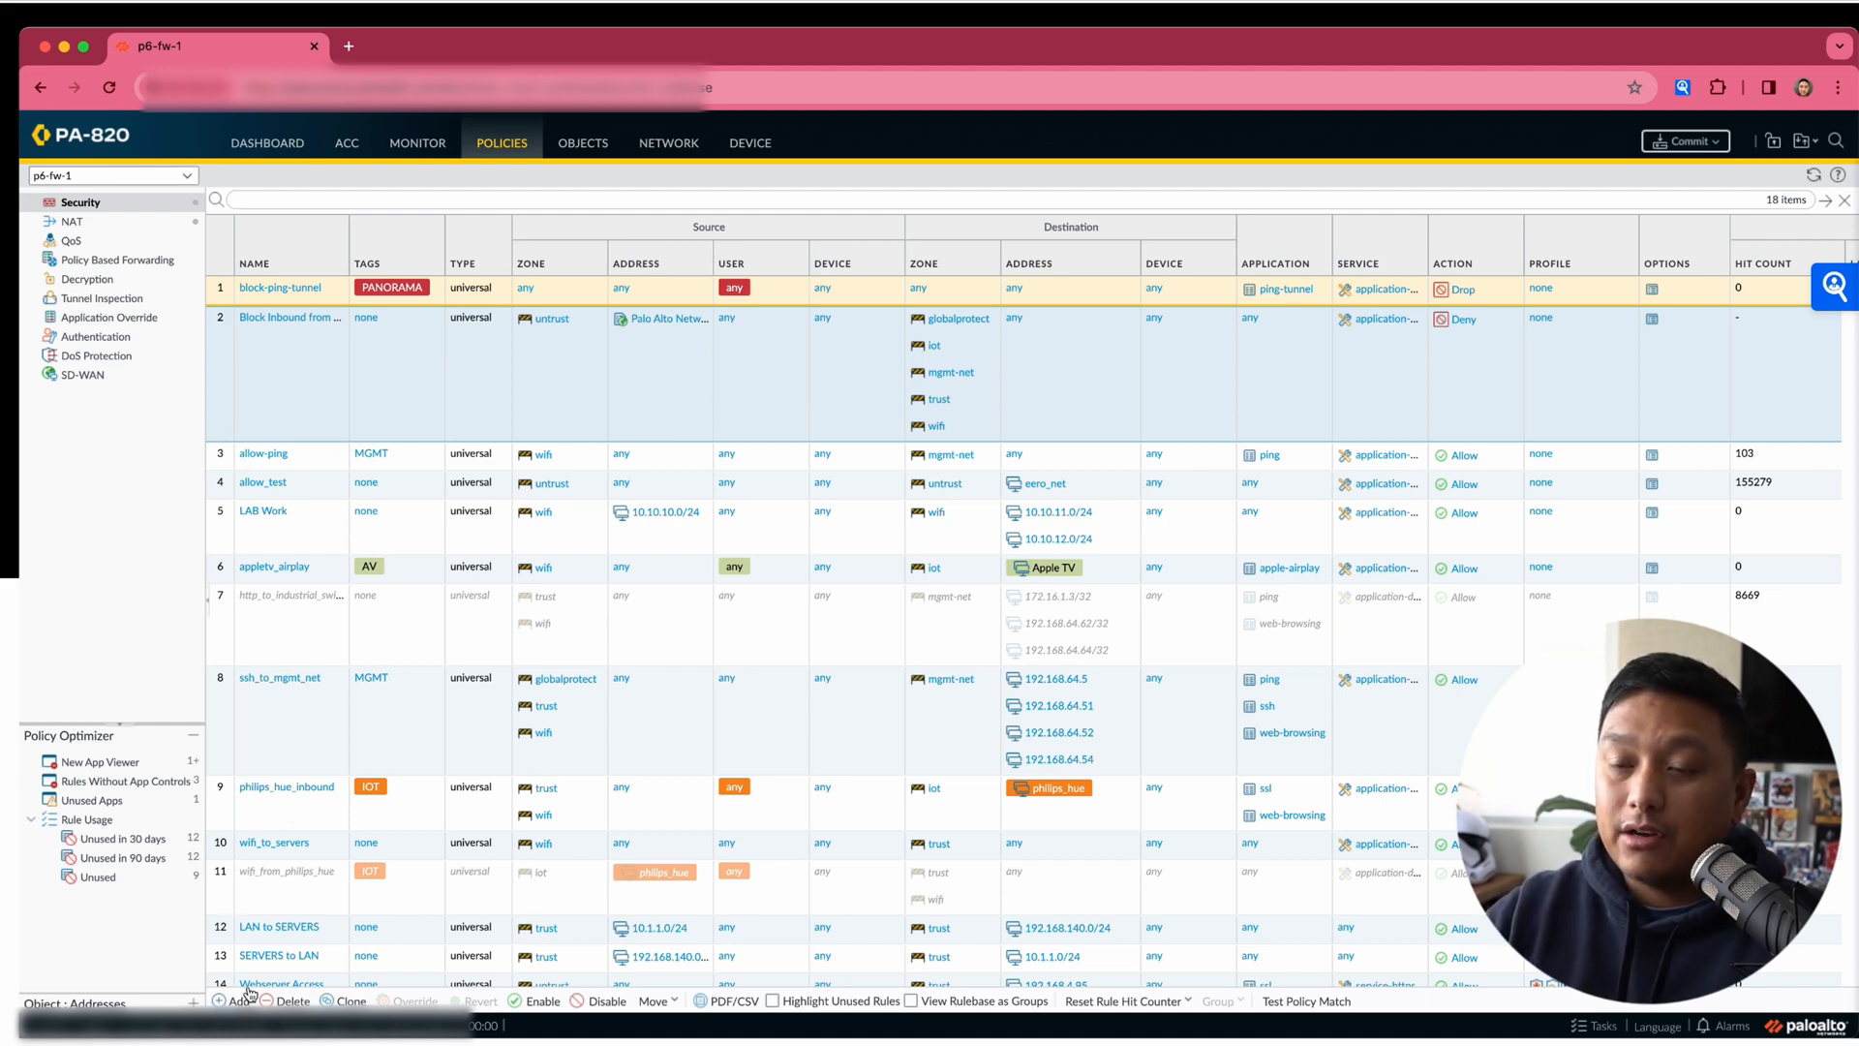
mouse_move(266, 818)
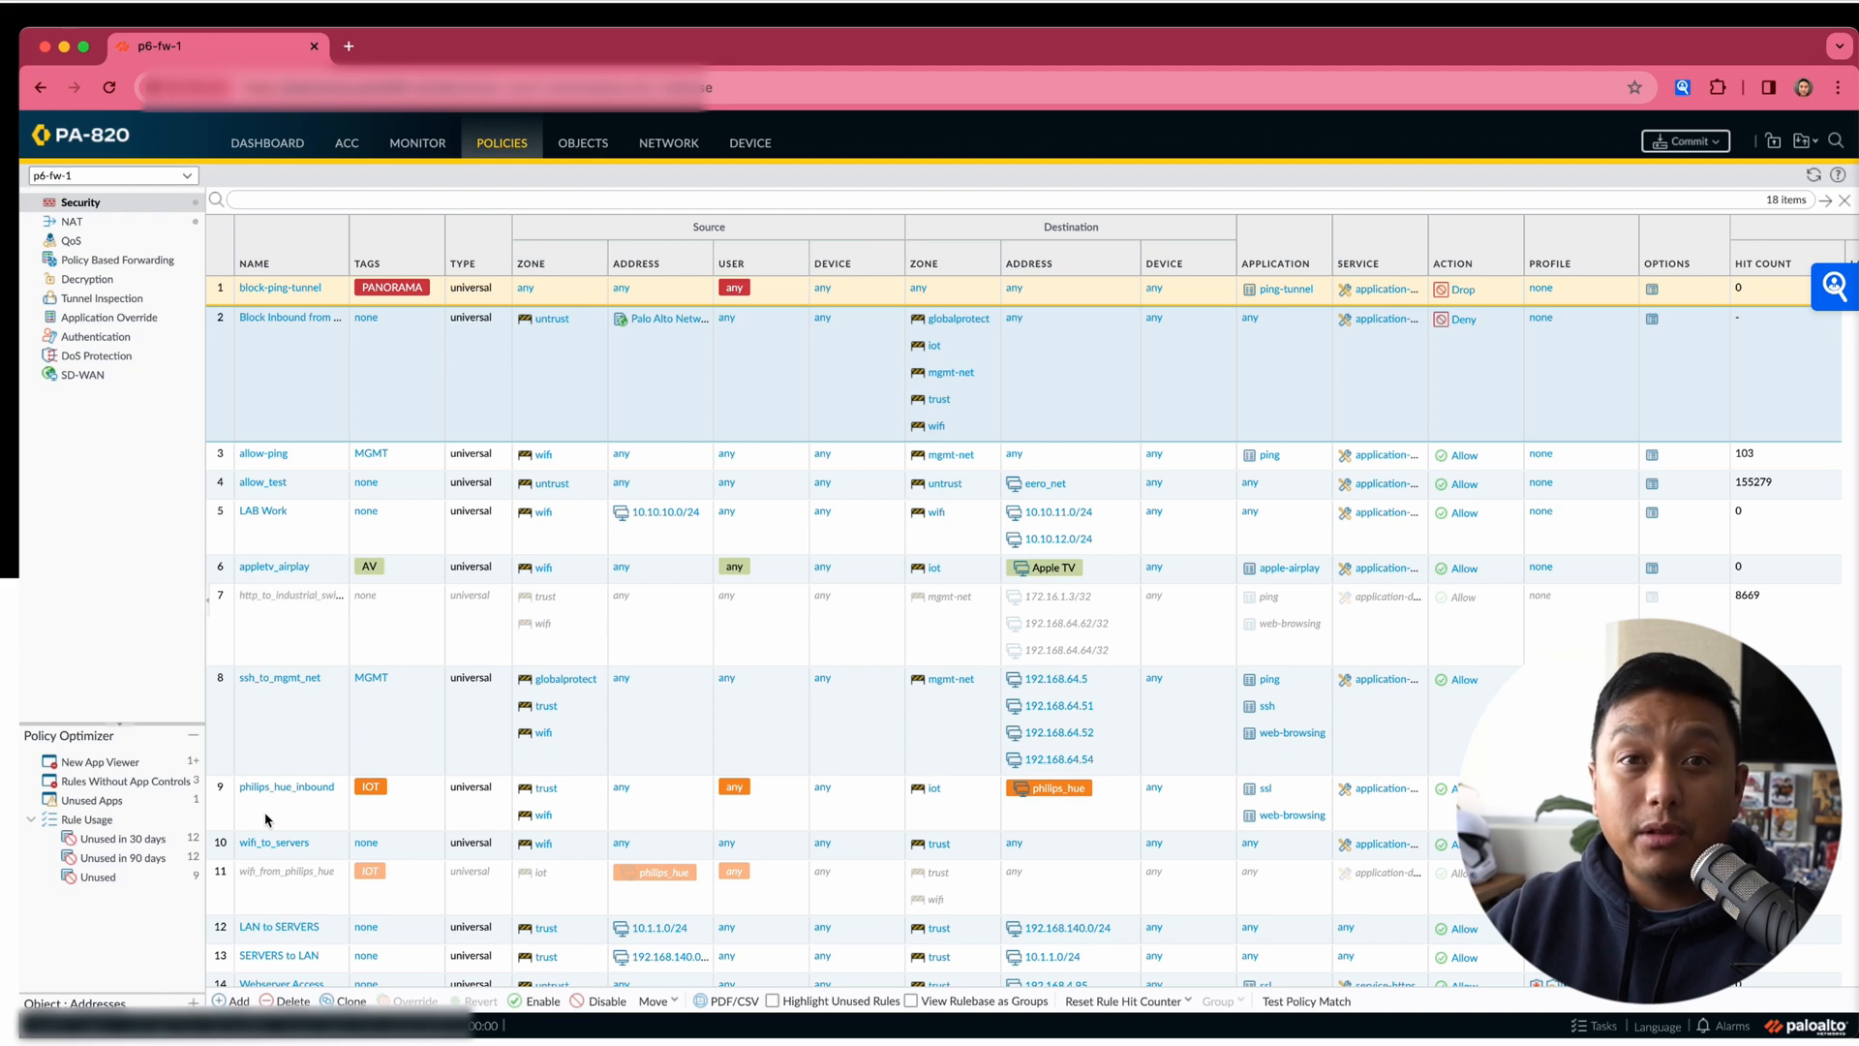
left_click(237, 1005)
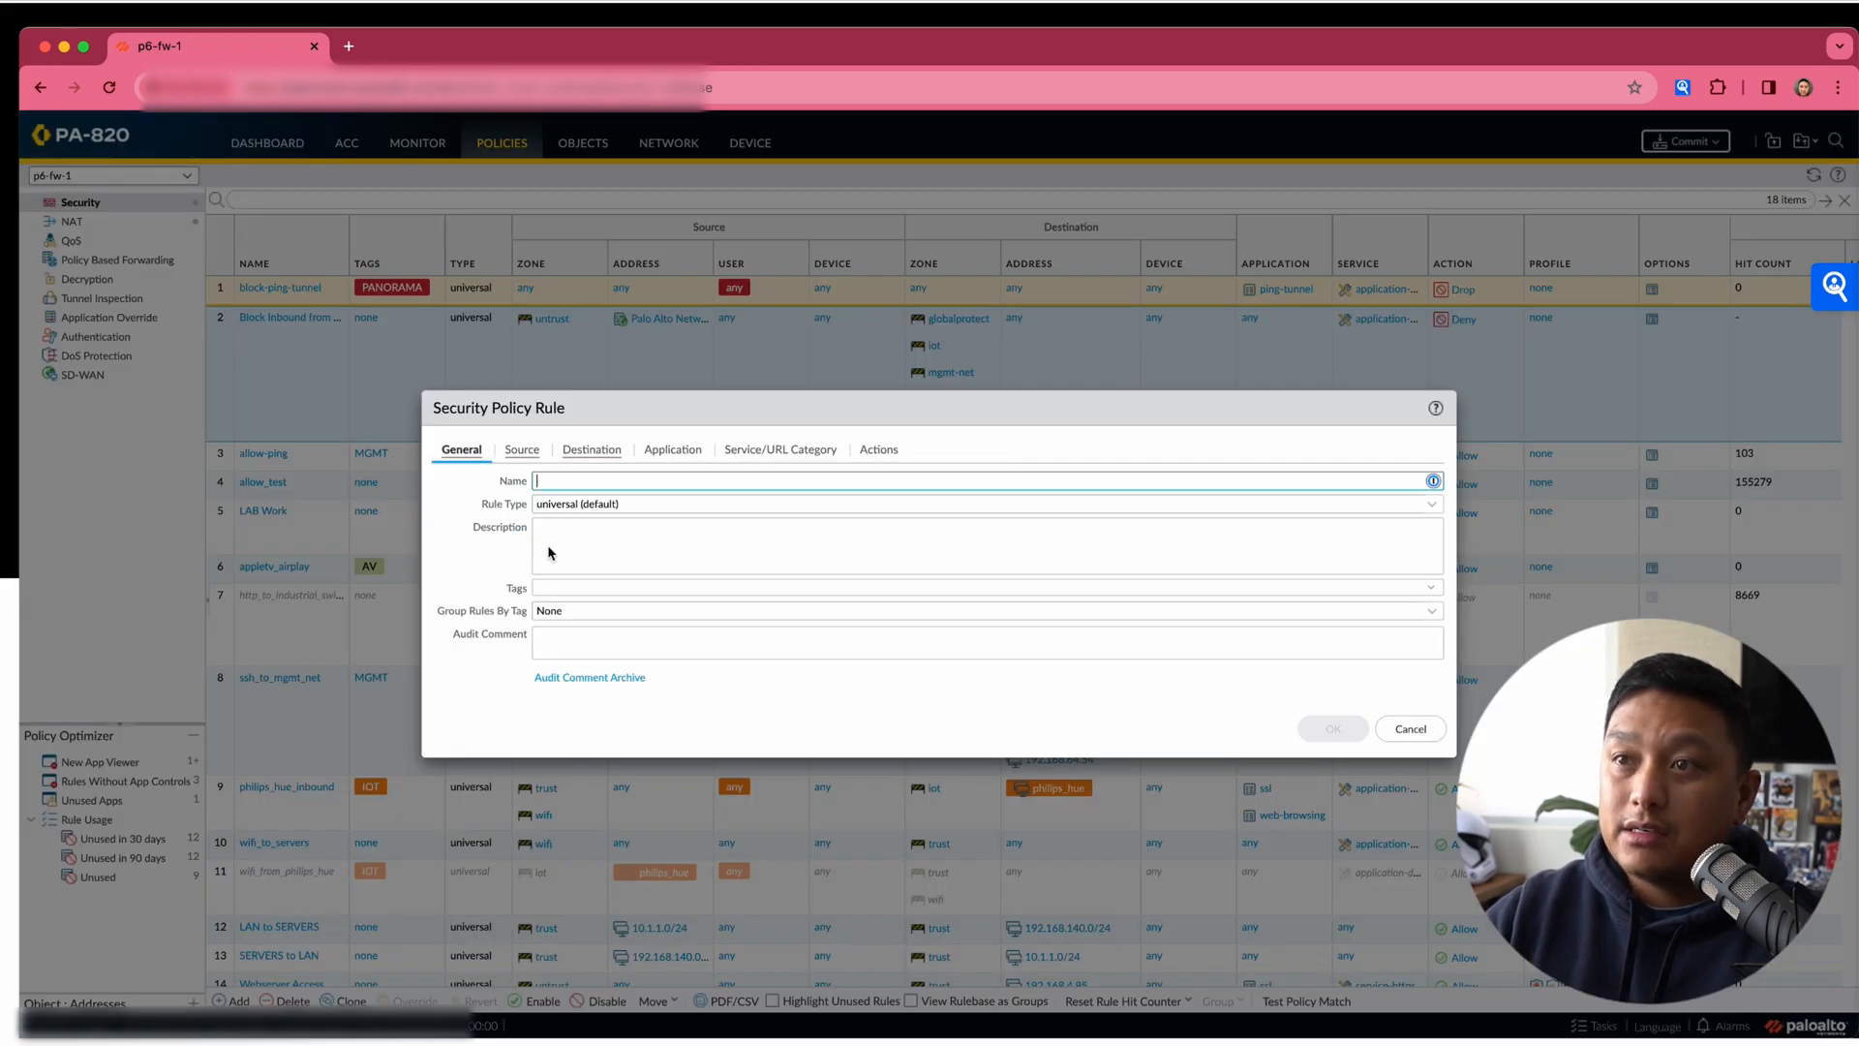
Name the rule 'Block Outbound to Bulletproof IPs'.
type("Block Outbound to")
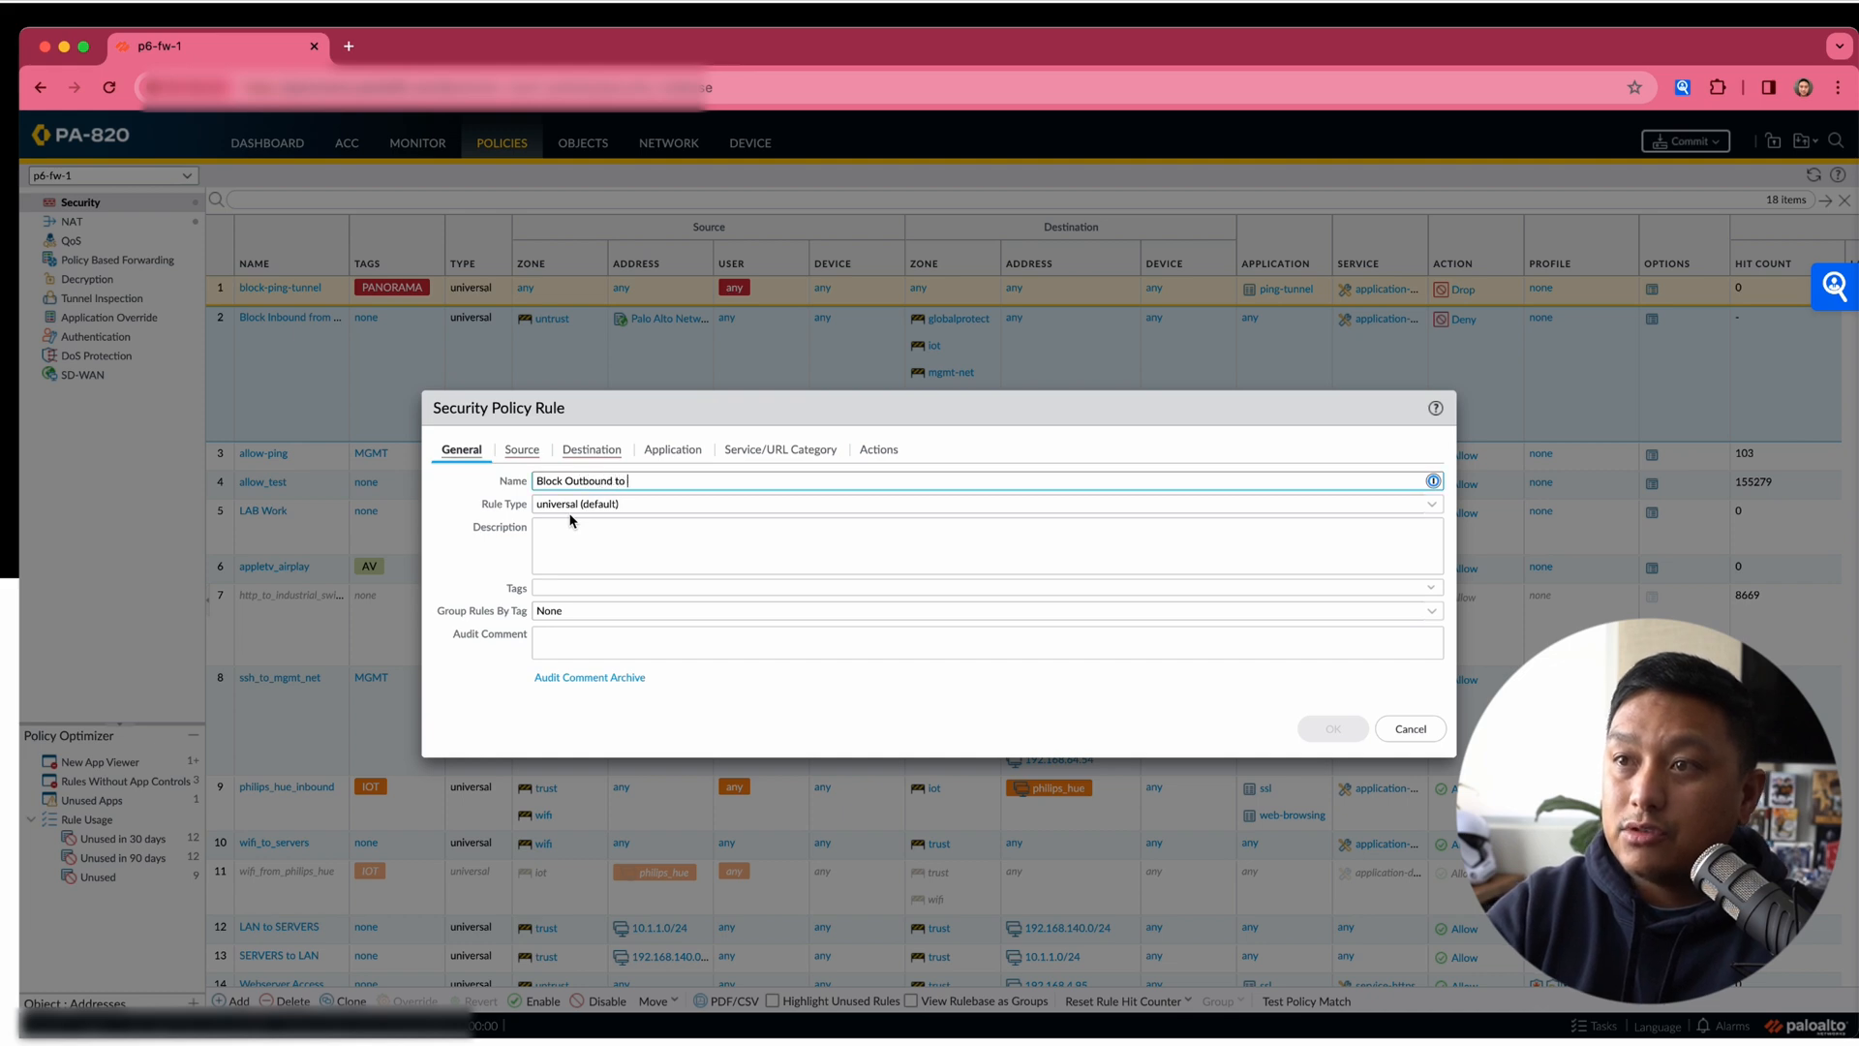
type("Bullet")
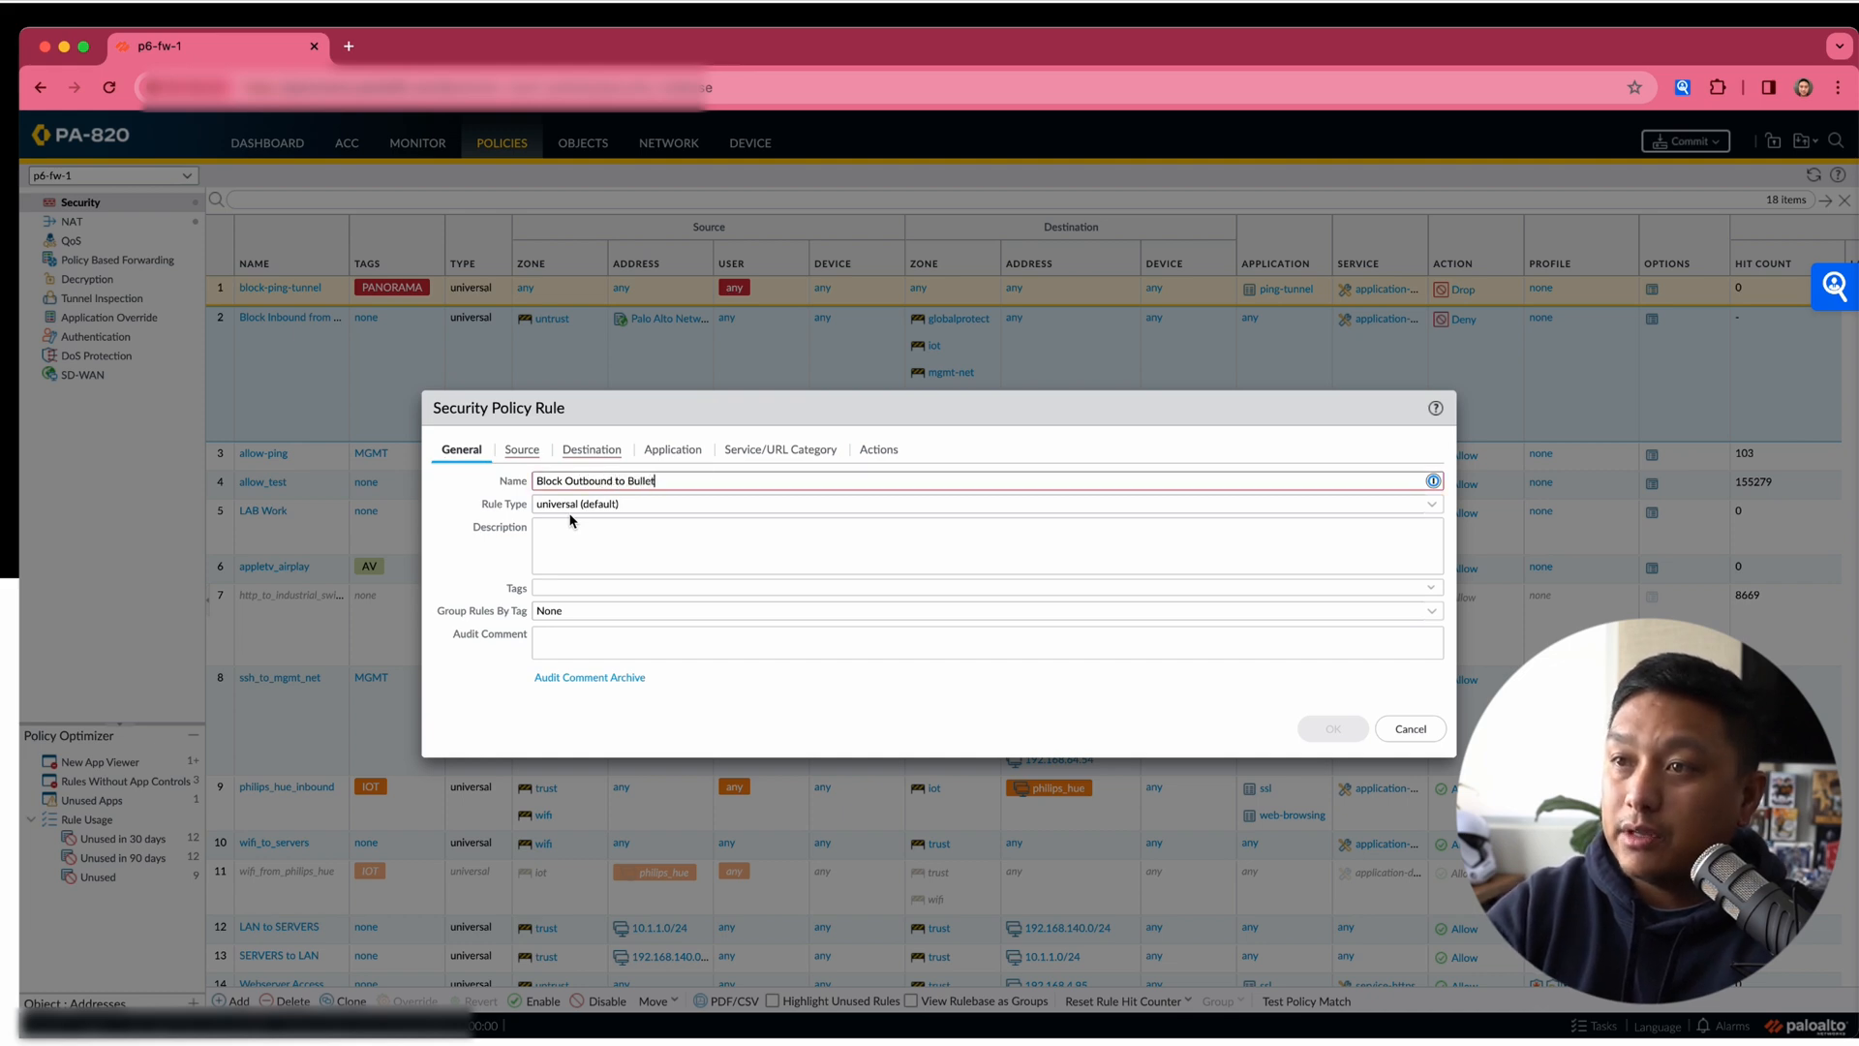
type("proof IPs")
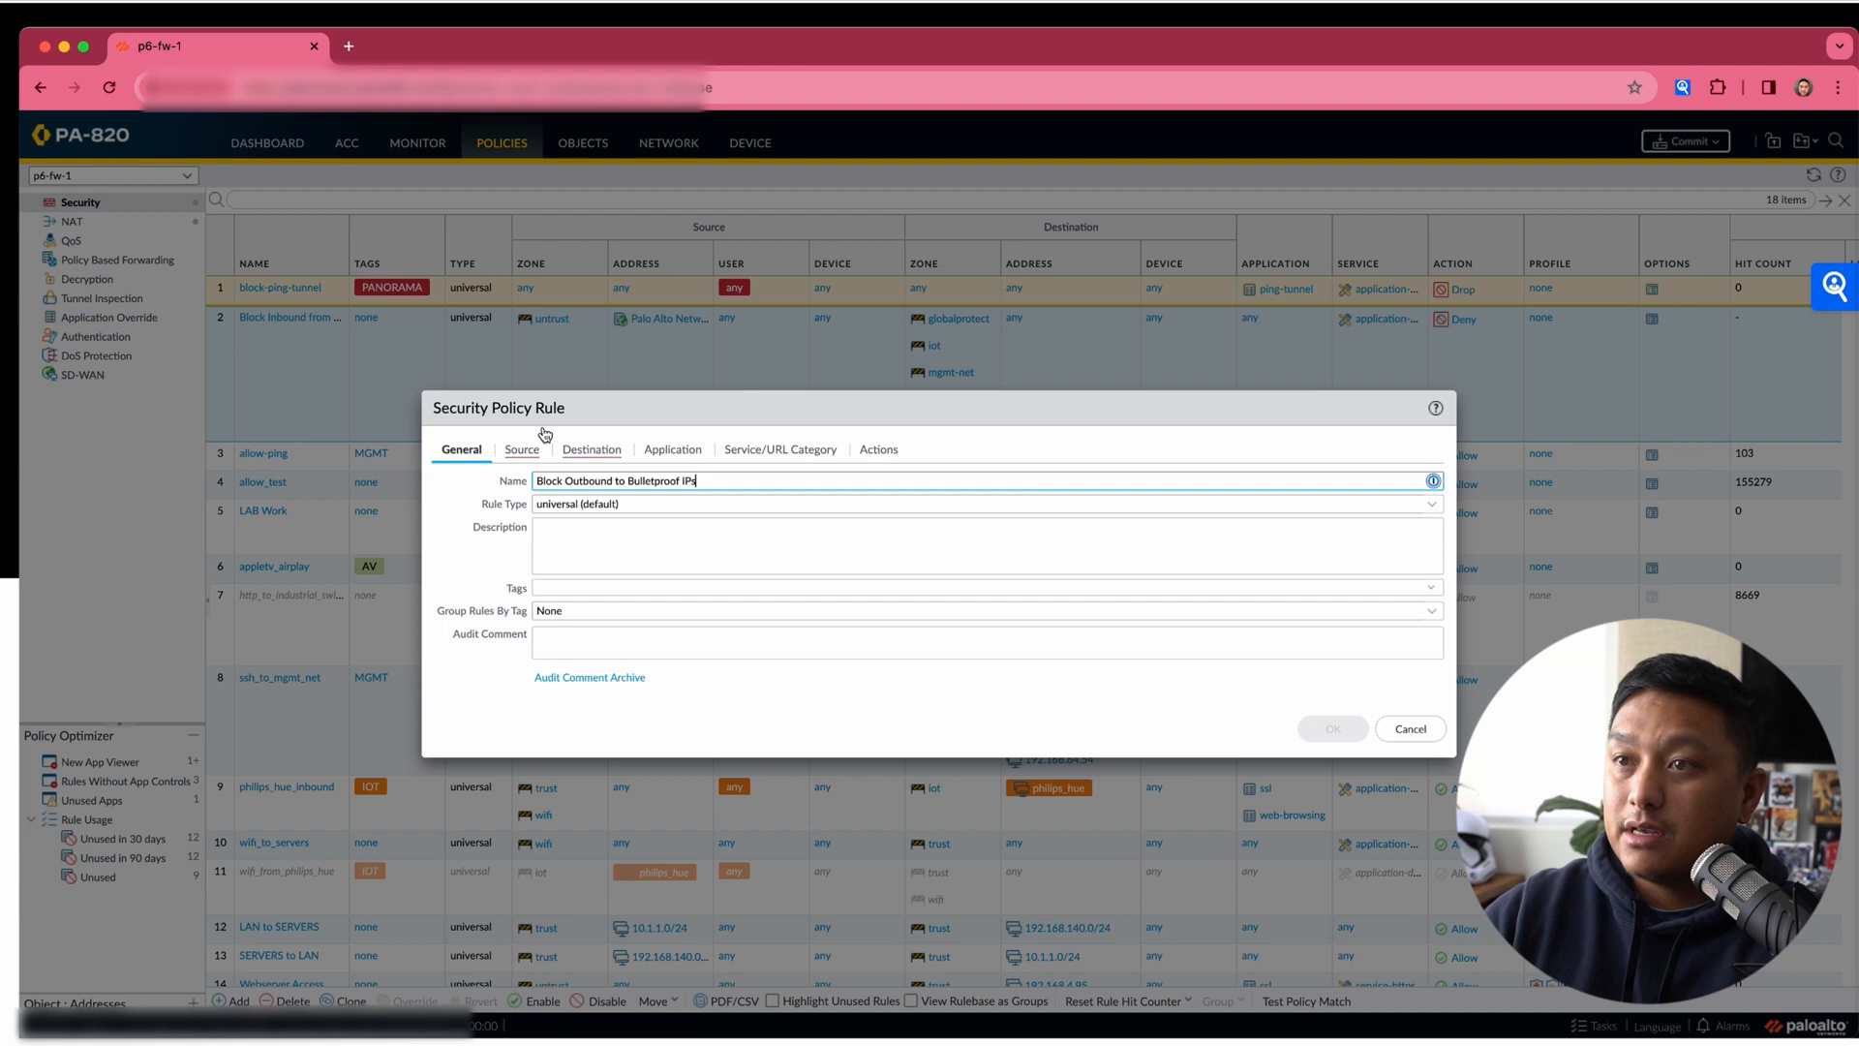
left_click(521, 449)
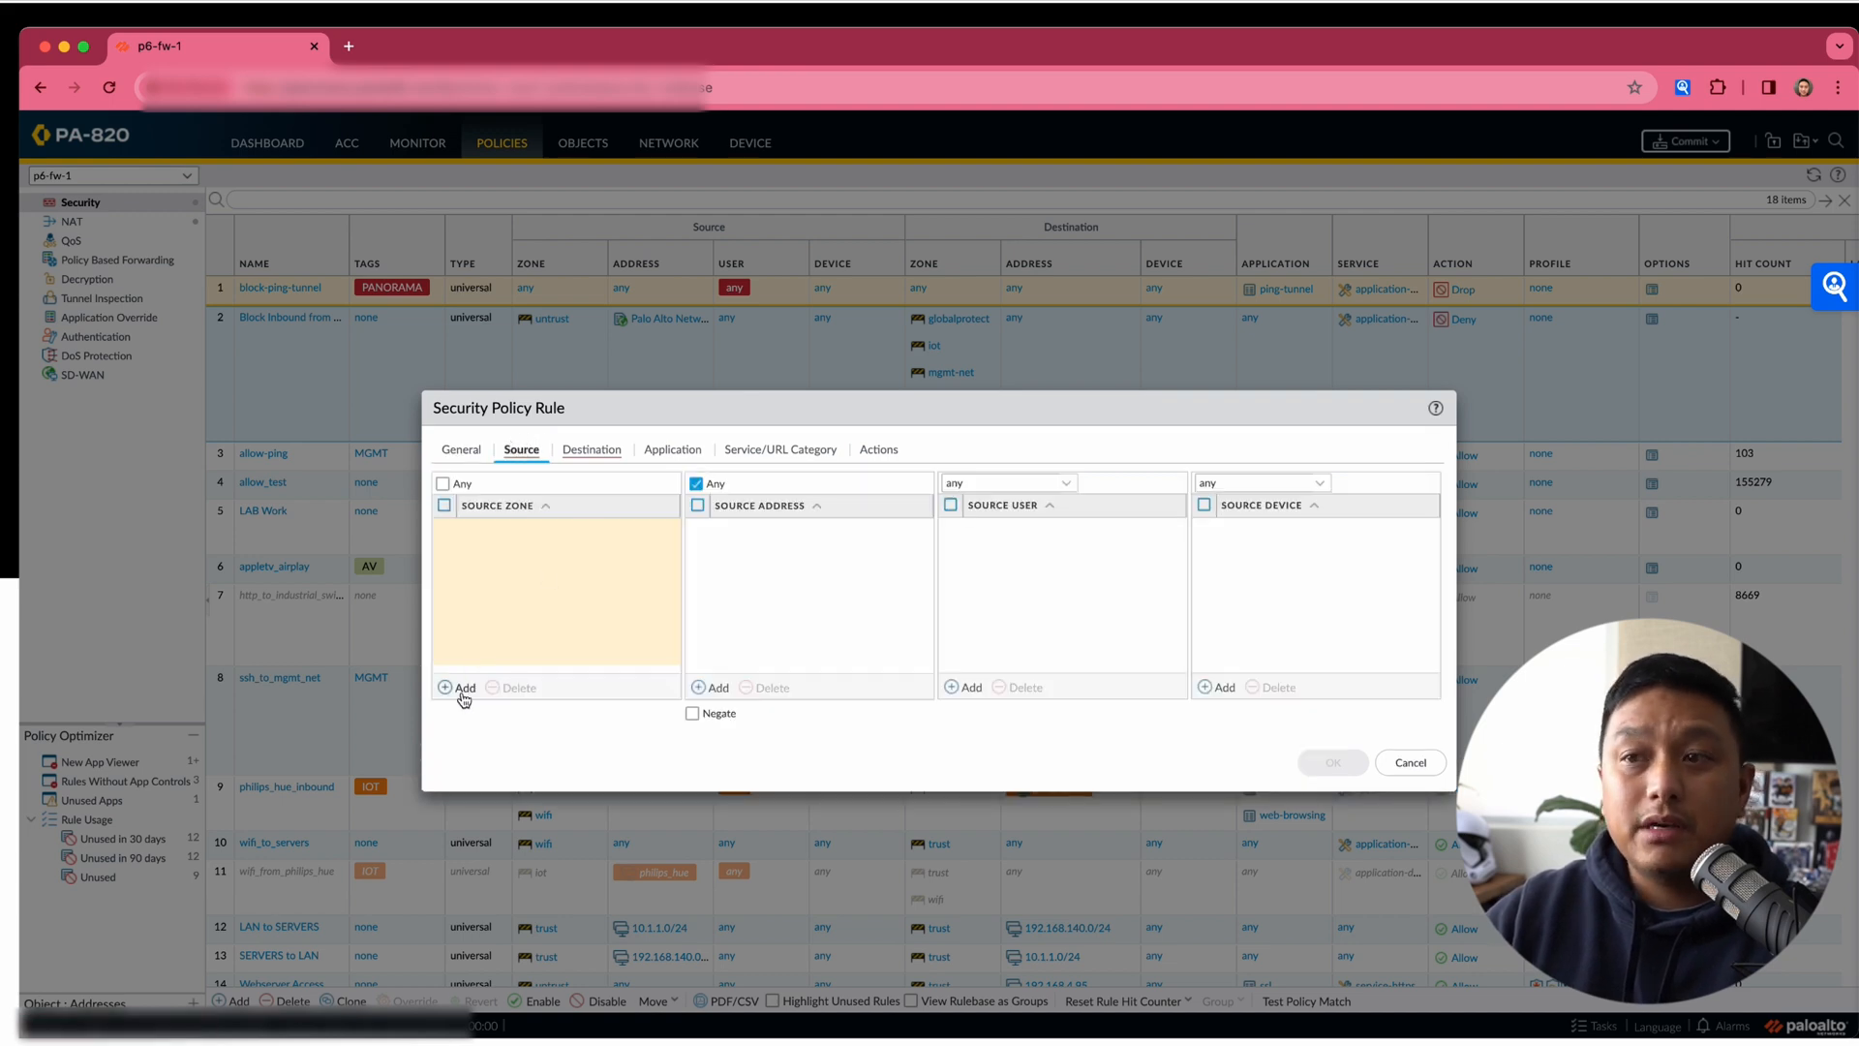
Add source zones globalprotect, iot, mgmt-net, trust and wifi.
left_click(464, 687)
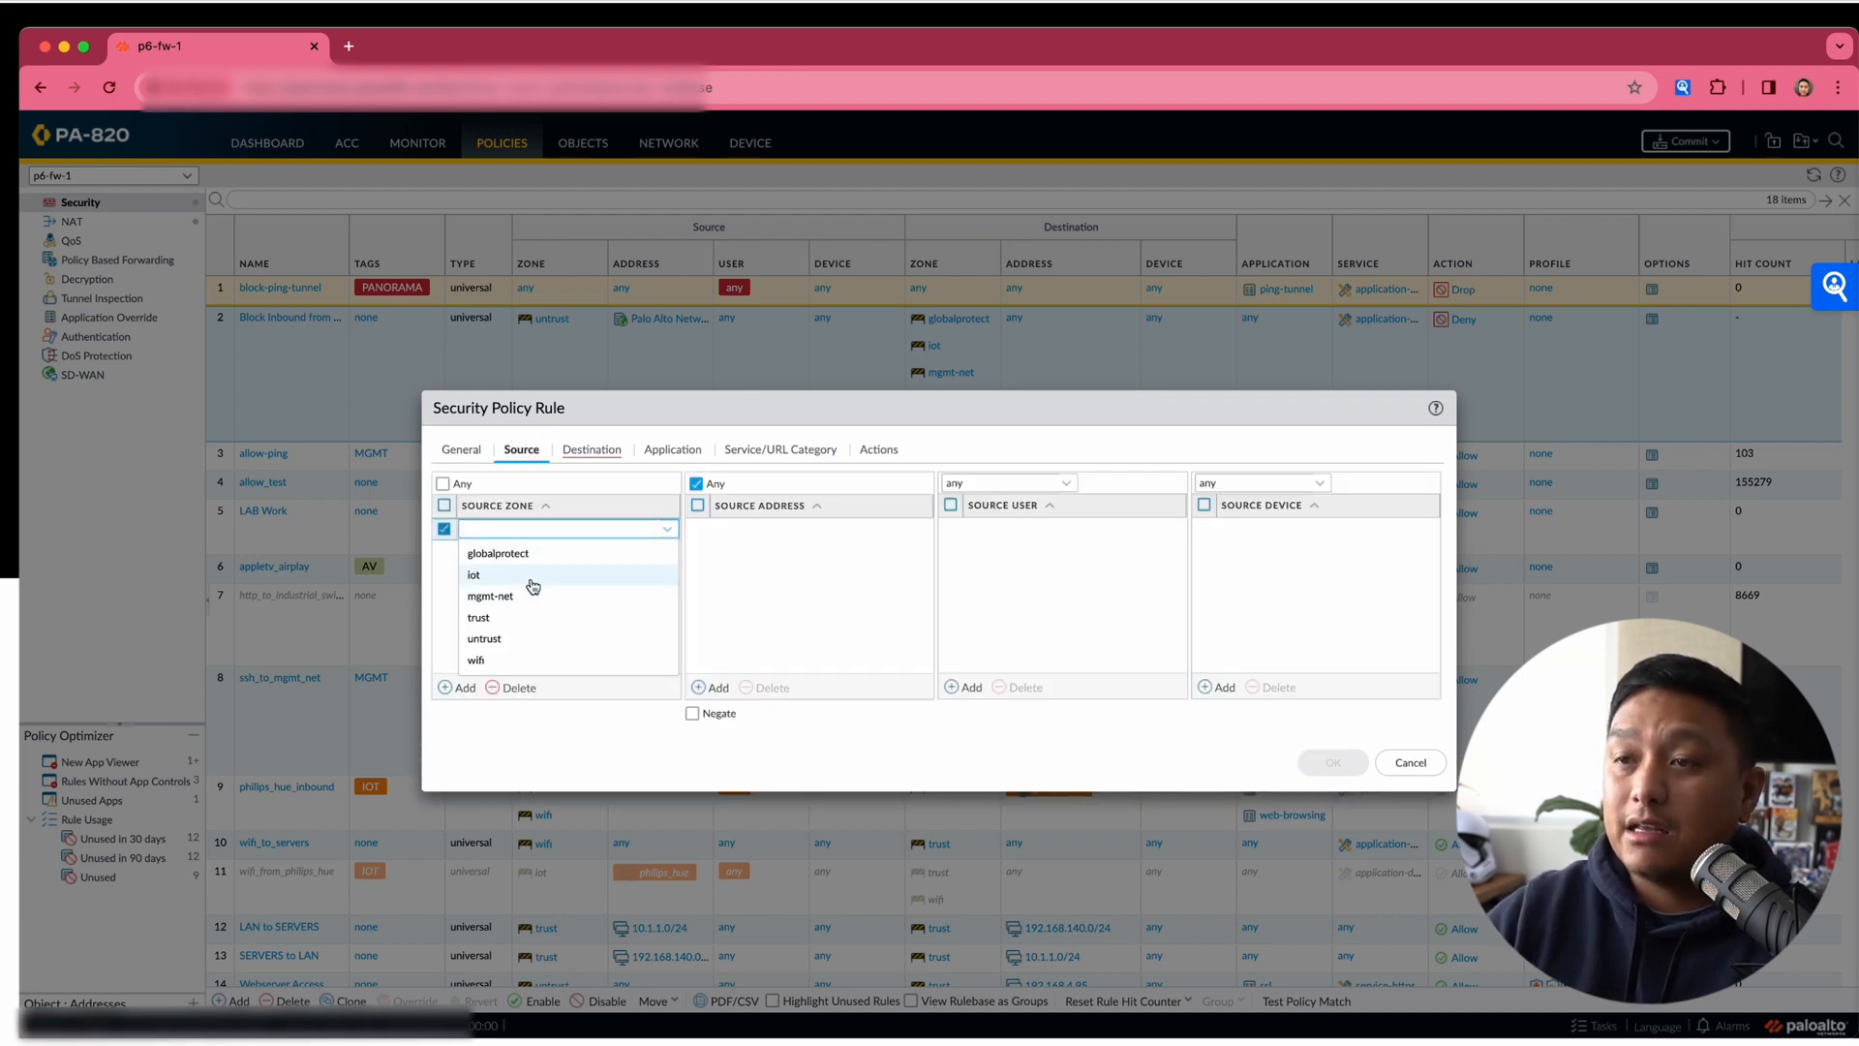
mouse_move(497, 554)
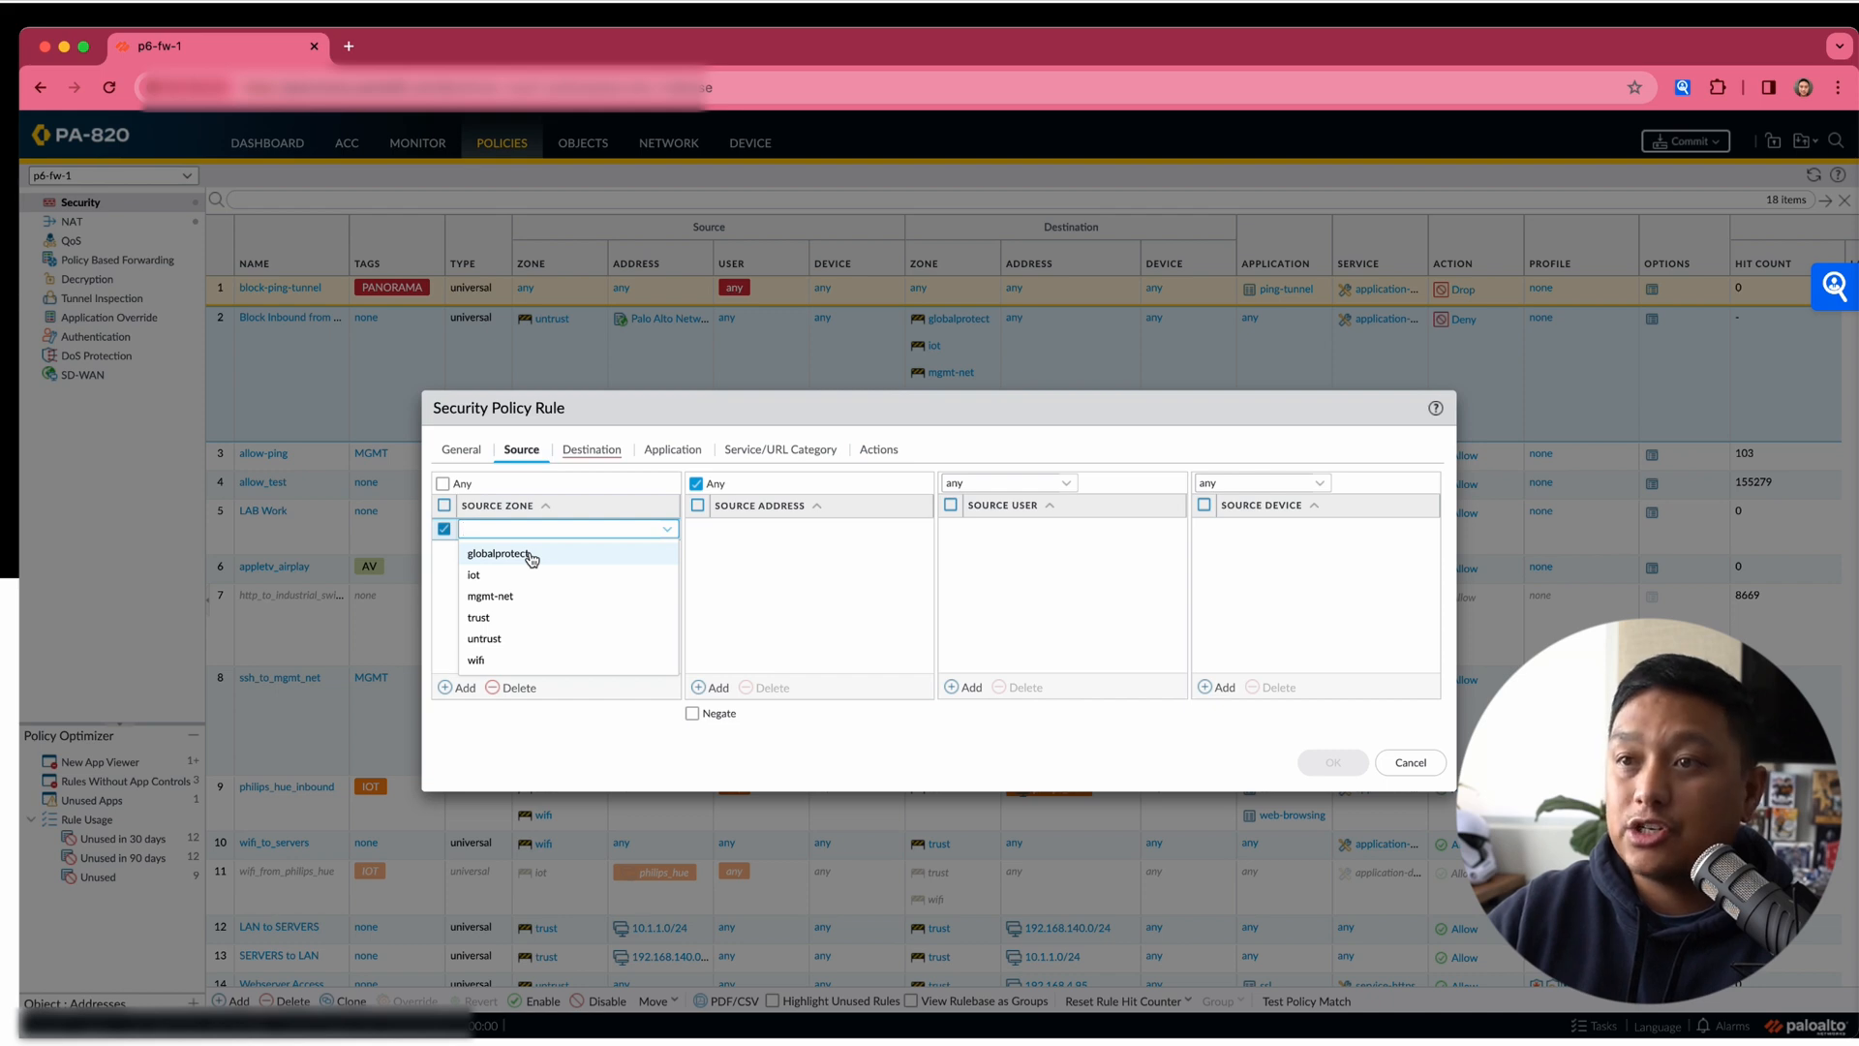
left_click(475, 660)
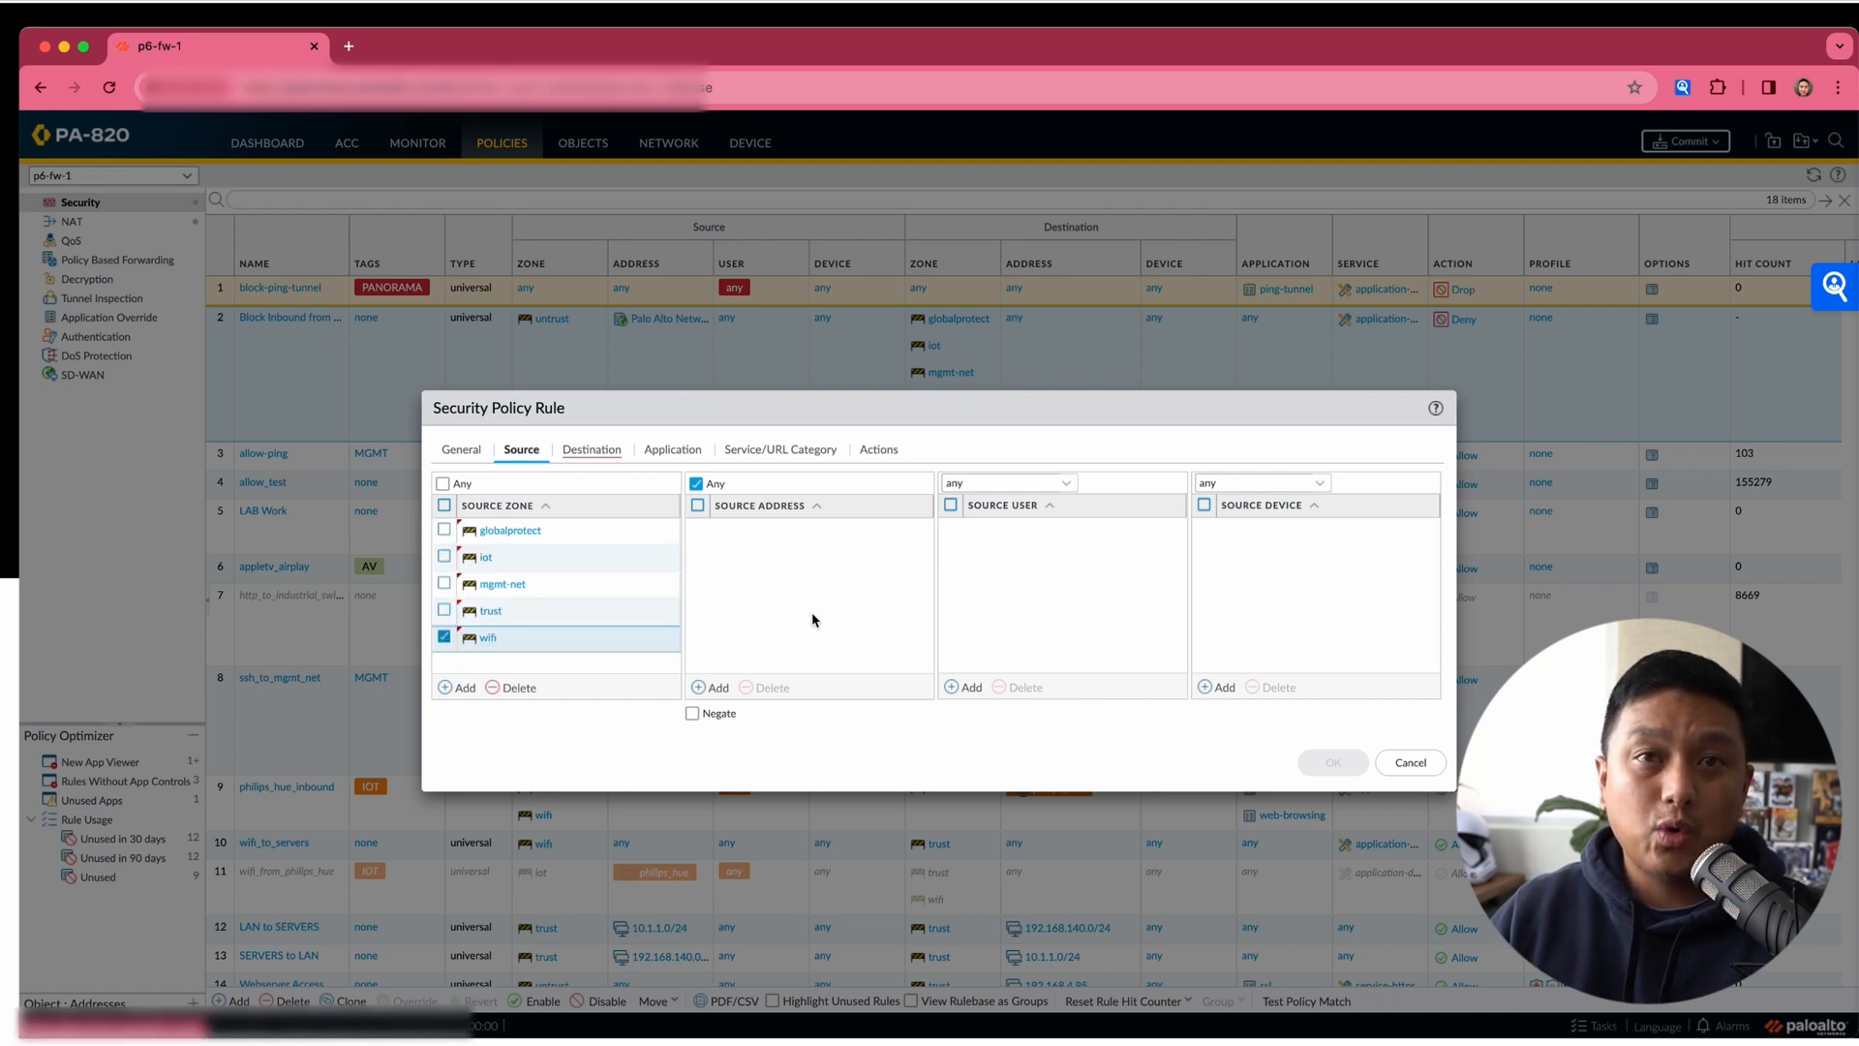
mouse_move(533, 601)
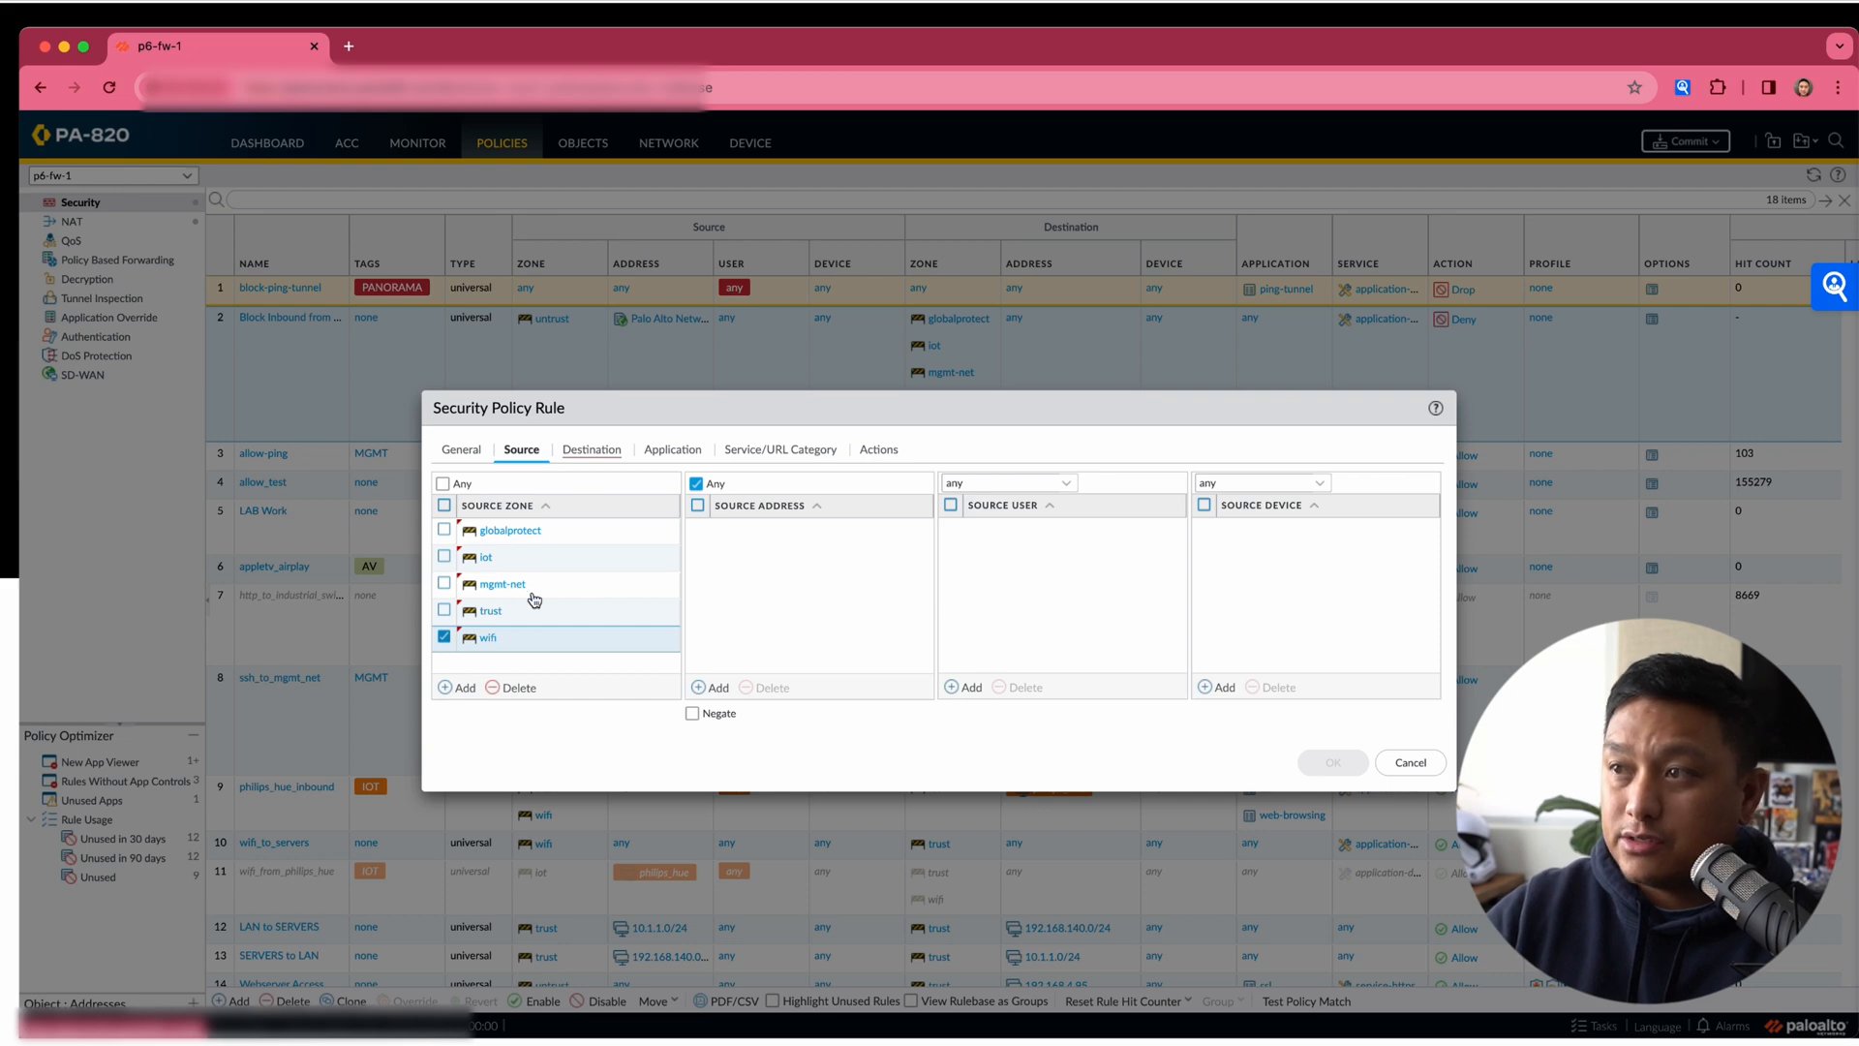
left_click(591, 449)
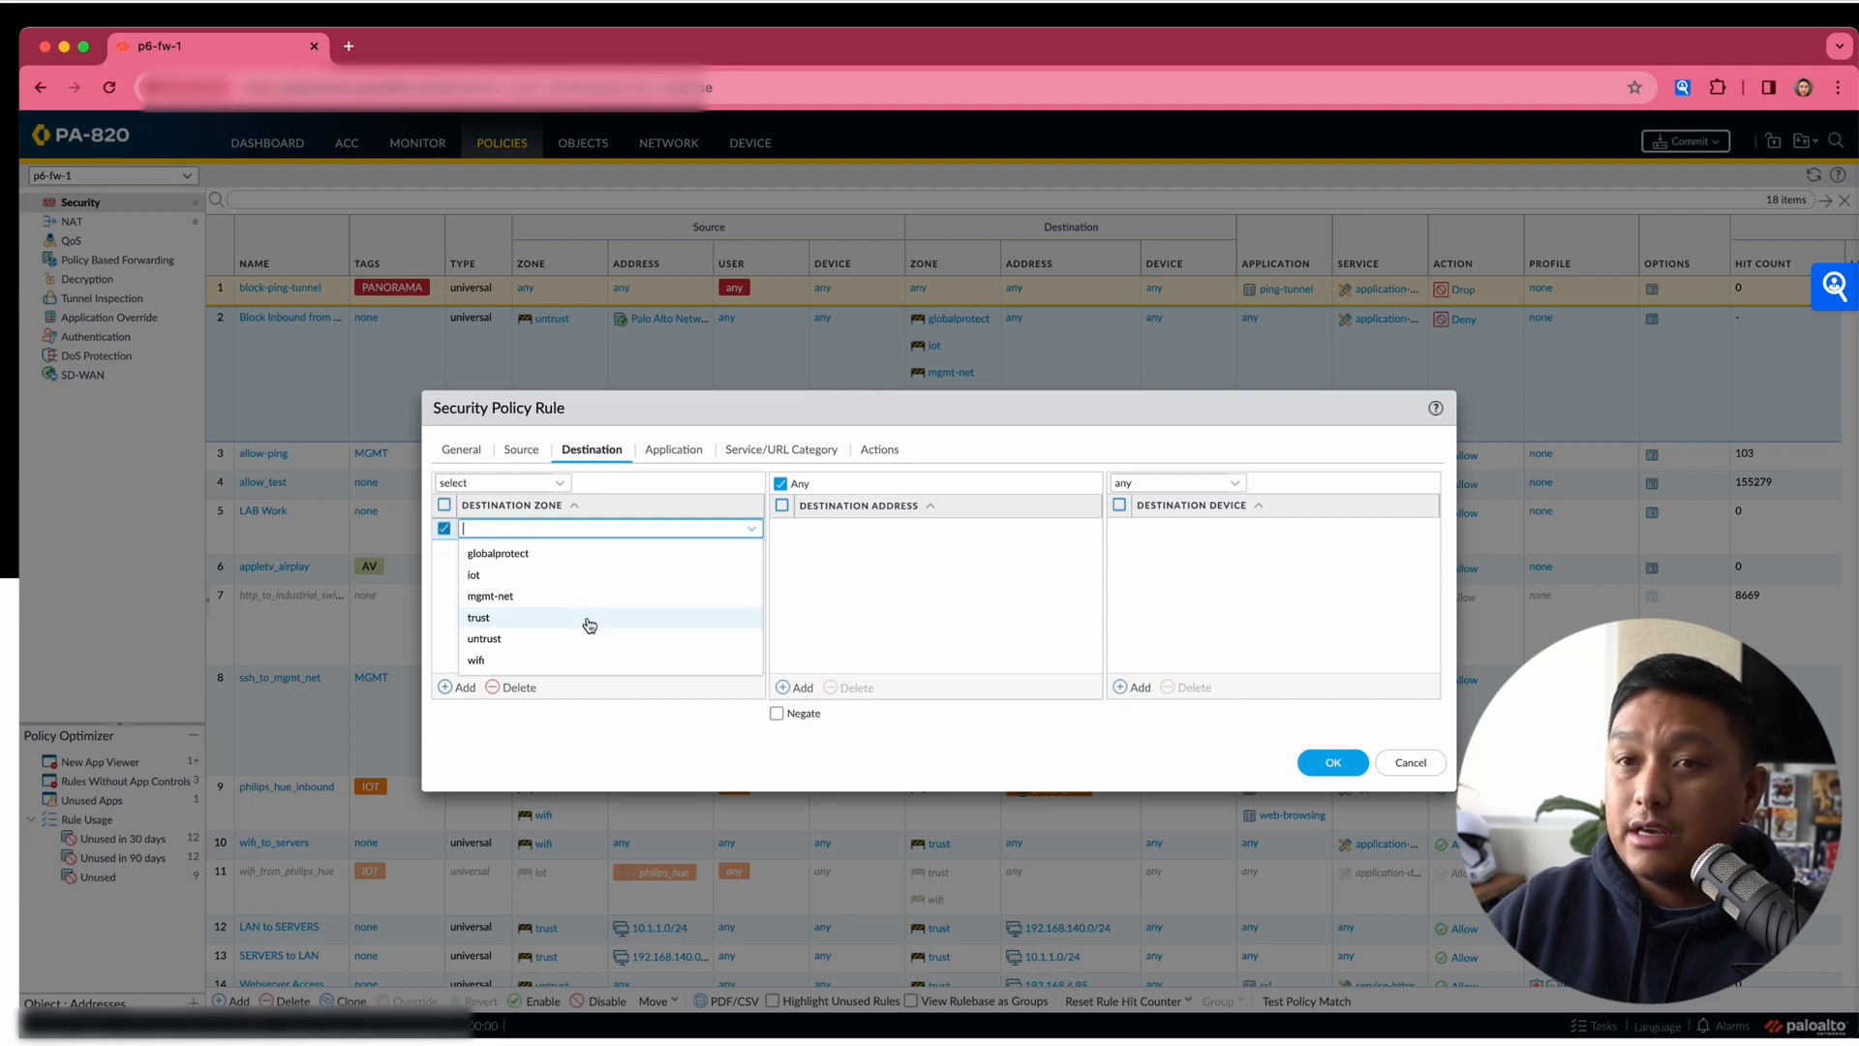
Set destination zone untrust and destination address Palo Alto Networks - Bulletproof IP addresses.
left_click(484, 638)
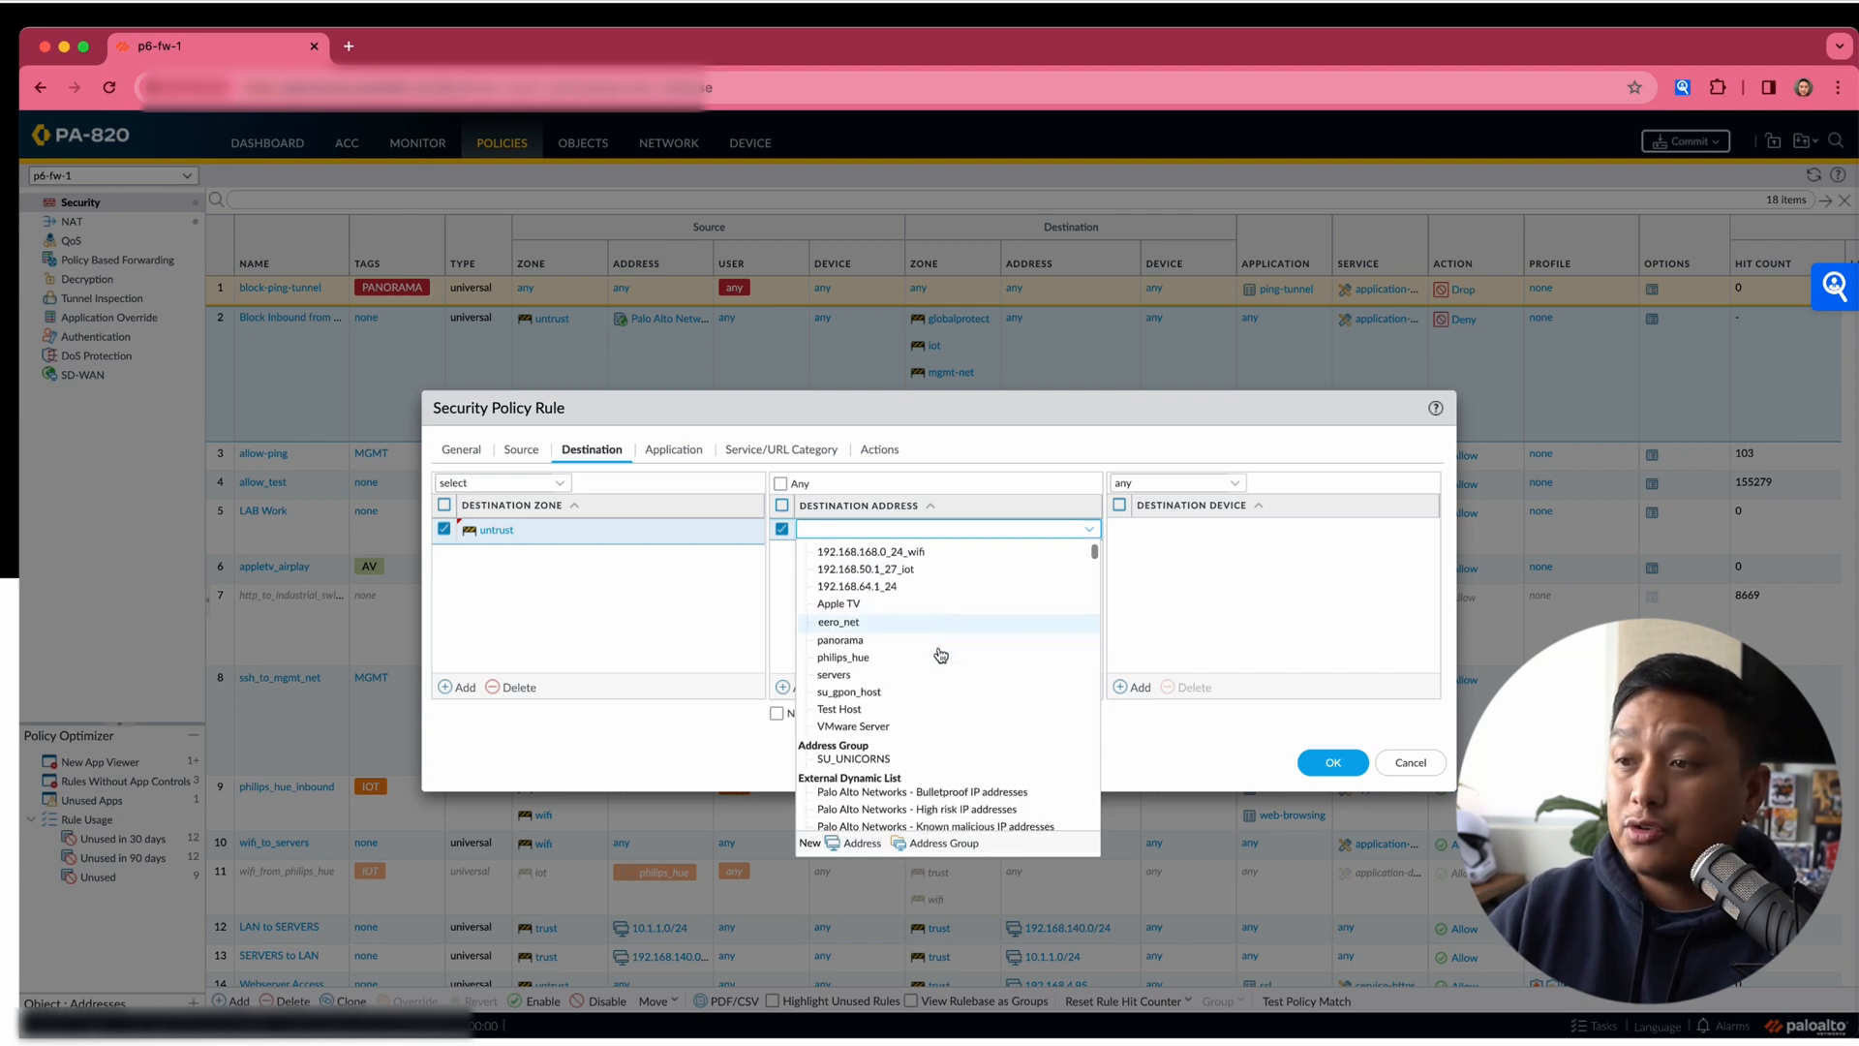
left_click(925, 791)
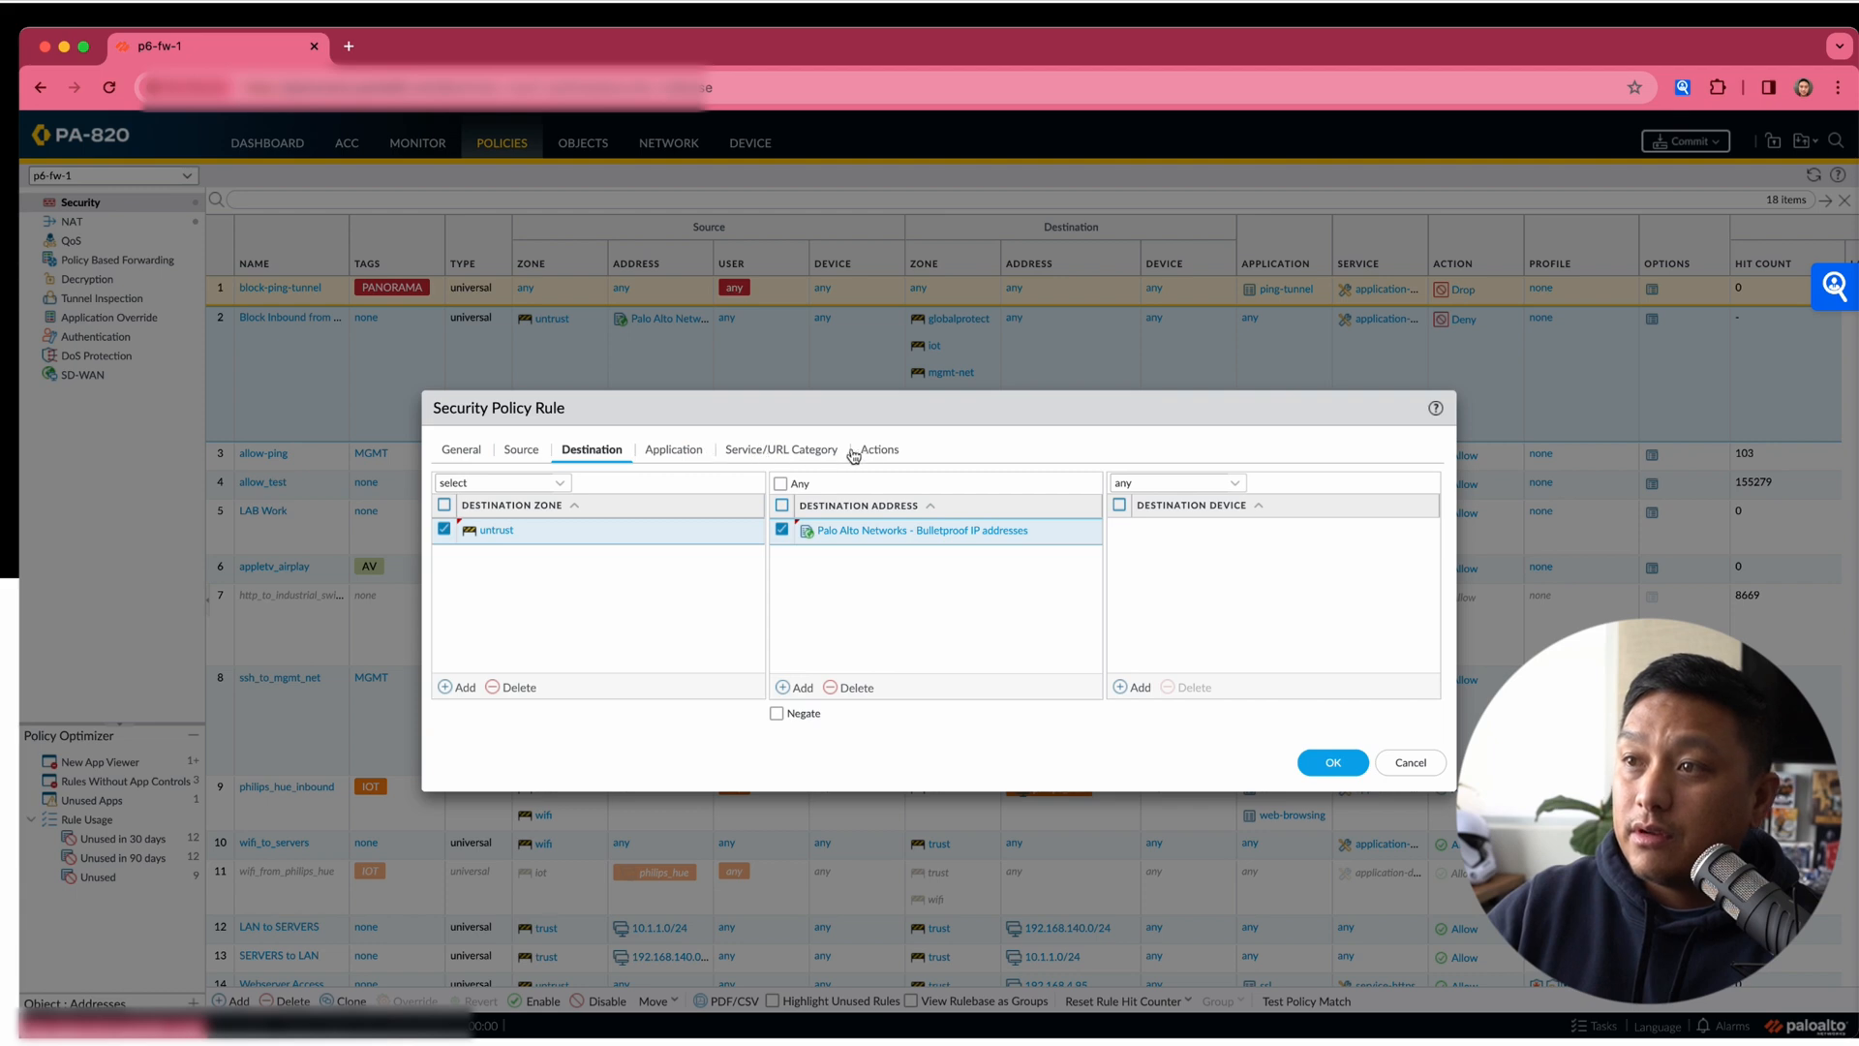
Set the outbound rule's action to Deny and enable Log at Session Start.
left_click(877, 449)
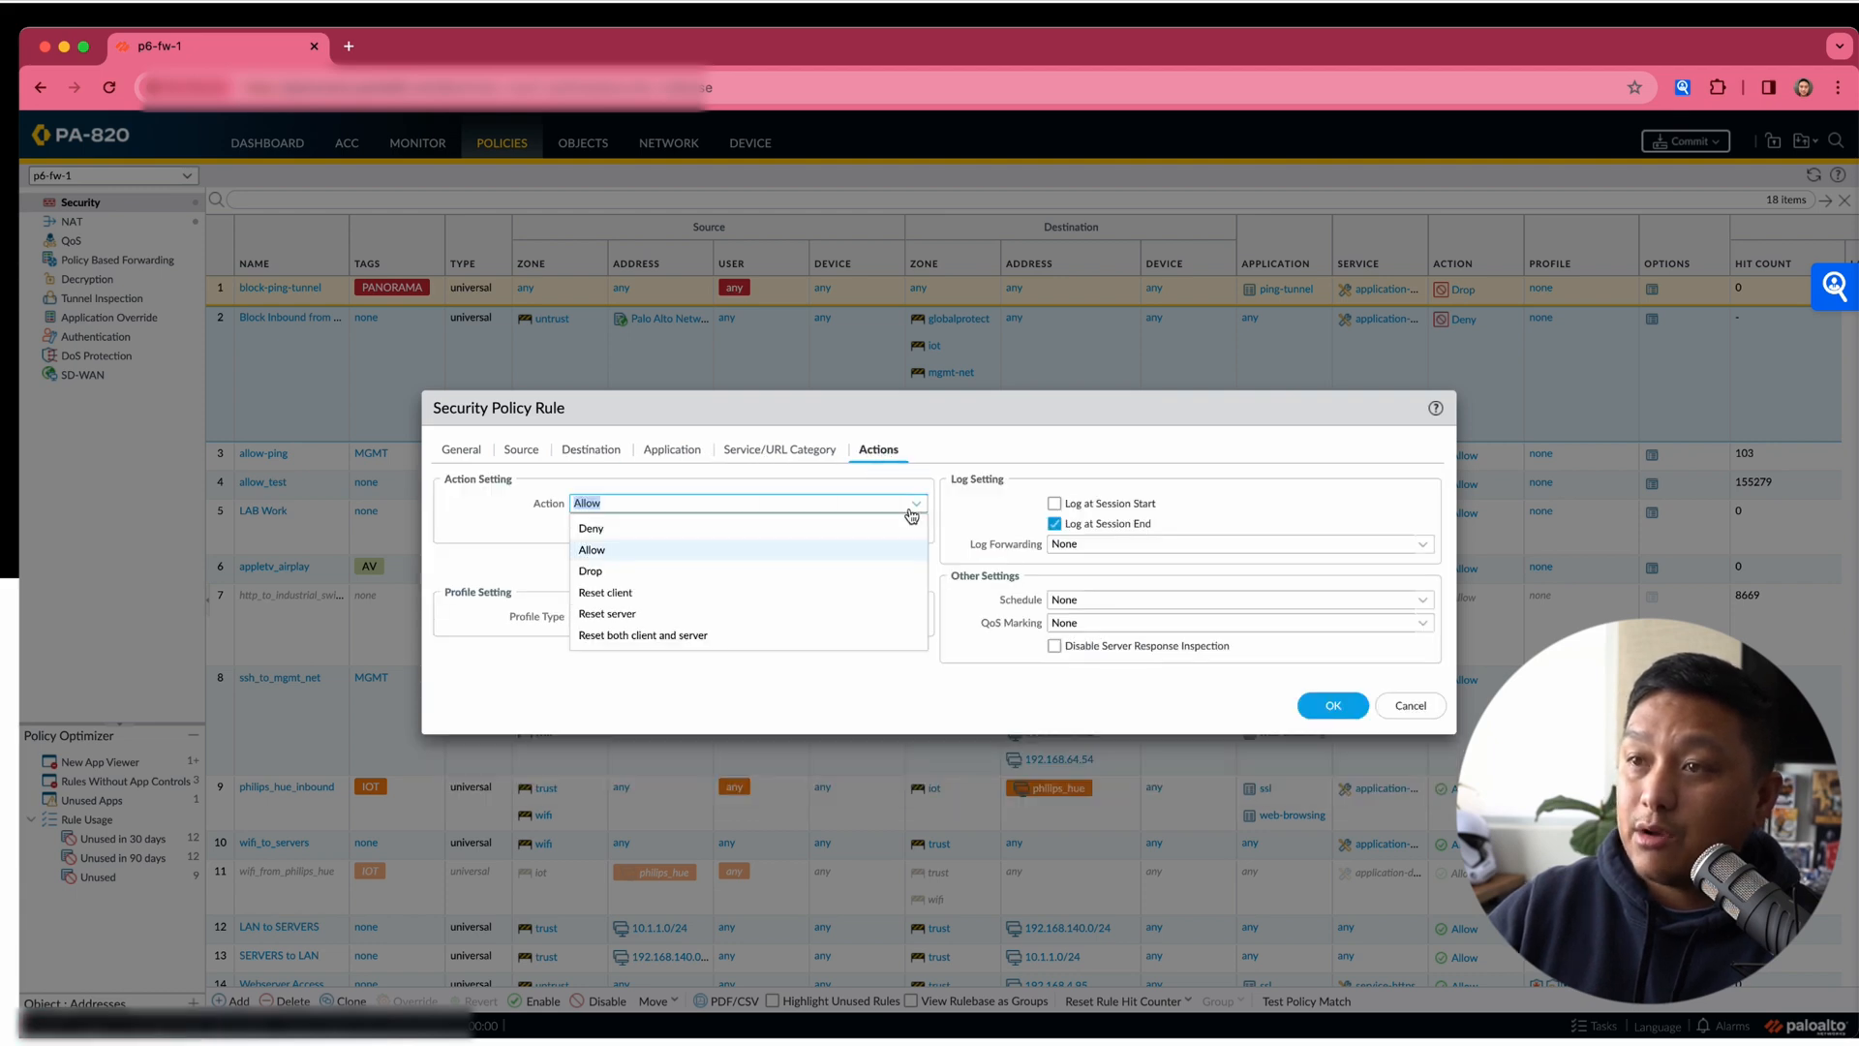
left_click(591, 527)
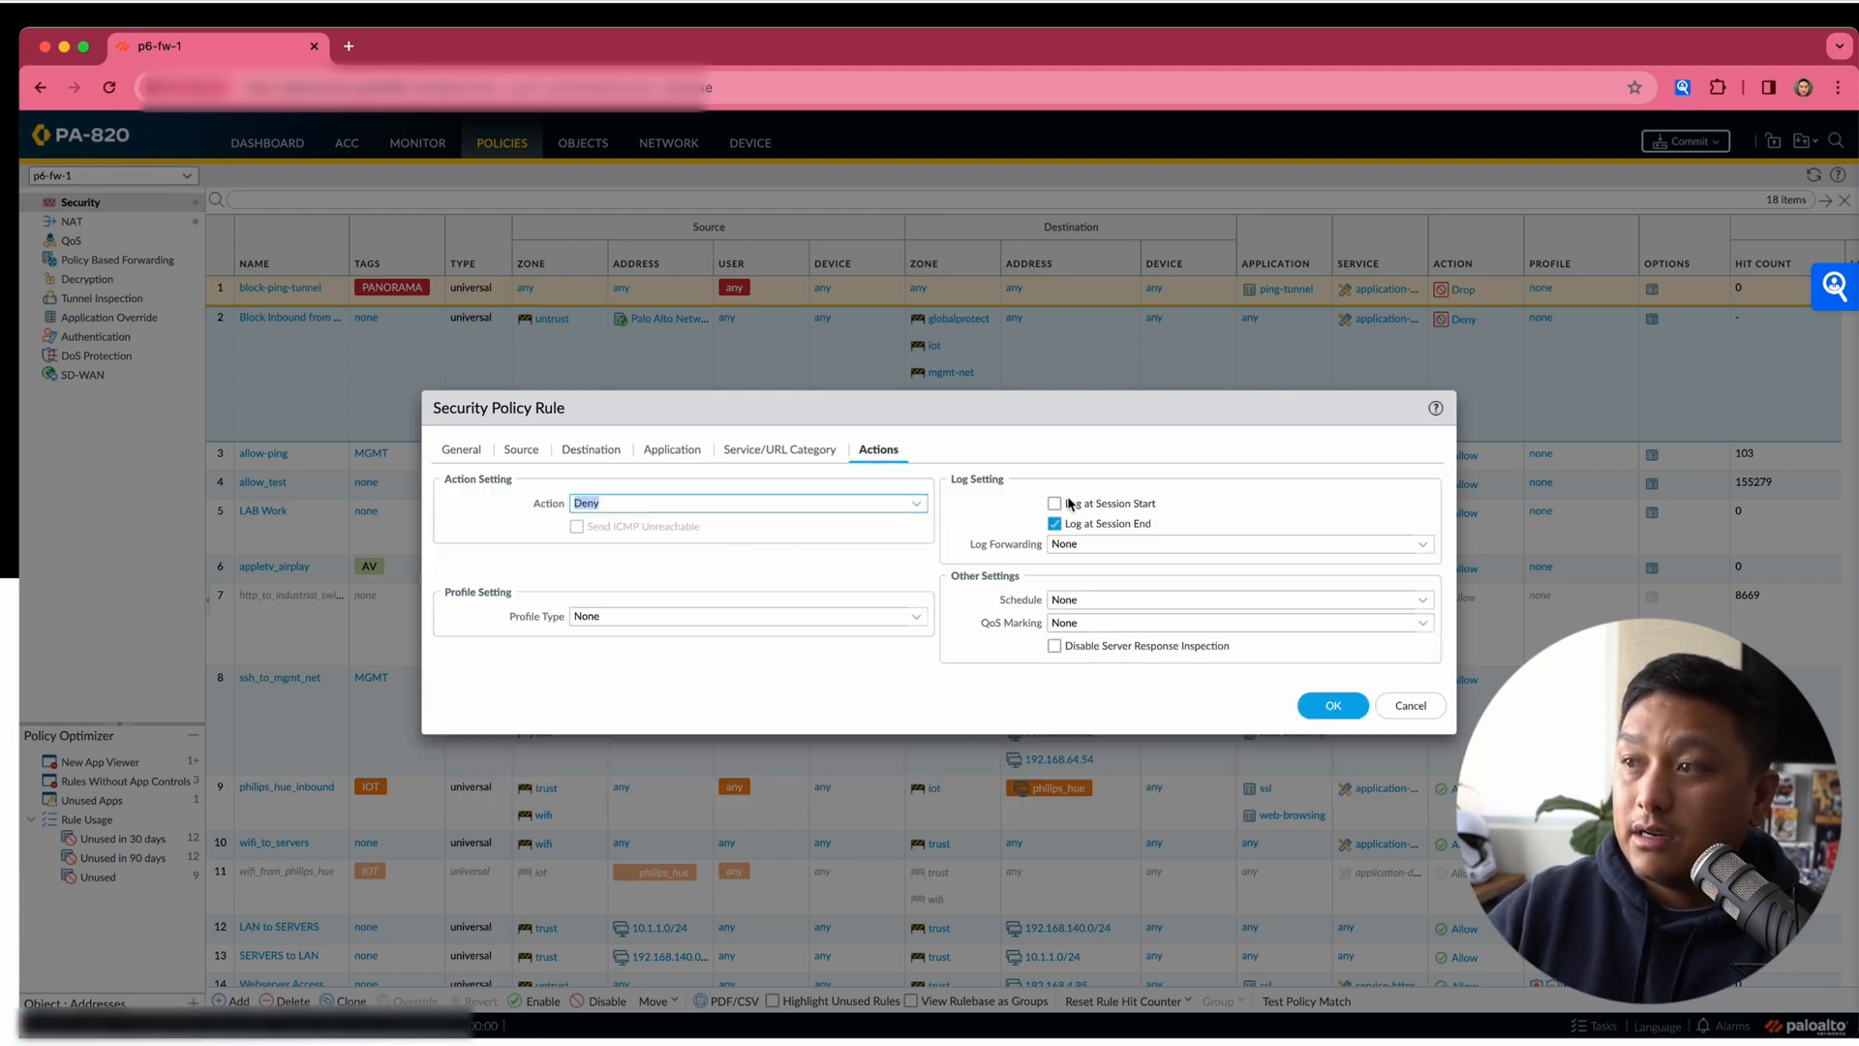
left_click(1054, 503)
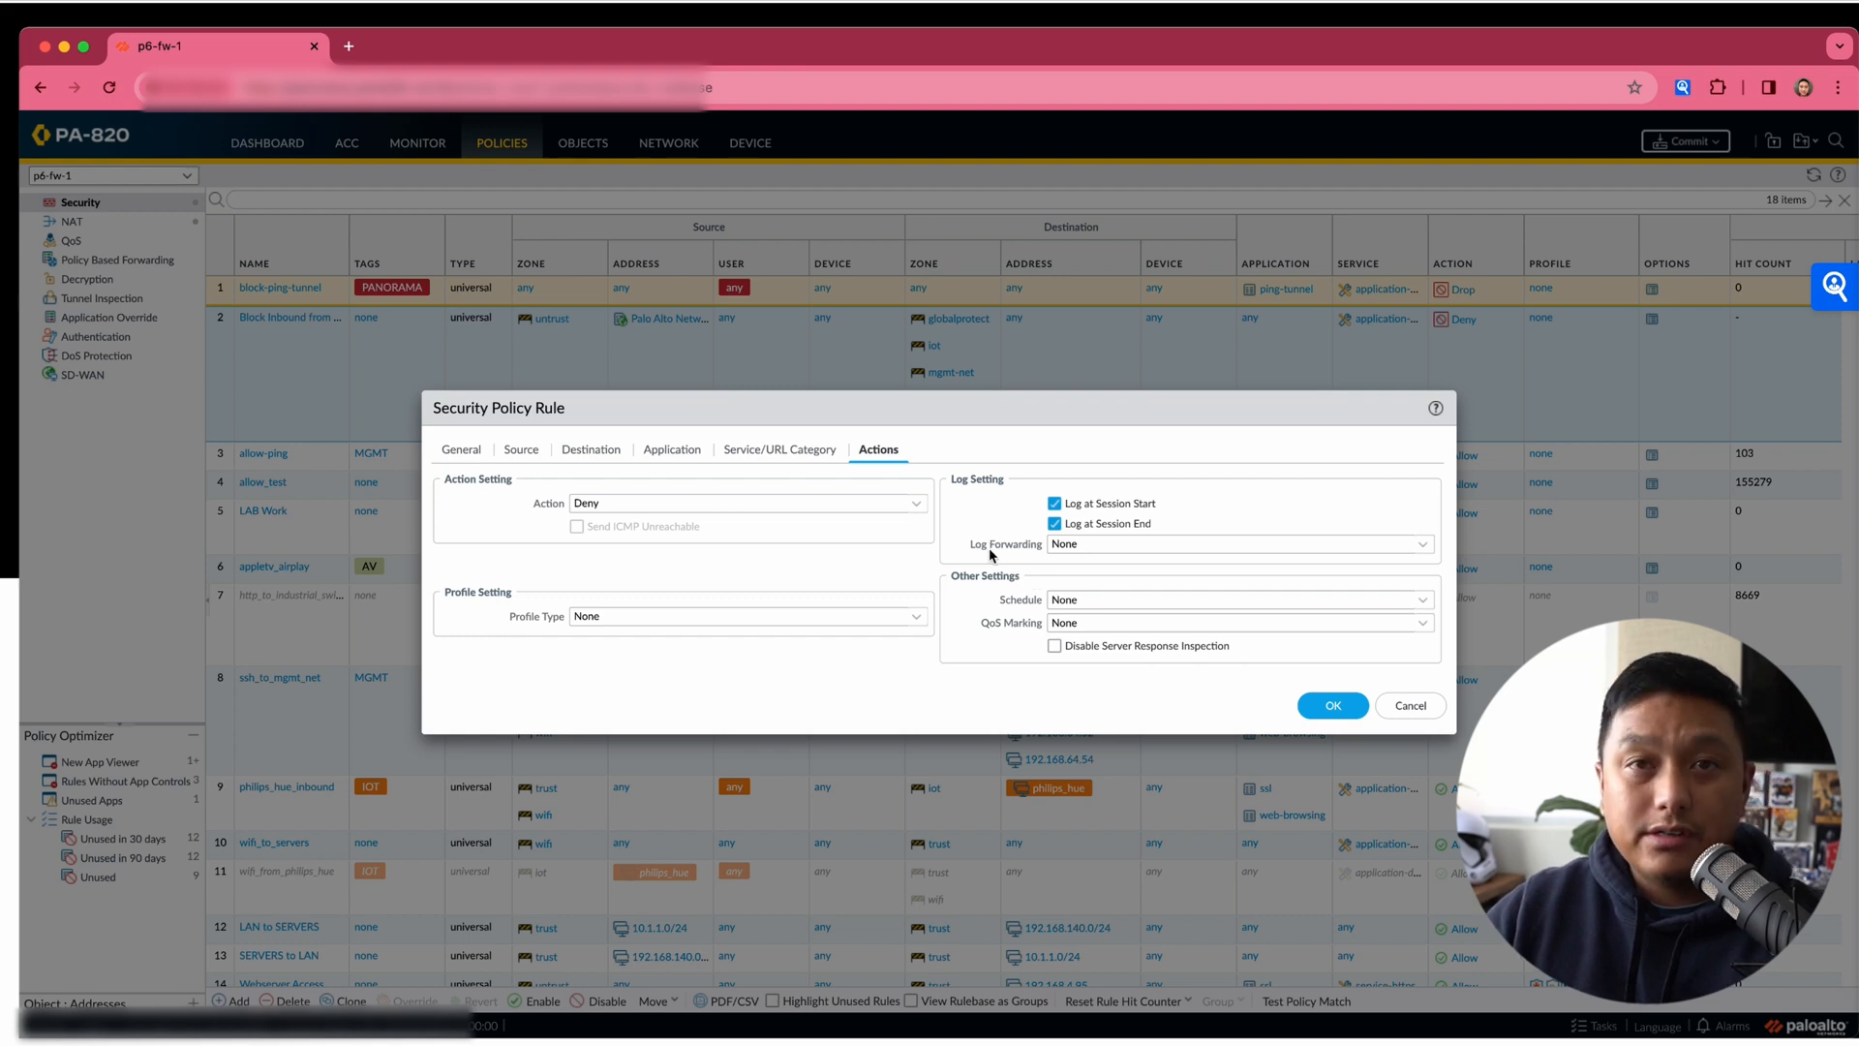
mouse_move(1332, 739)
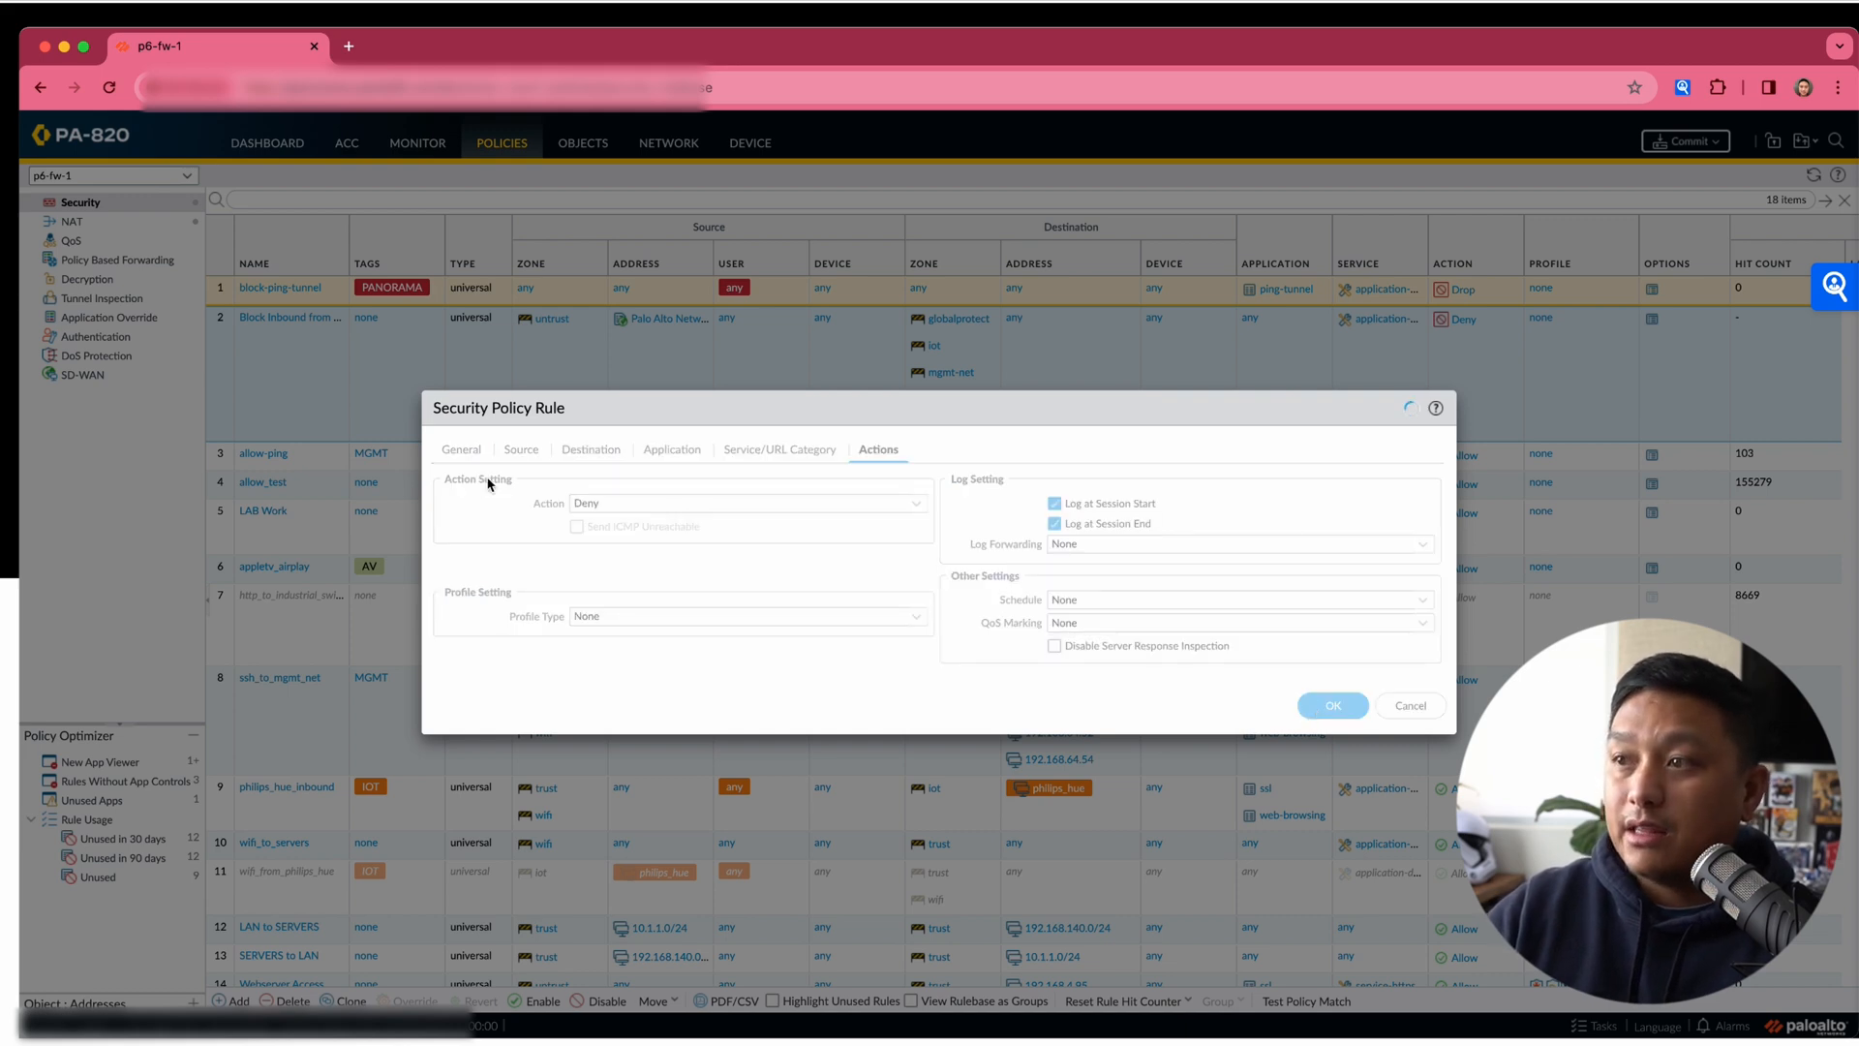
Save the outbound rule and scroll the rulebase to review the MALICIOUS deny rules.
left_click(1410, 706)
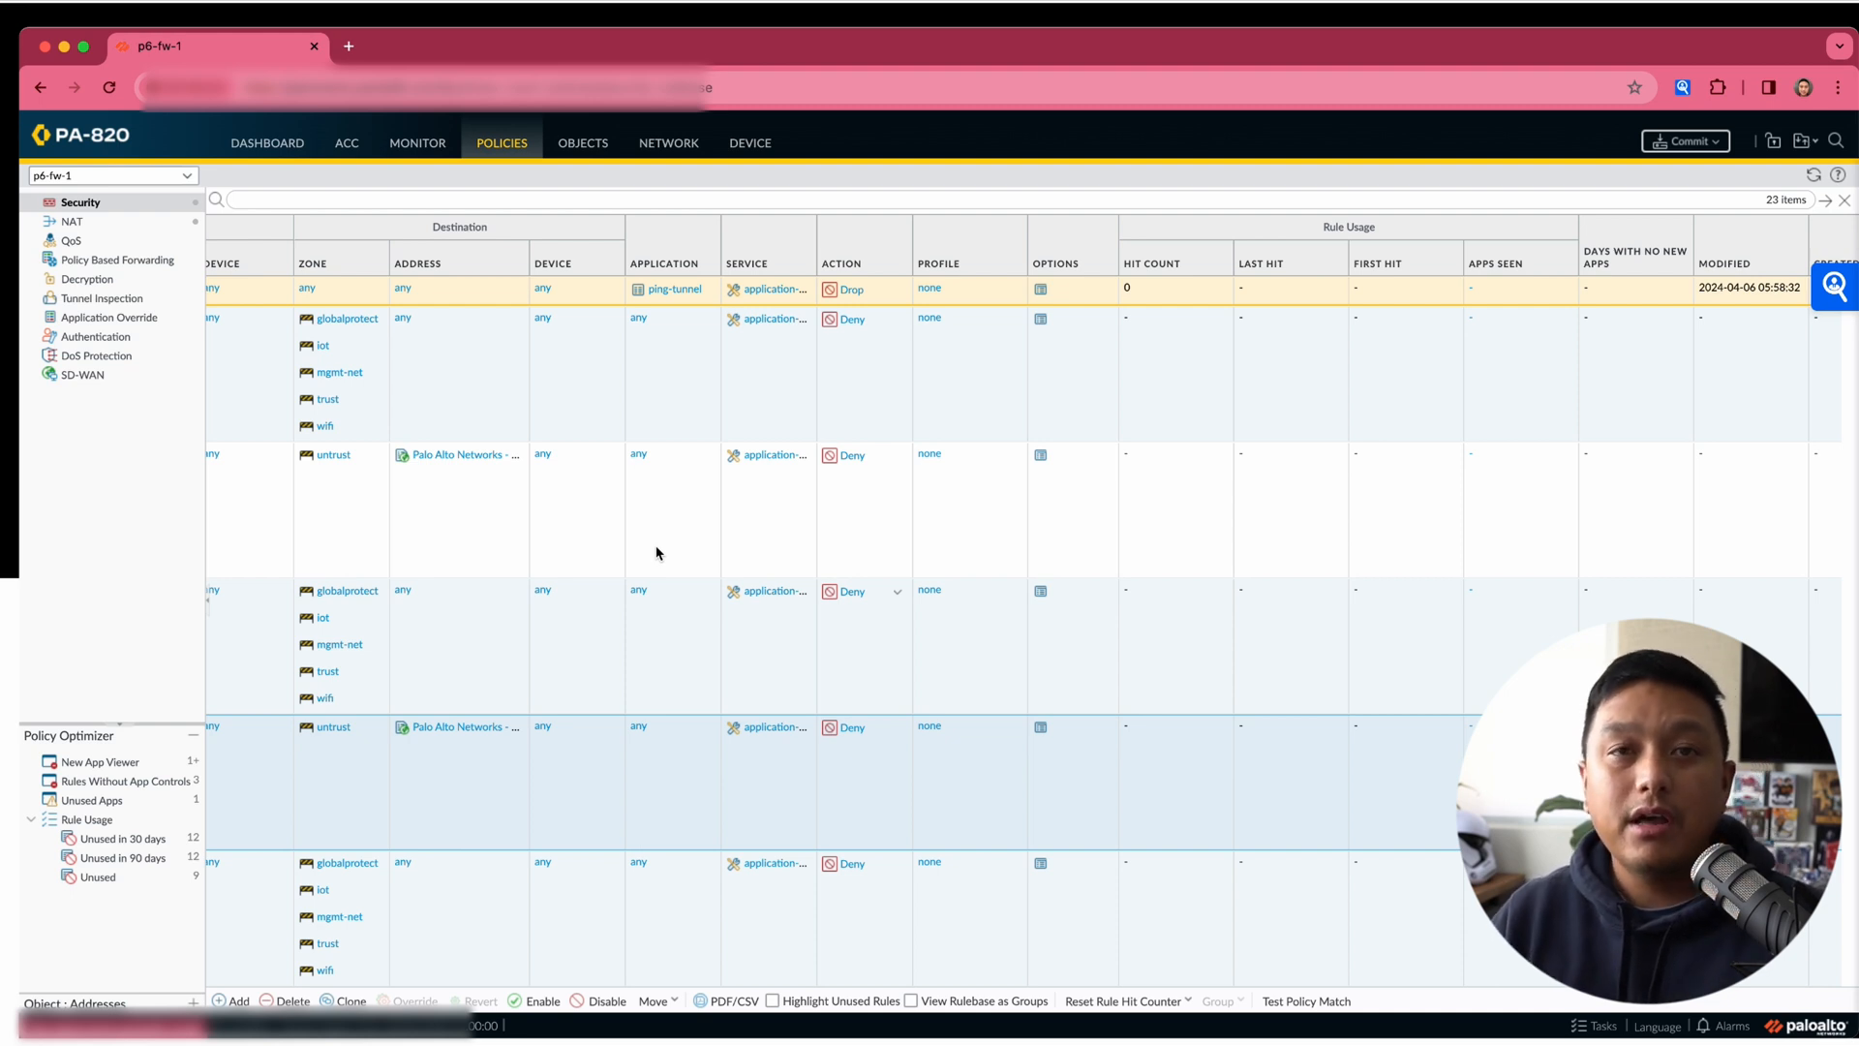
scroll("left", 3)
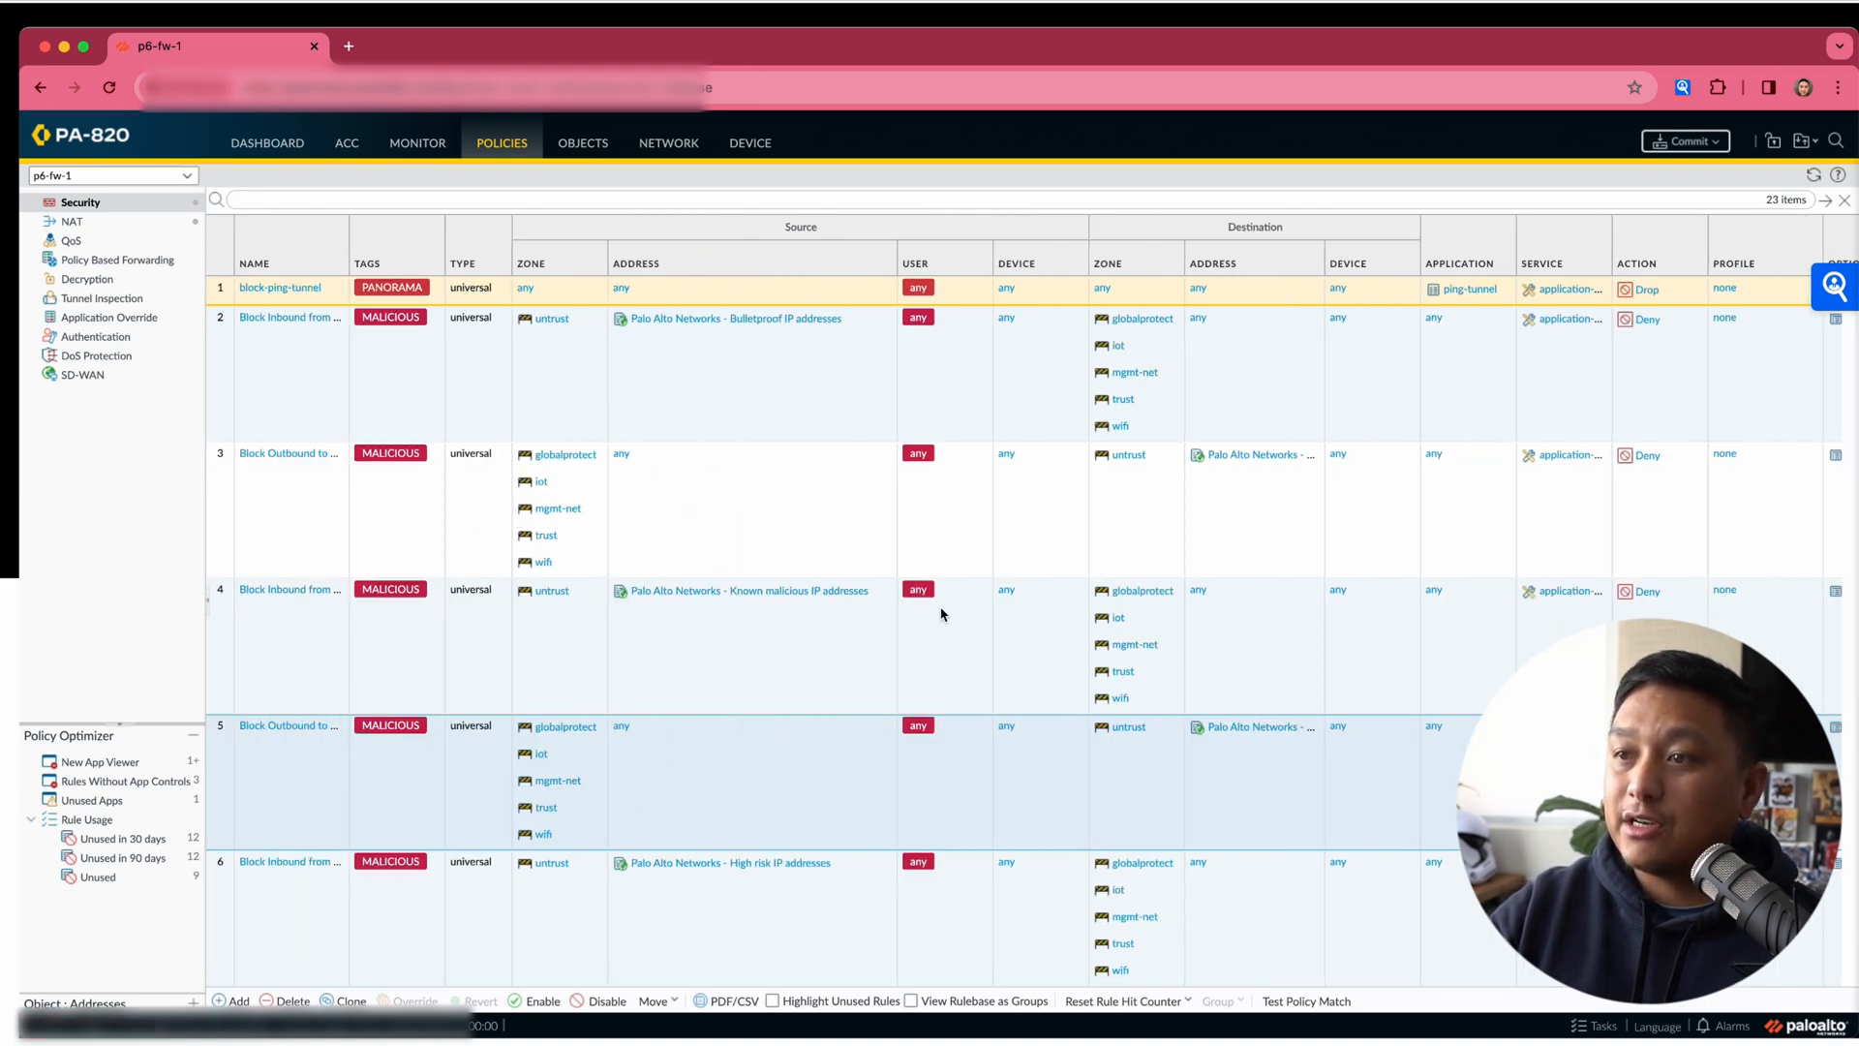
scroll("right", 3)
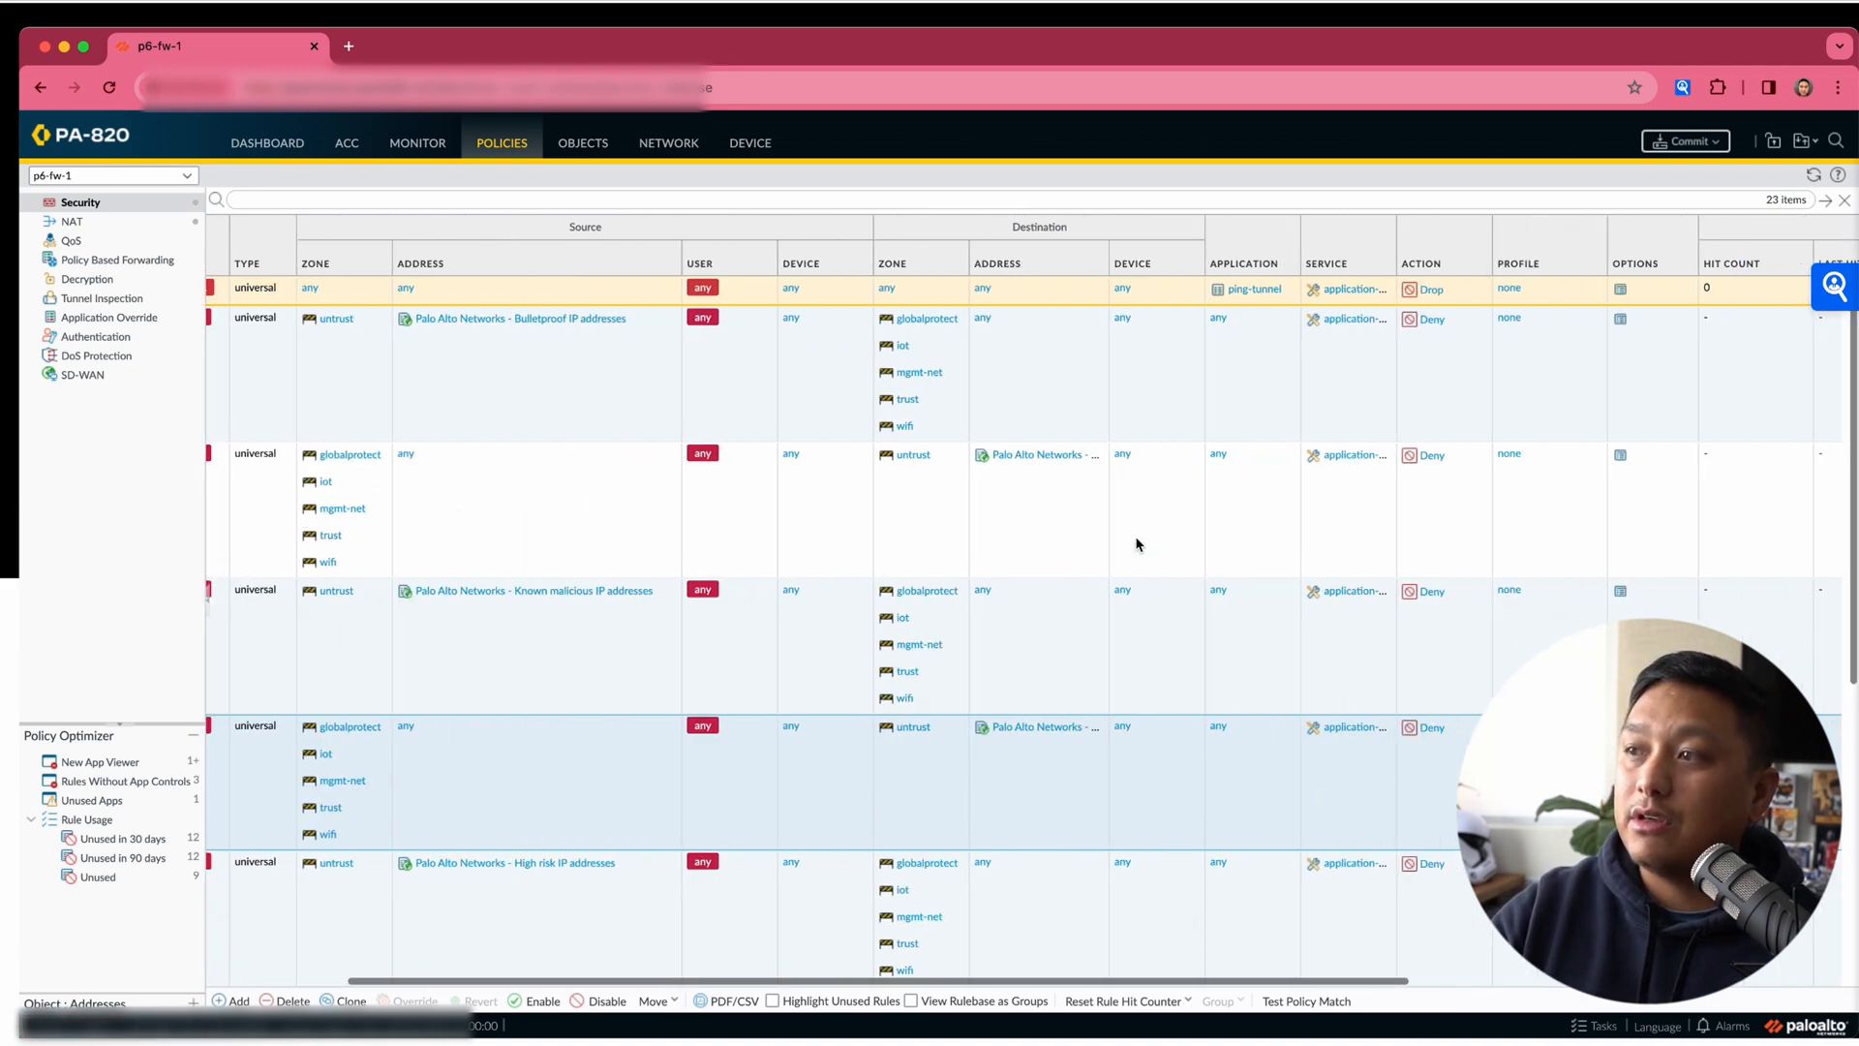
scroll("right", 3)
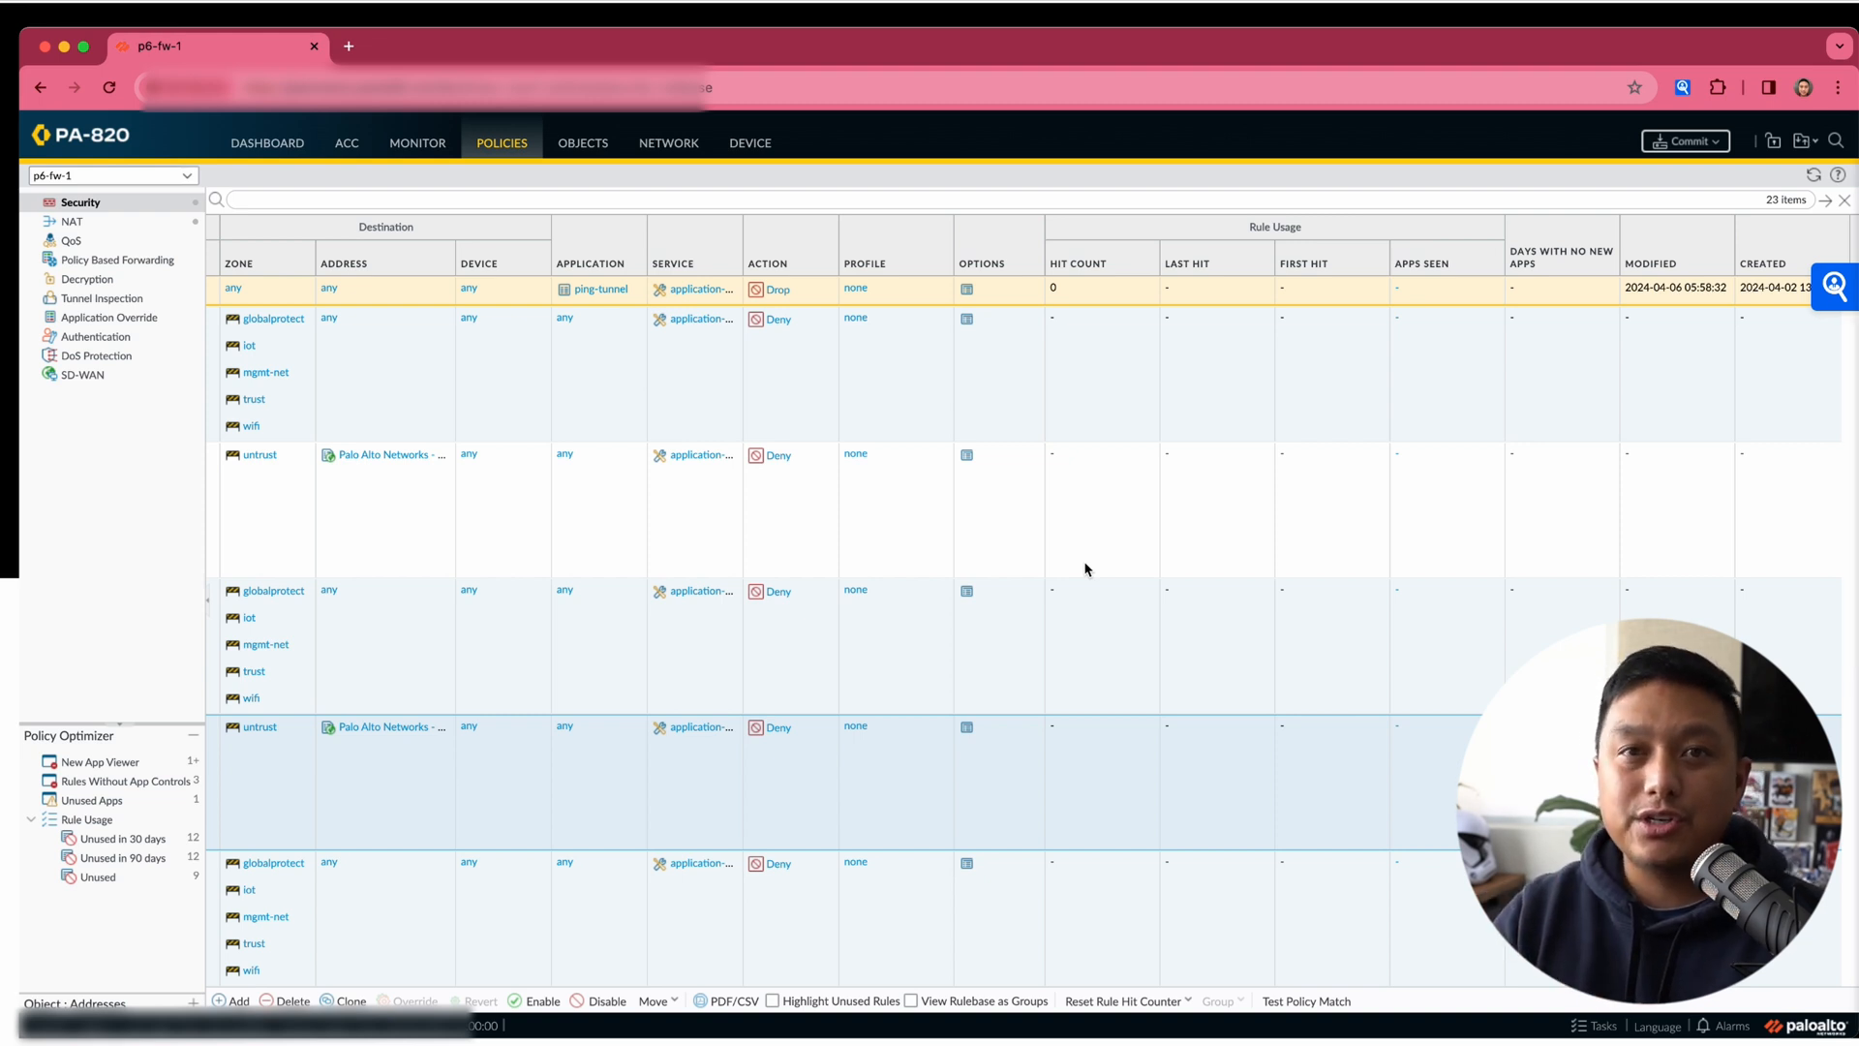
mouse_move(1081, 568)
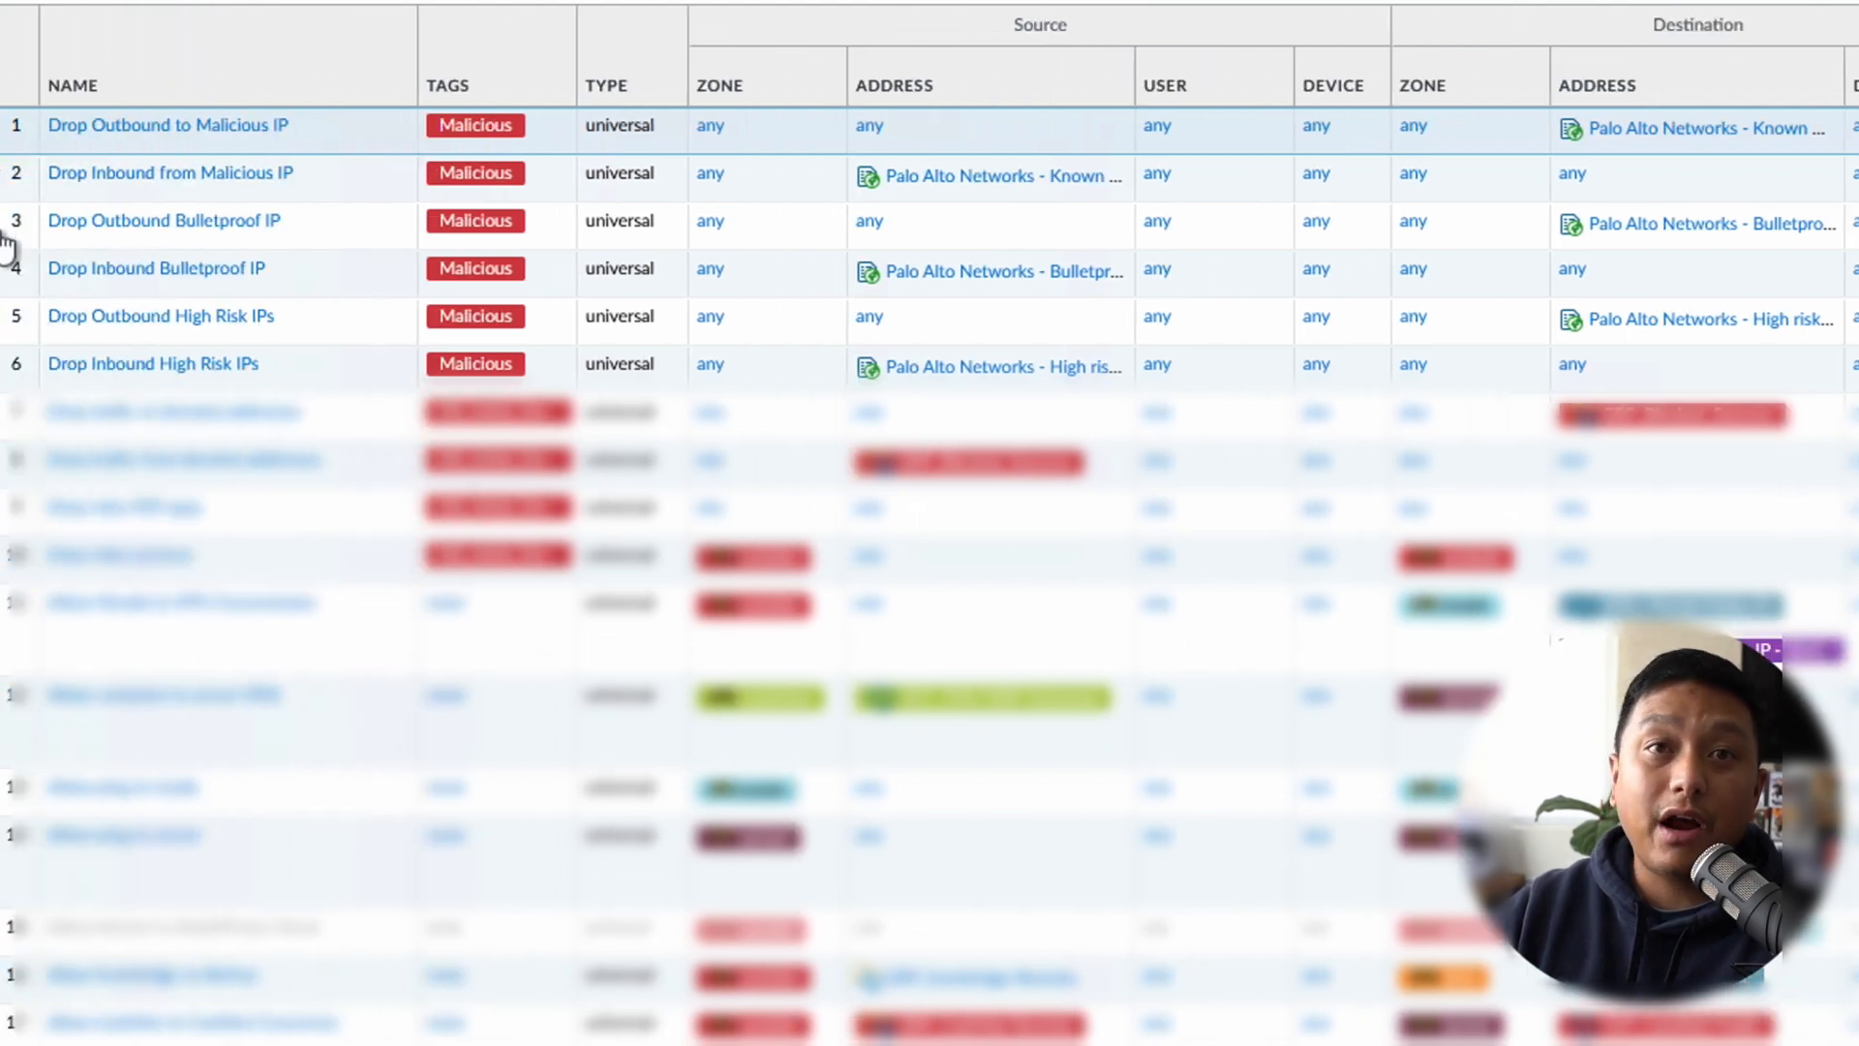
mouse_move(824, 539)
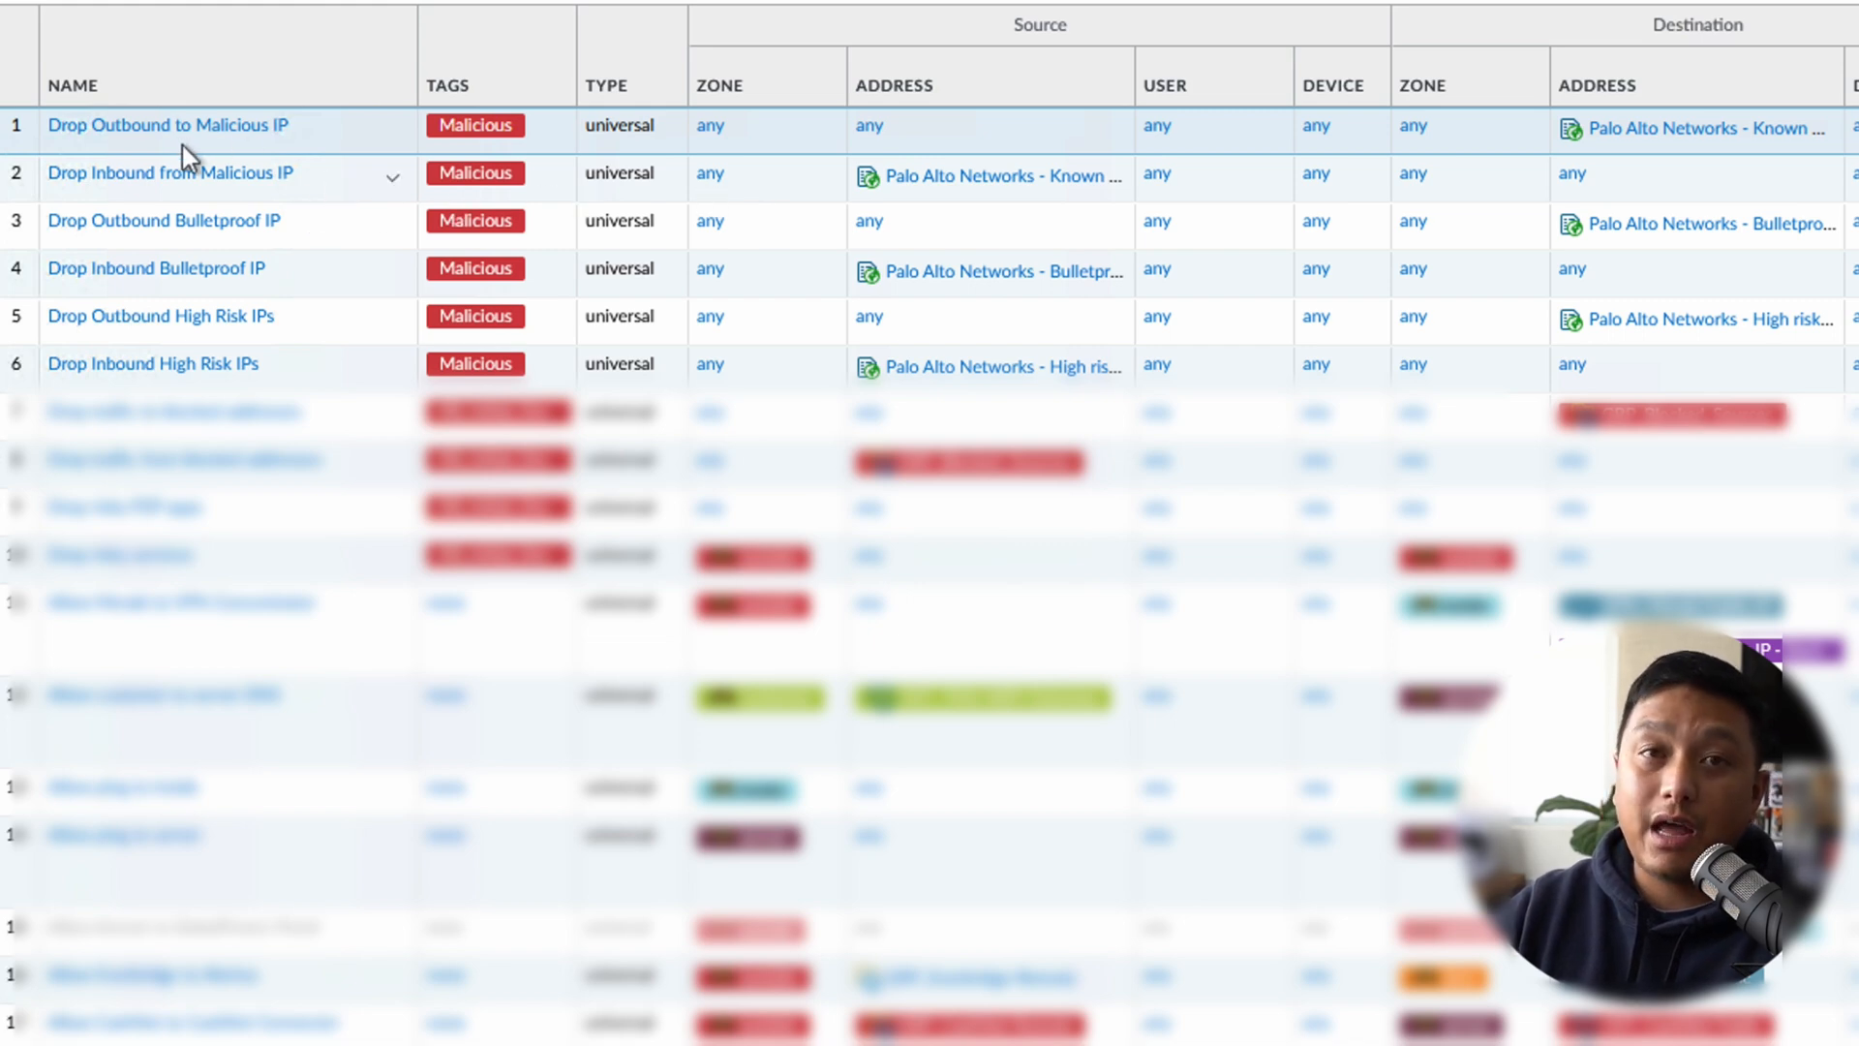
mouse_move(165, 140)
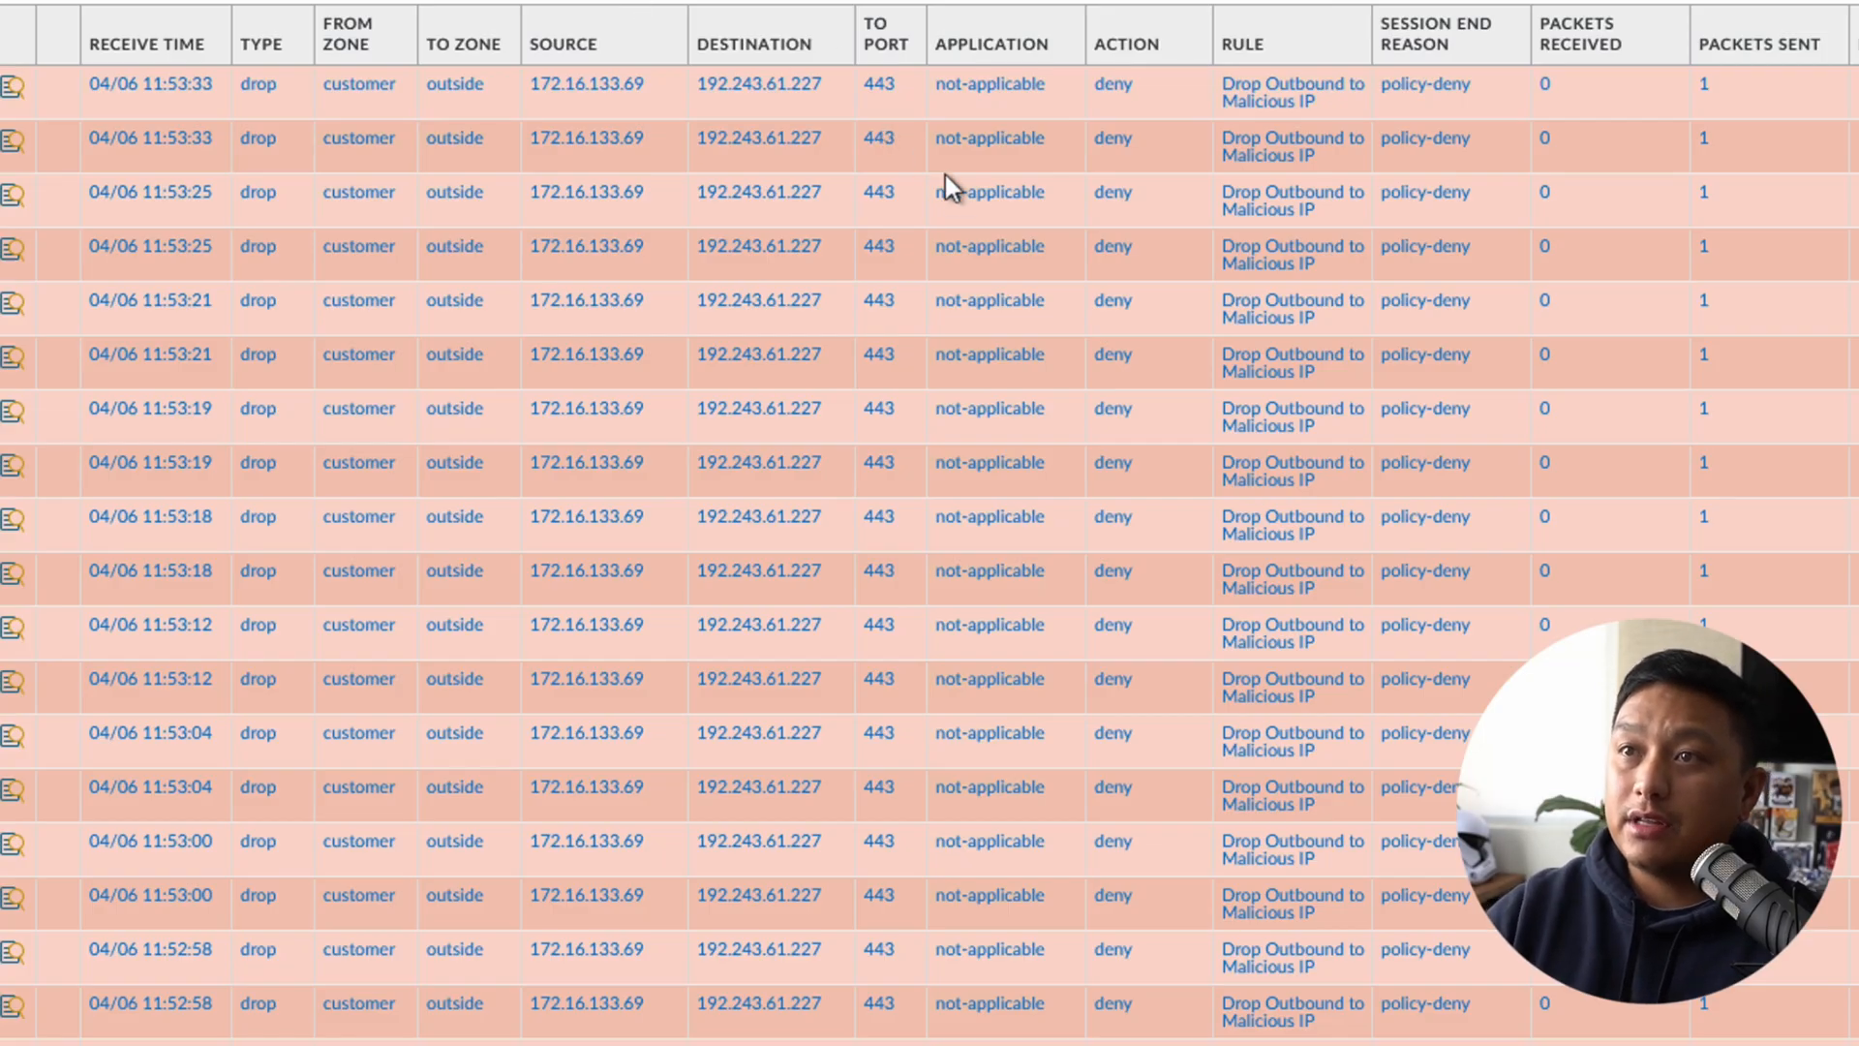
mouse_move(999, 284)
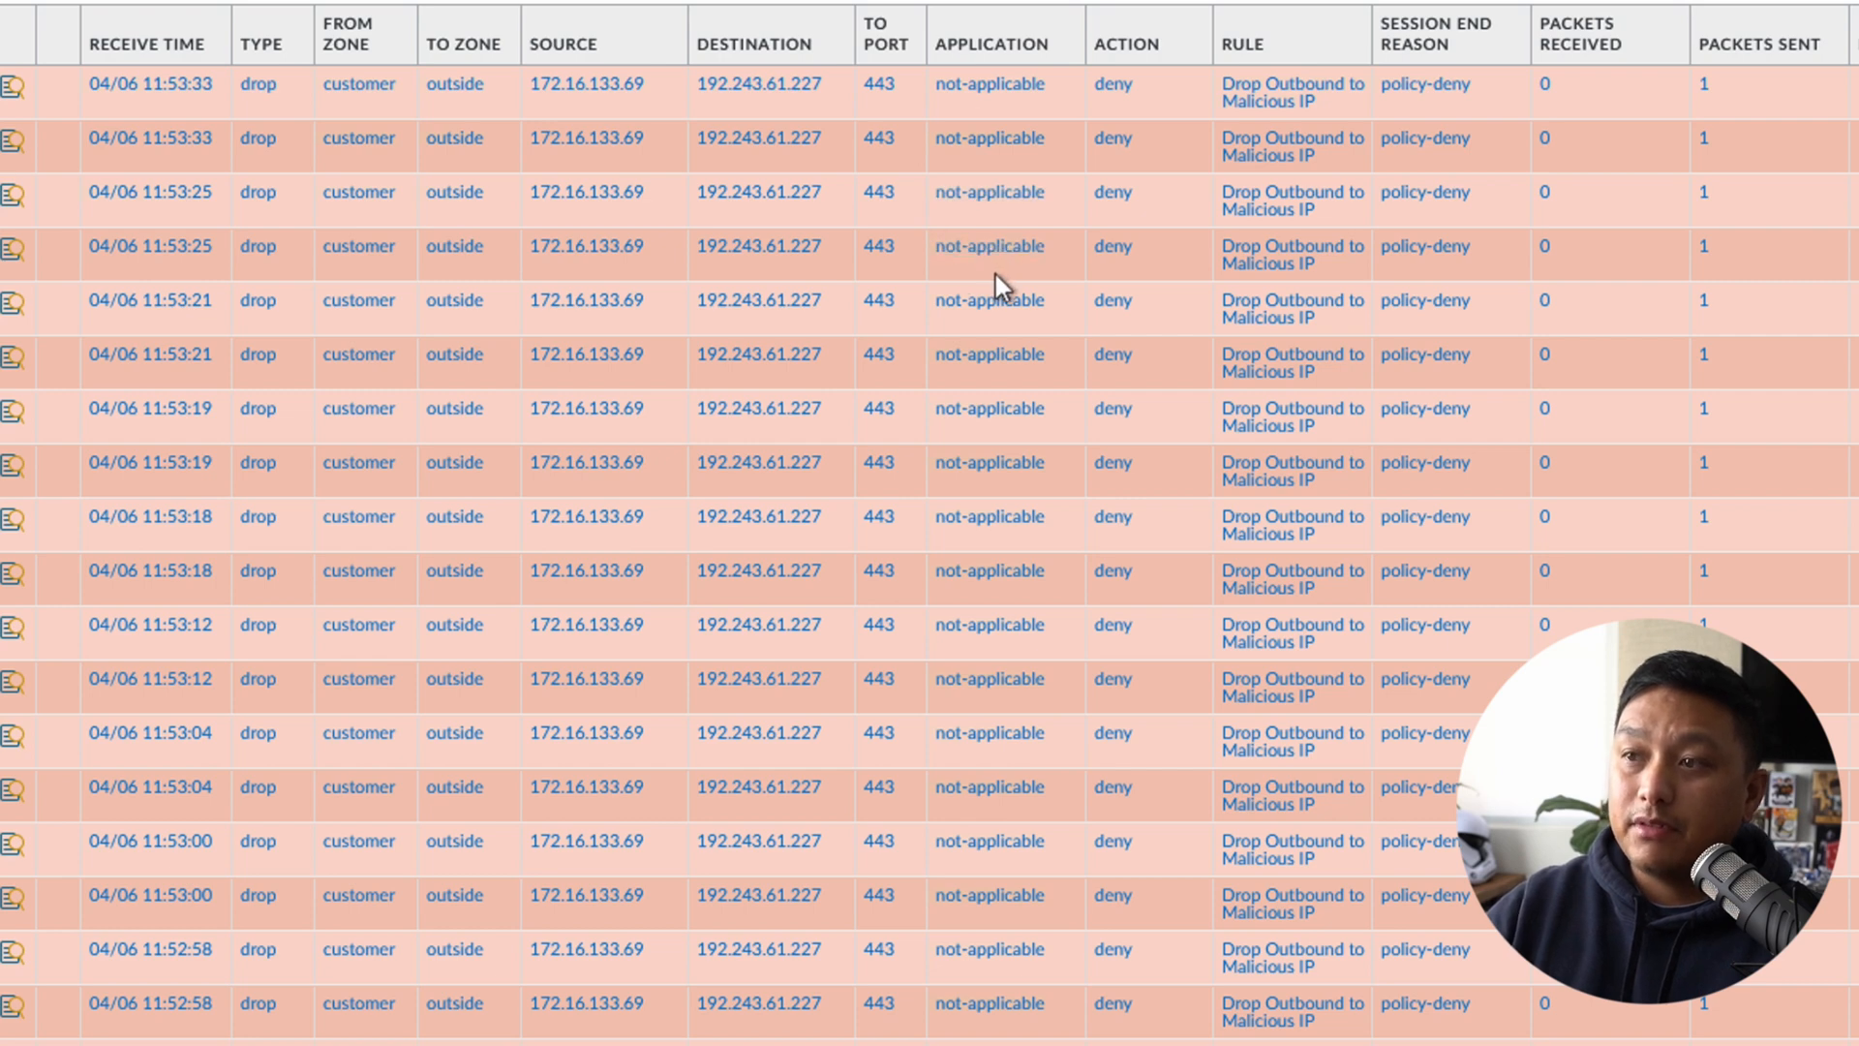
mouse_move(597, 525)
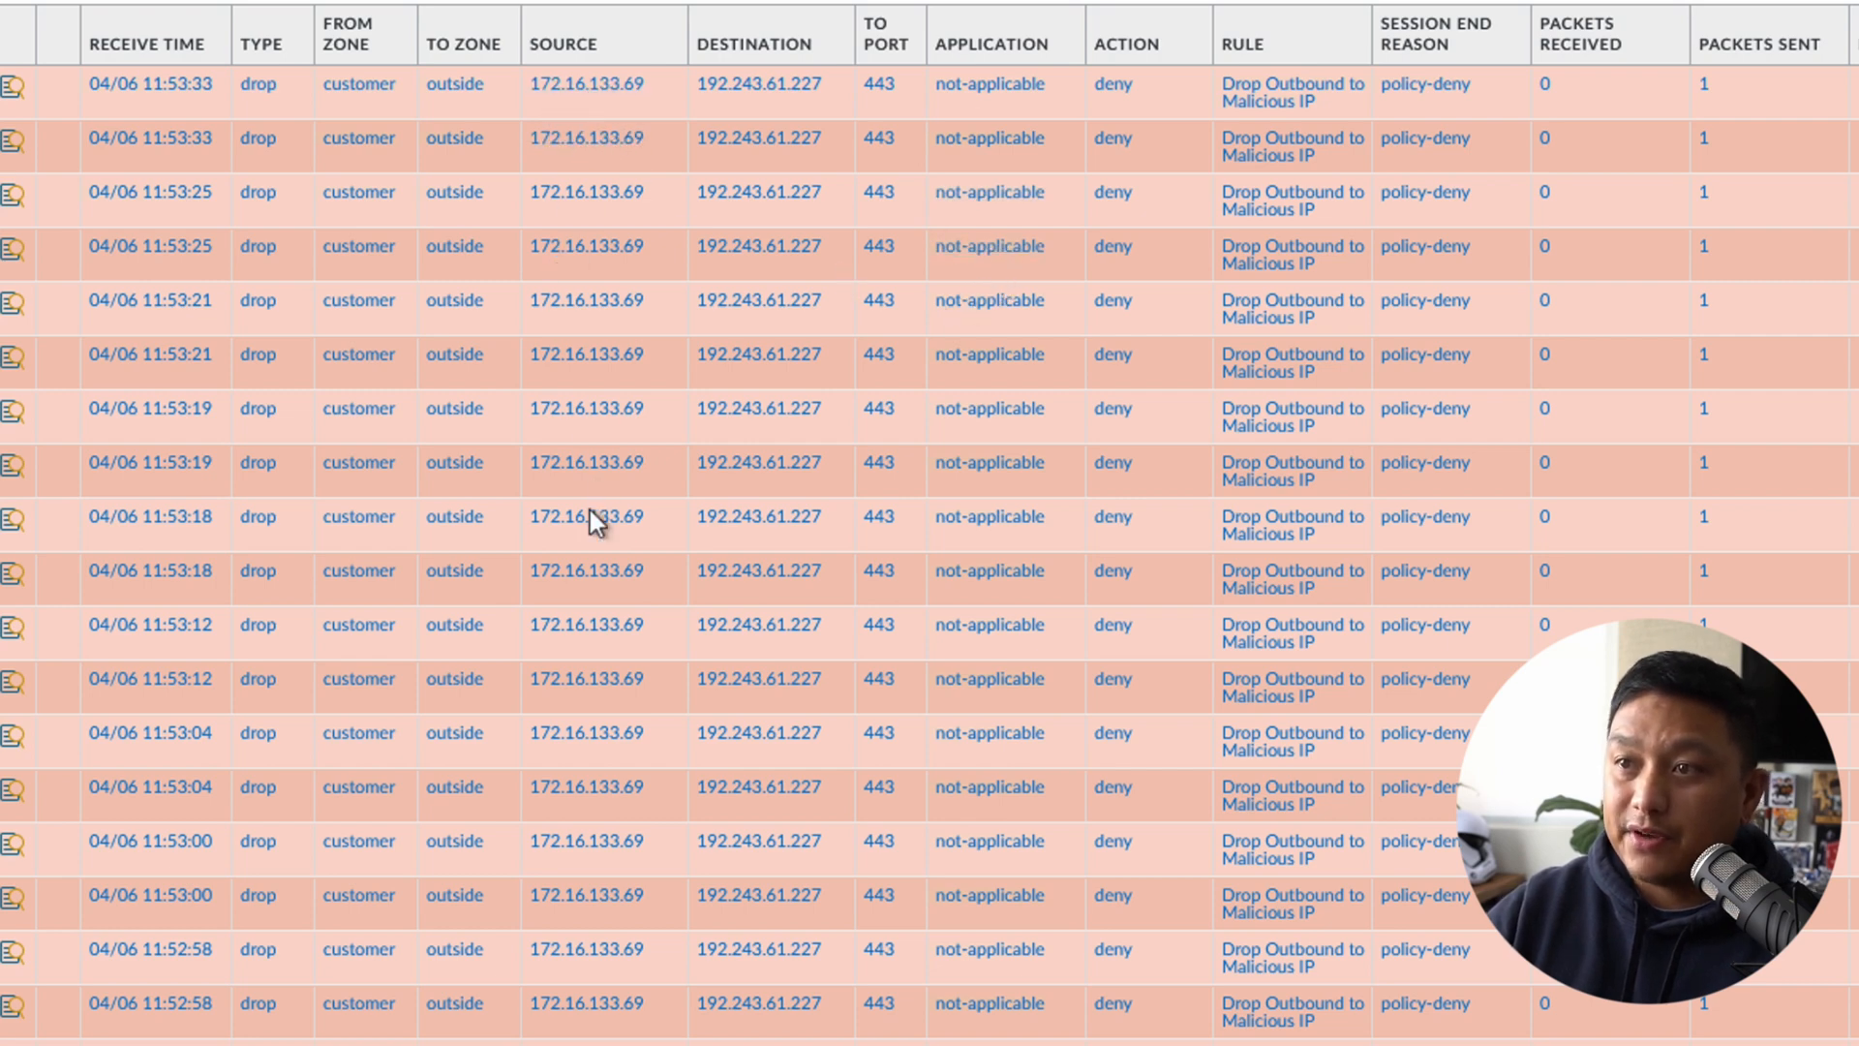
mouse_move(586, 679)
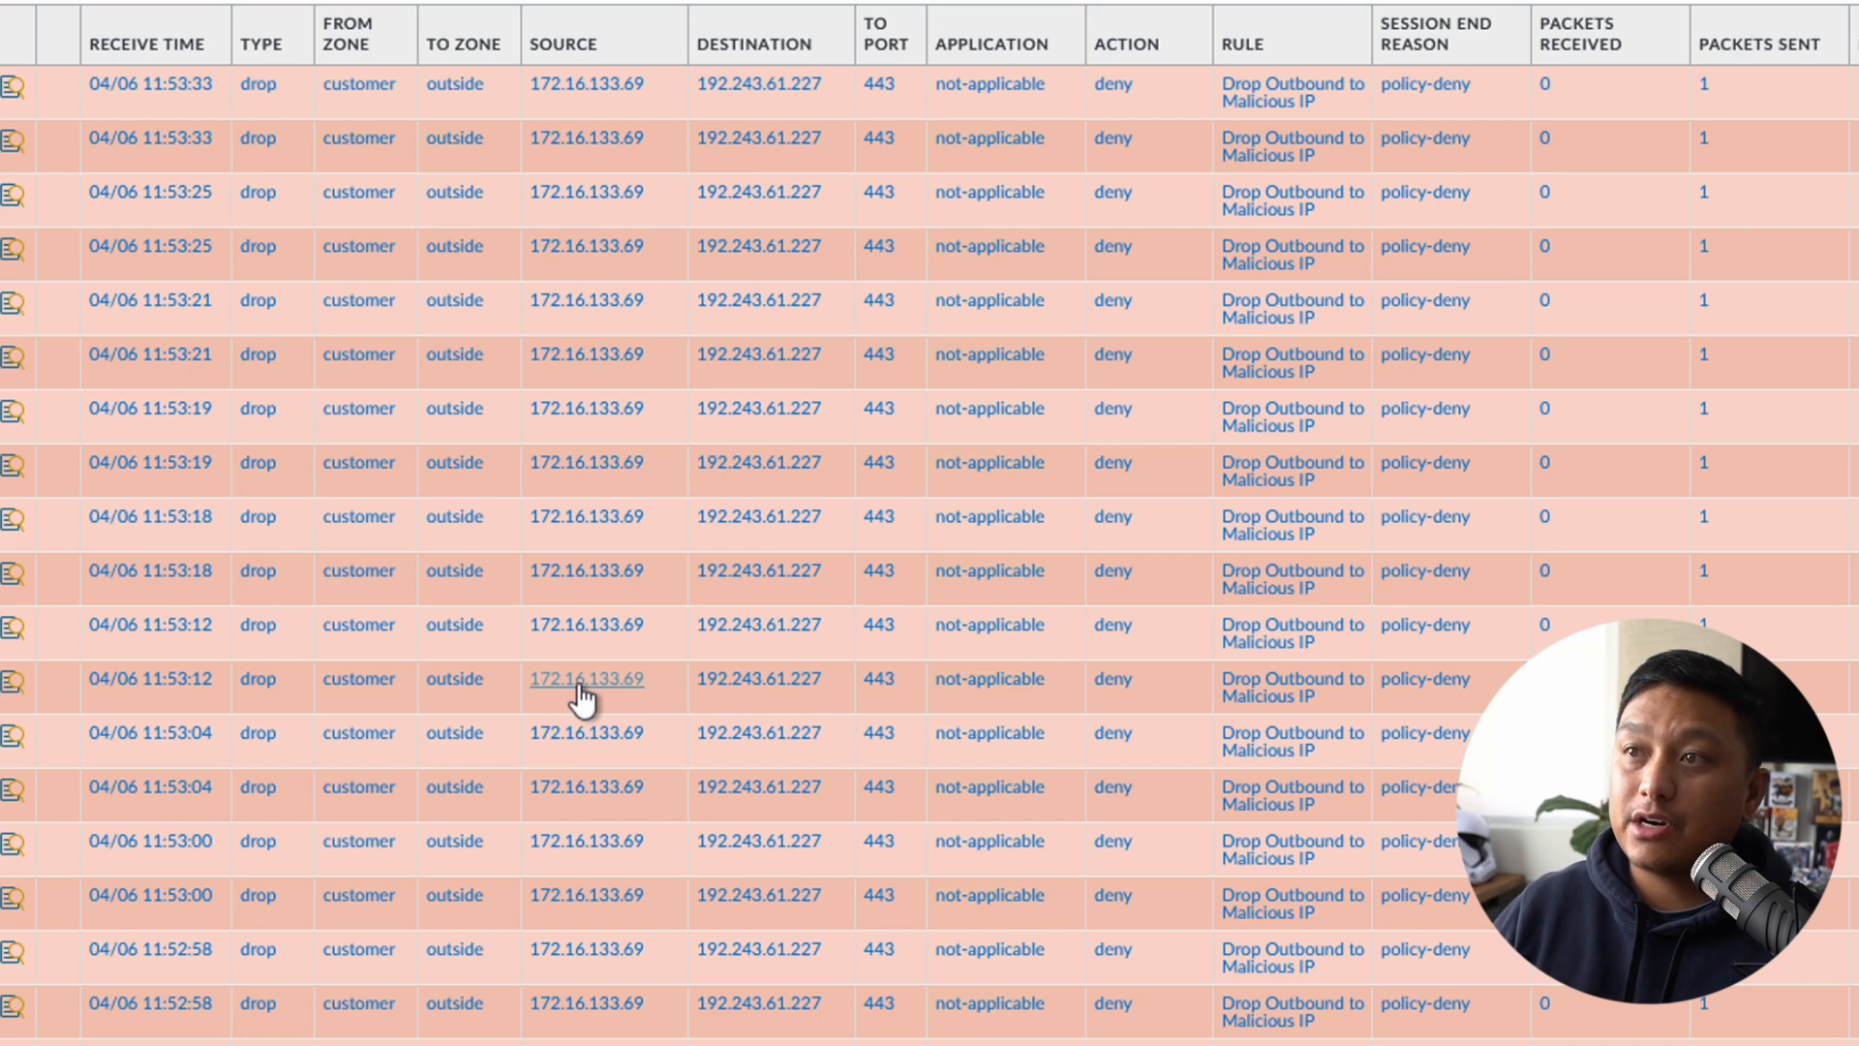